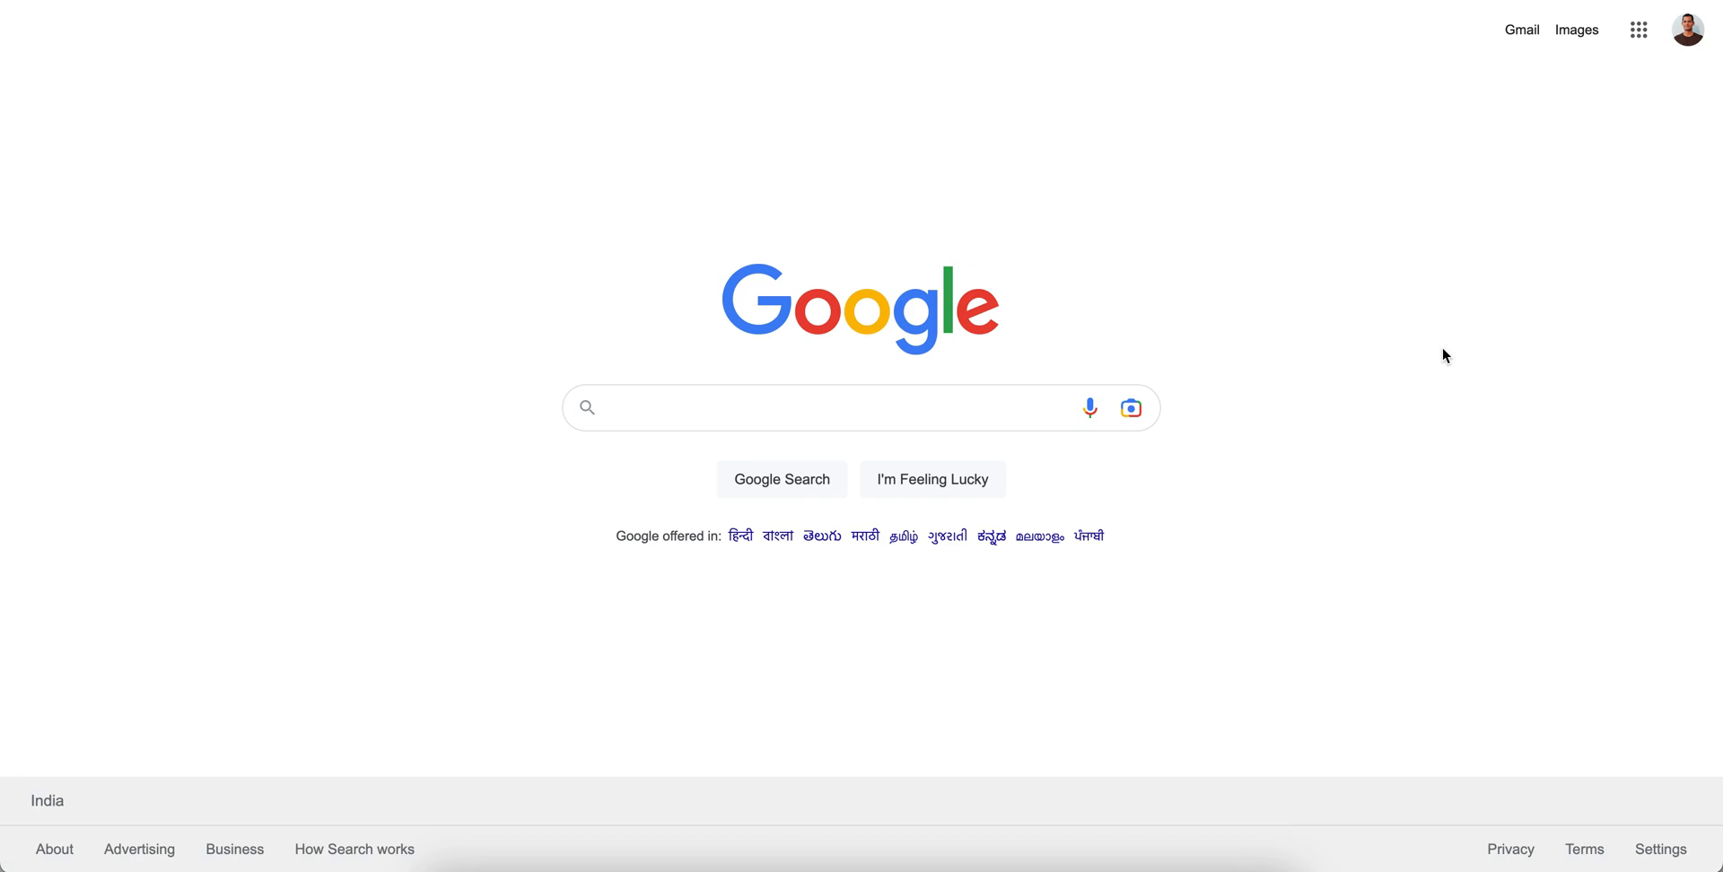
Step: Search Google for 'alien tech champion' and open the Alien Tech Champion YouTube channel
click(857, 408)
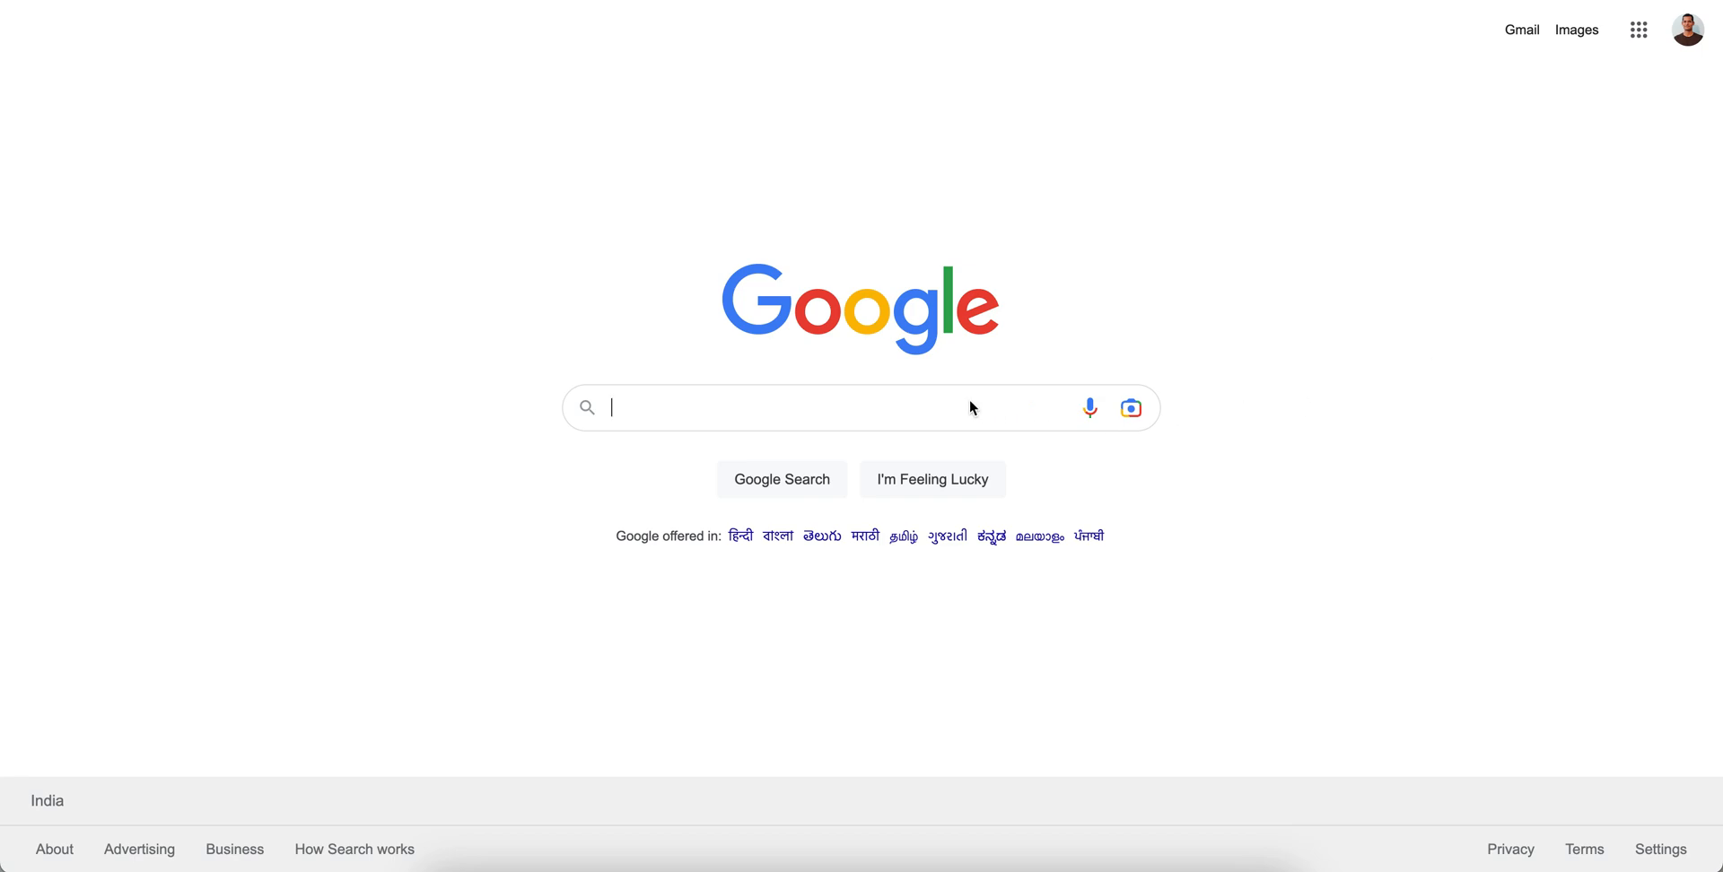
text(alien tech champion)
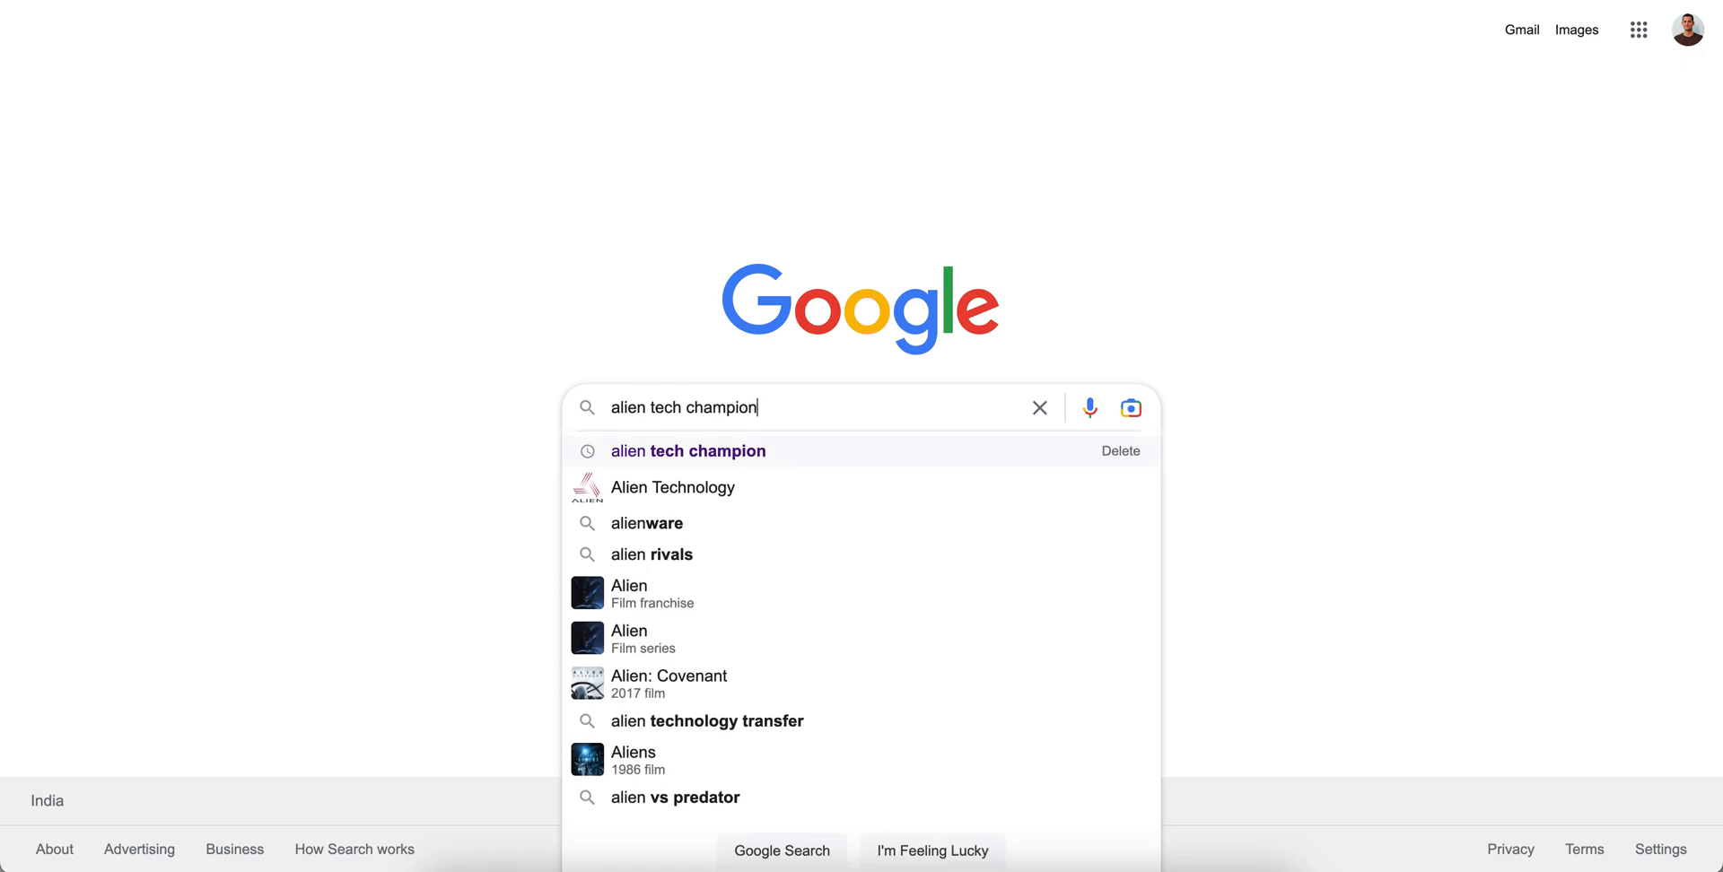
key(Return)
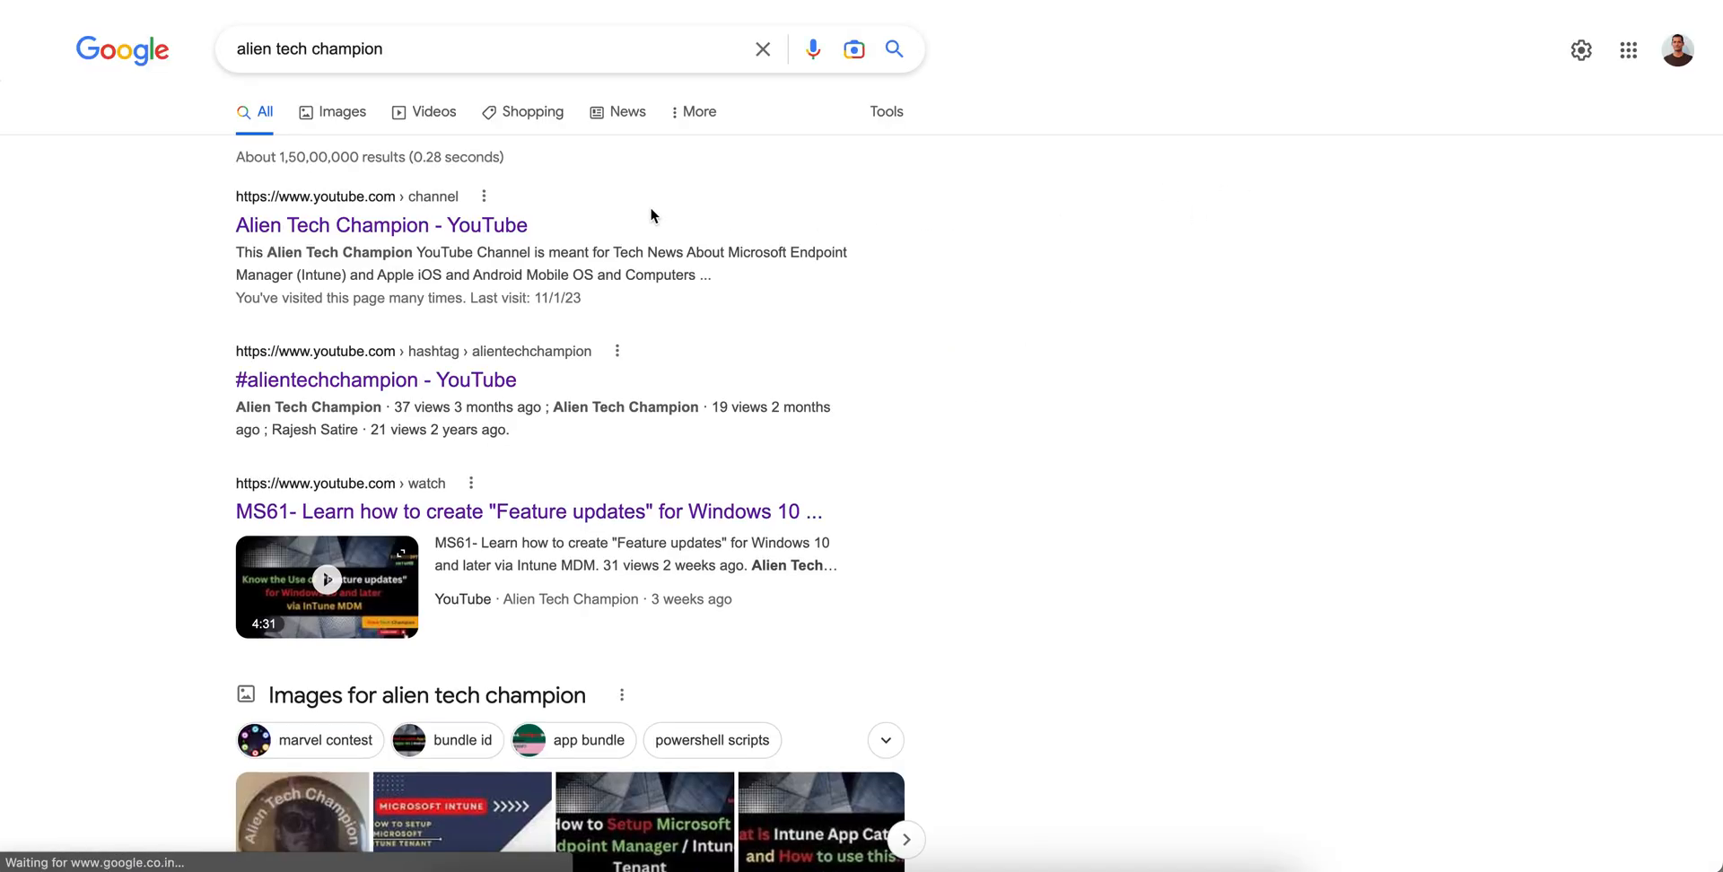
click(381, 225)
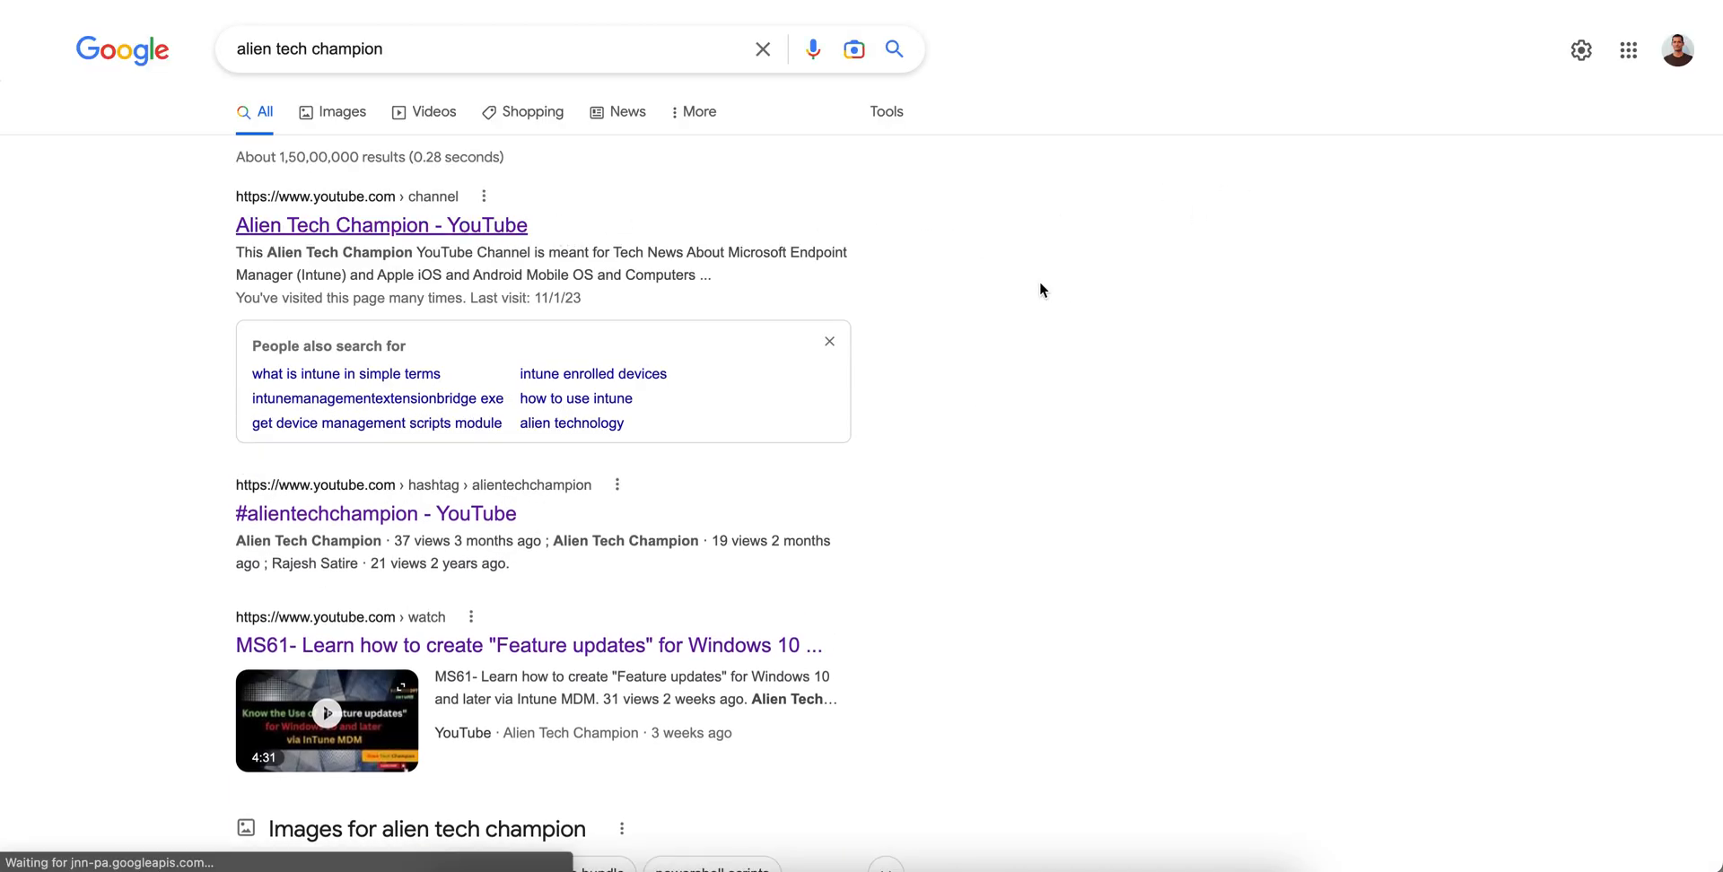
click(380, 226)
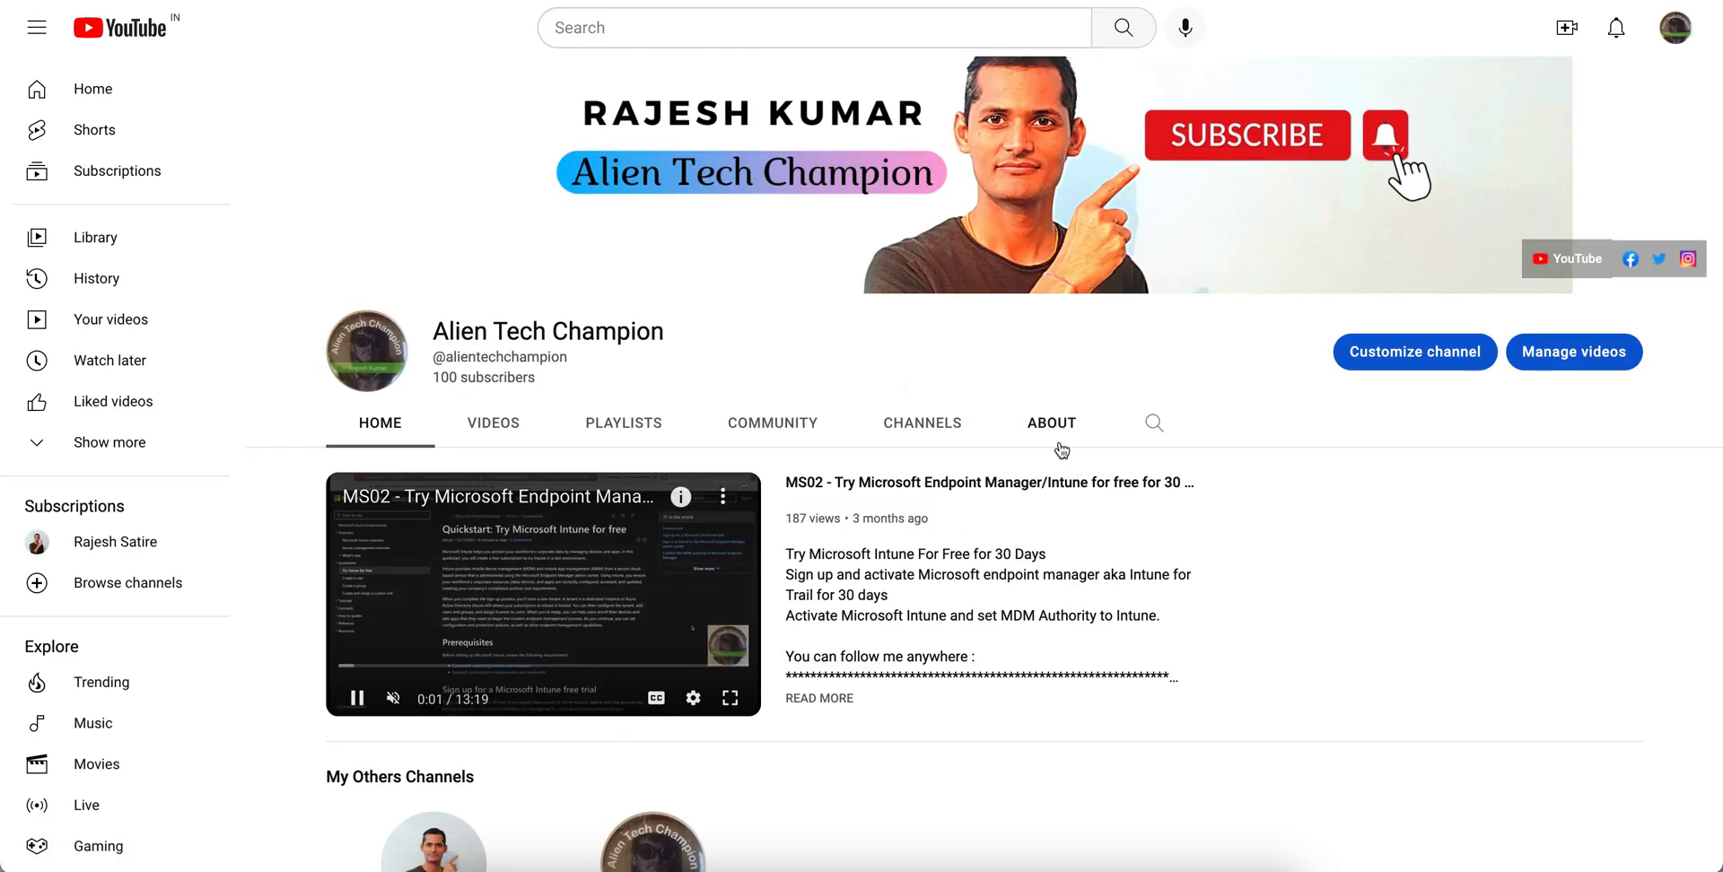
Step: Show the channel's About tab with its description, join date and view count
click(1051, 423)
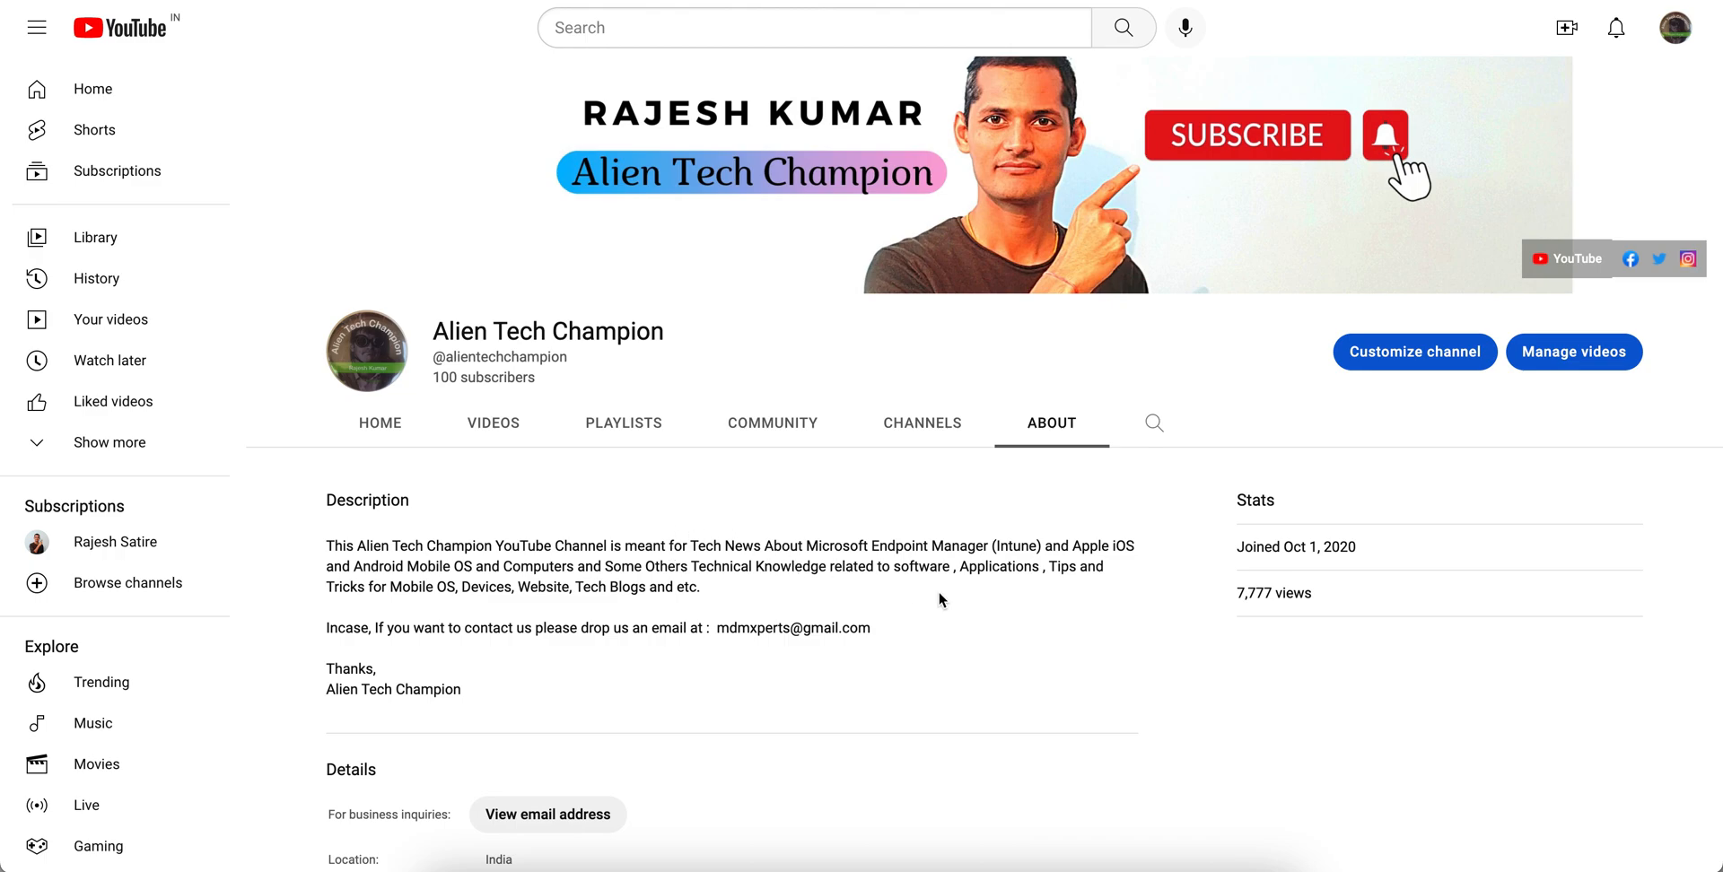
mouse_move(990, 617)
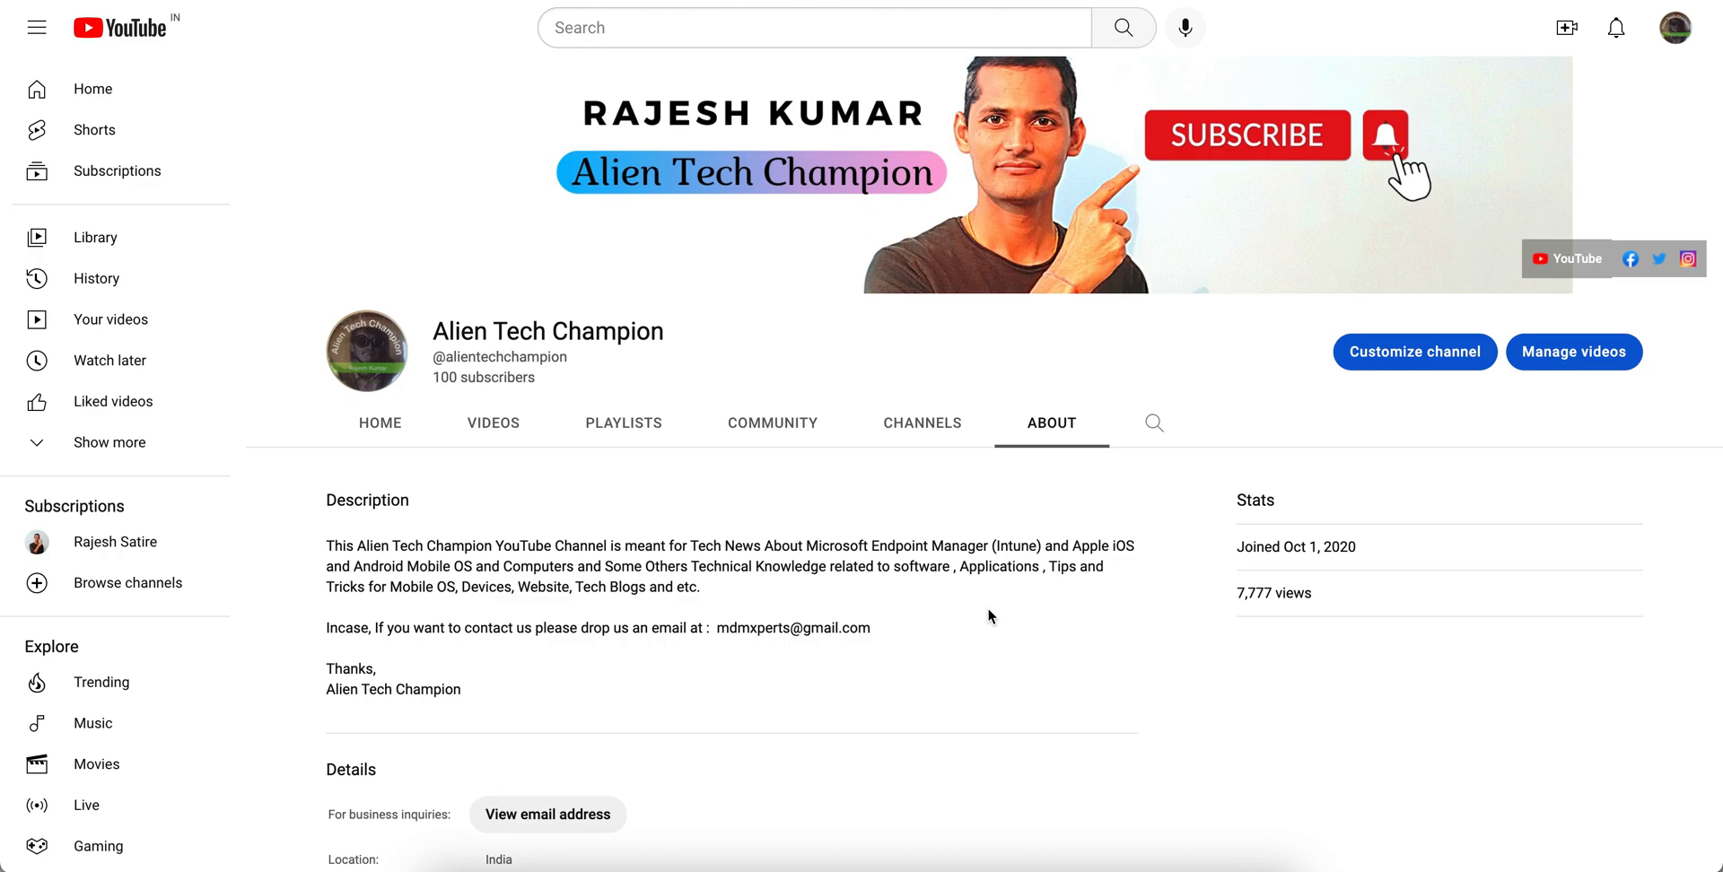
mouse_move(1267, 187)
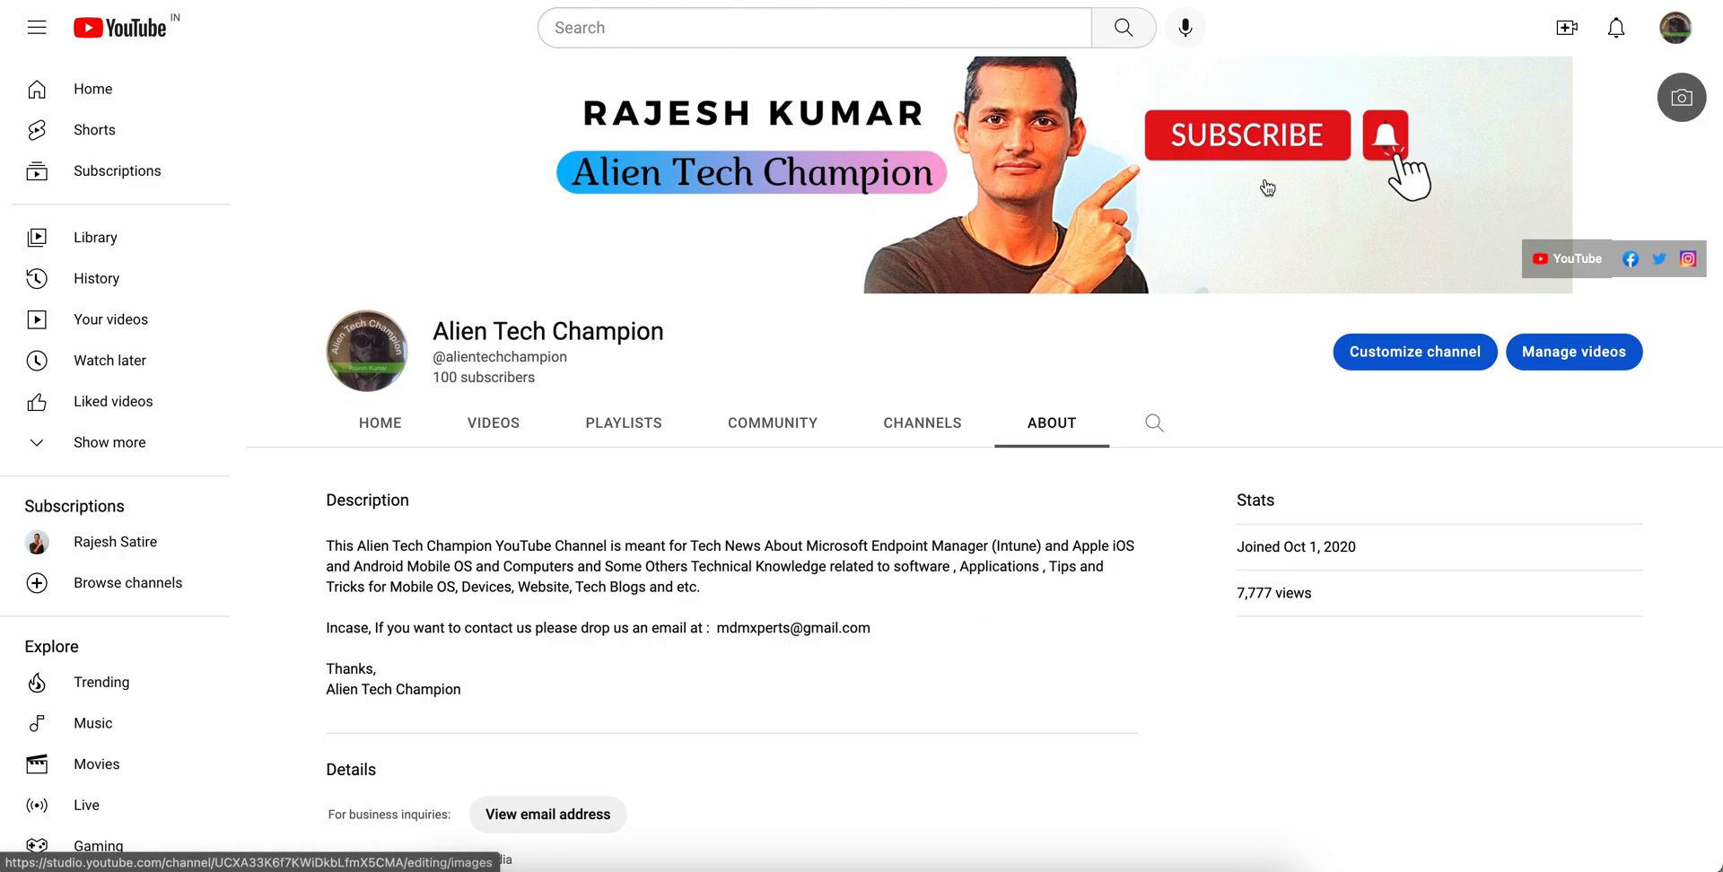
mouse_move(1305, 82)
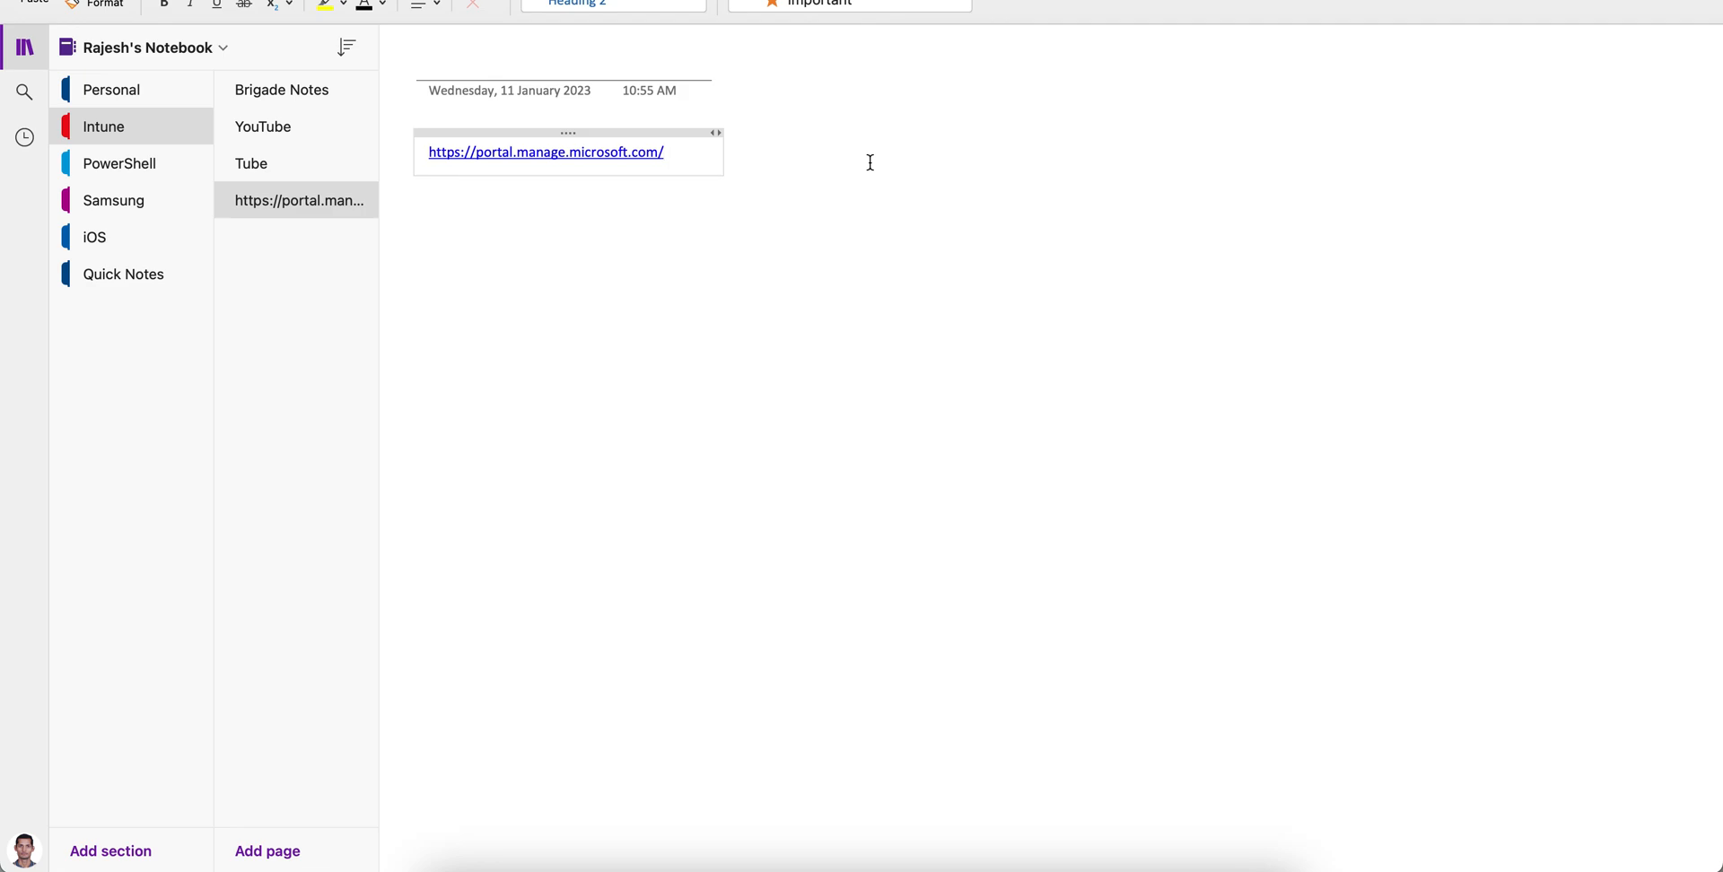
mouse_move(634, 166)
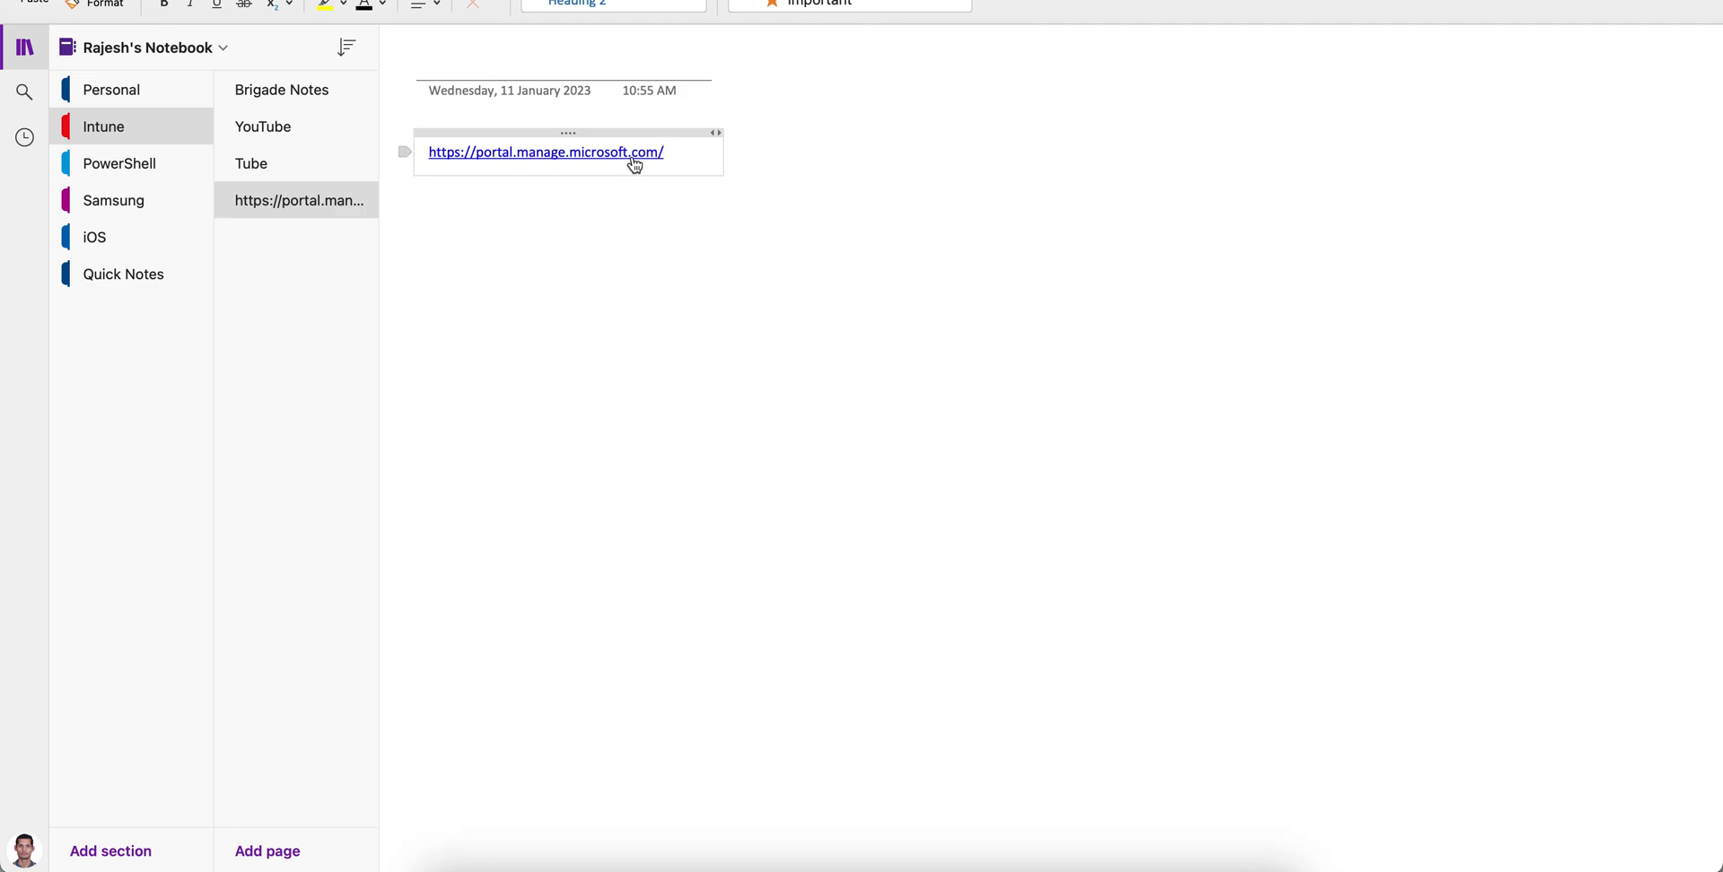
click(545, 151)
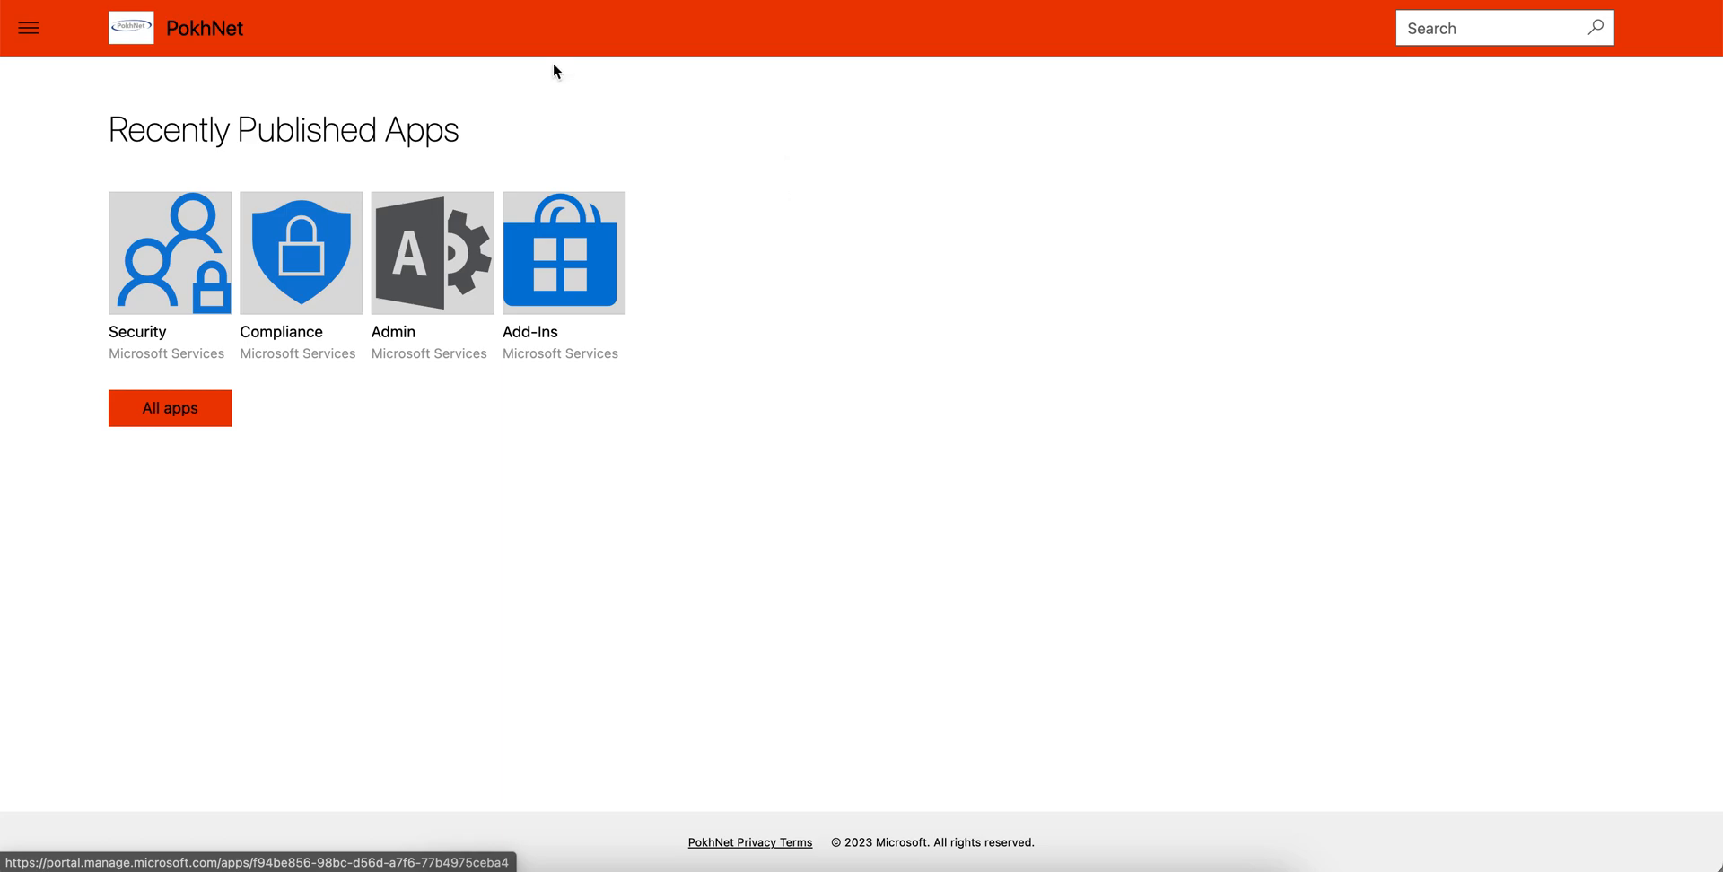
Step: Open, dismiss and reopen the navigation menu listing Home, Apps, Devices and Helpdesk
click(29, 27)
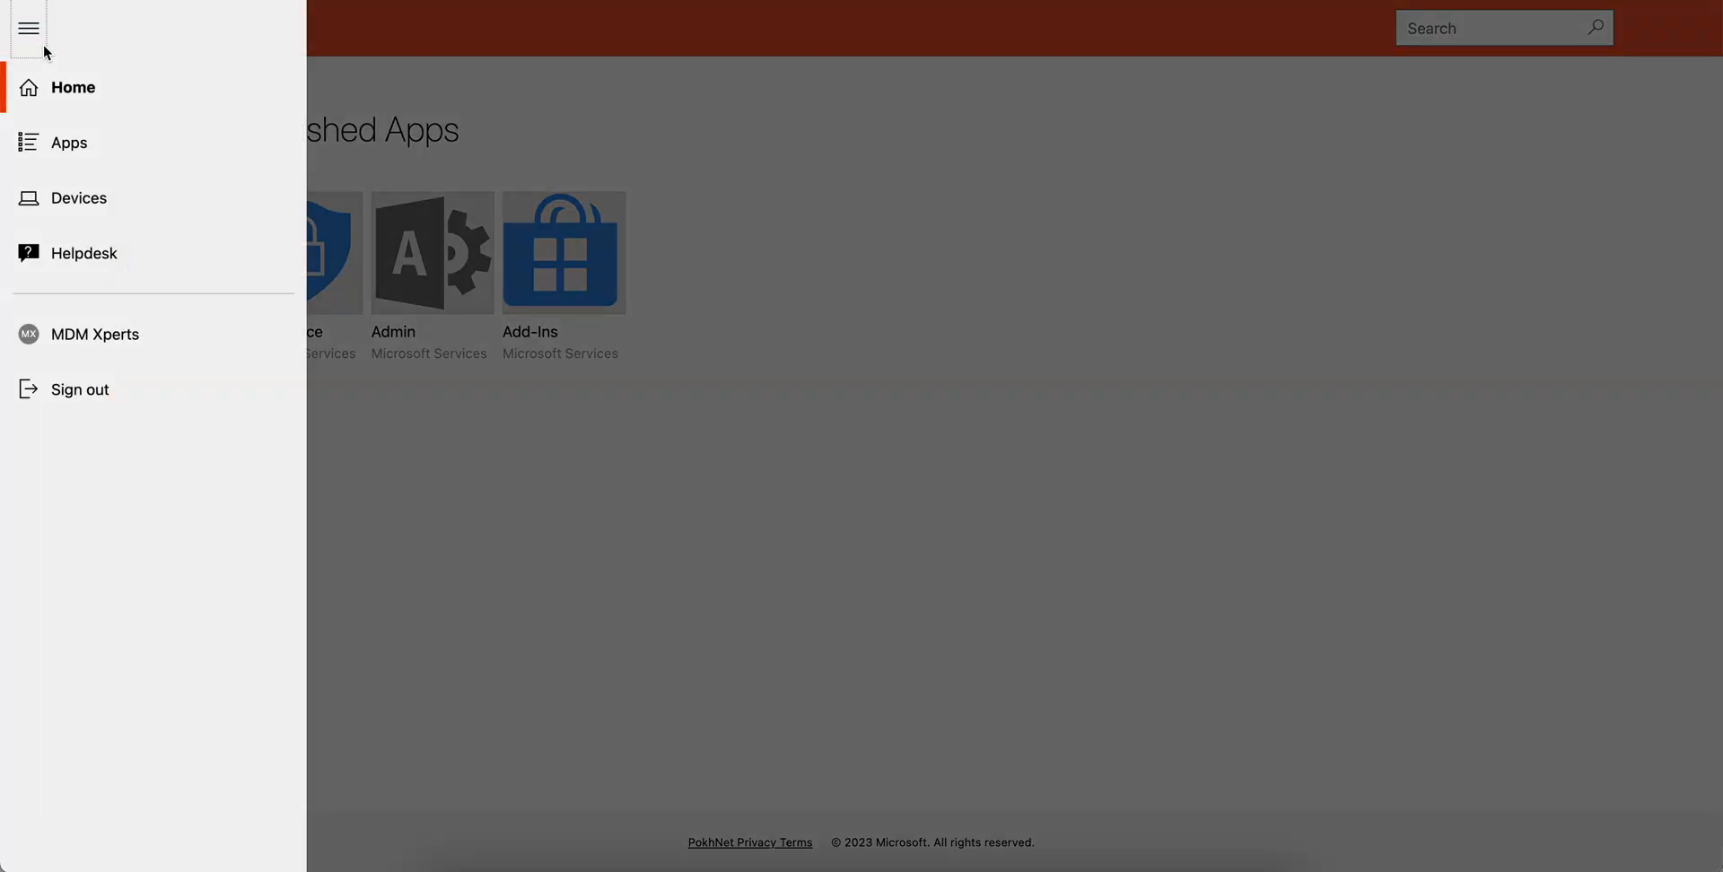
mouse_move(78, 199)
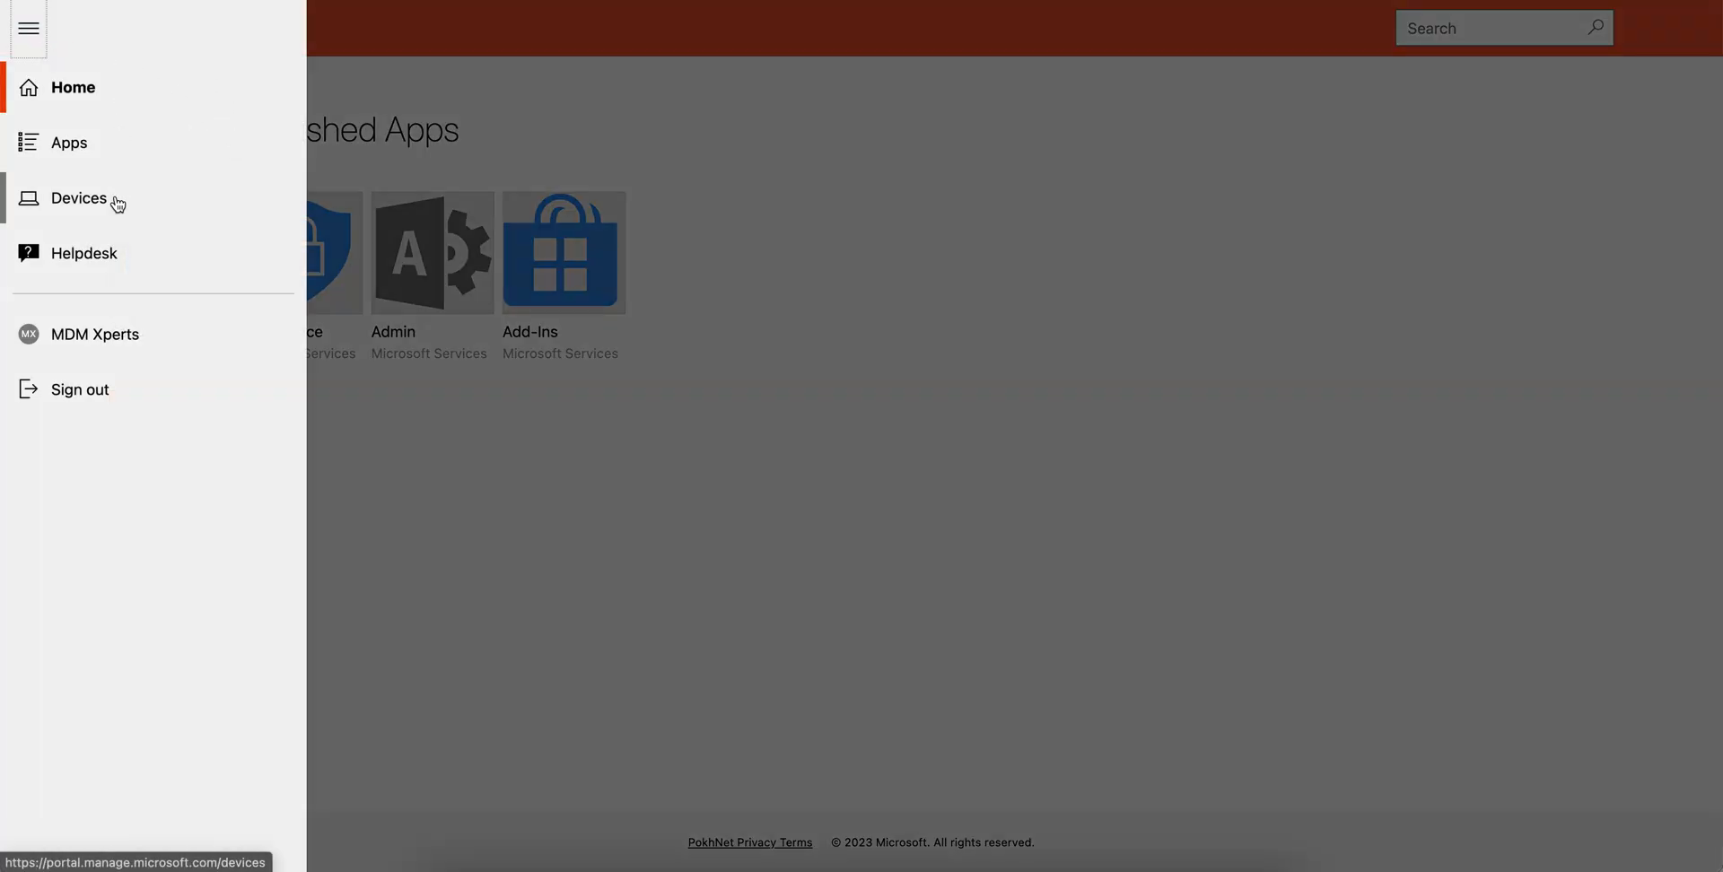
mouse_move(152, 132)
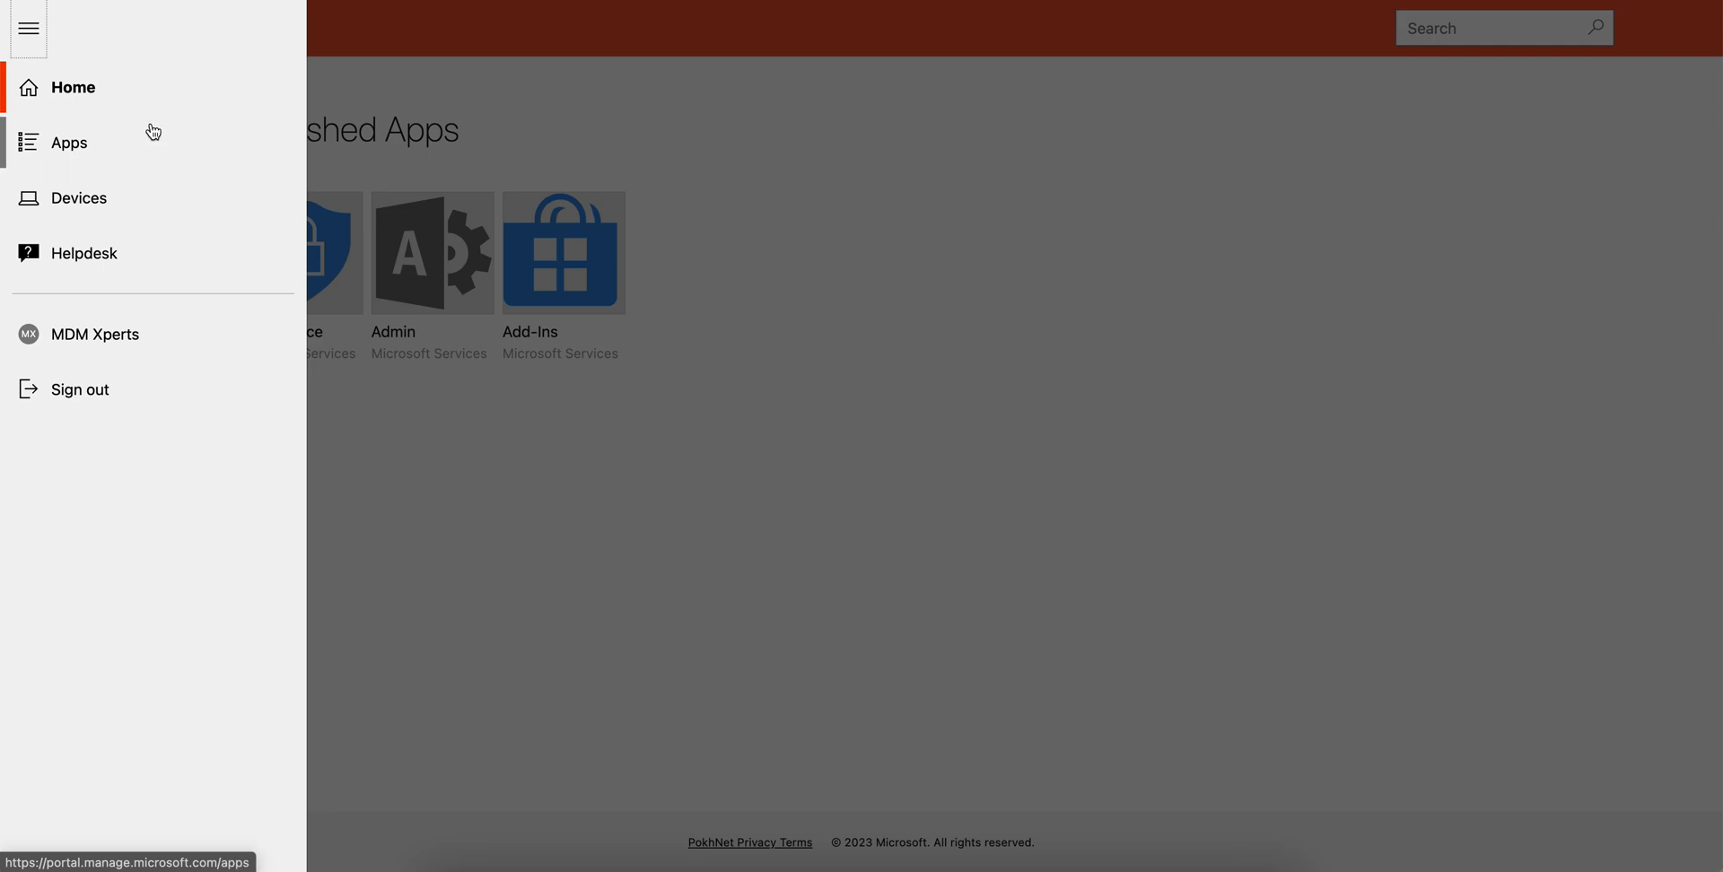
mouse_move(342, 133)
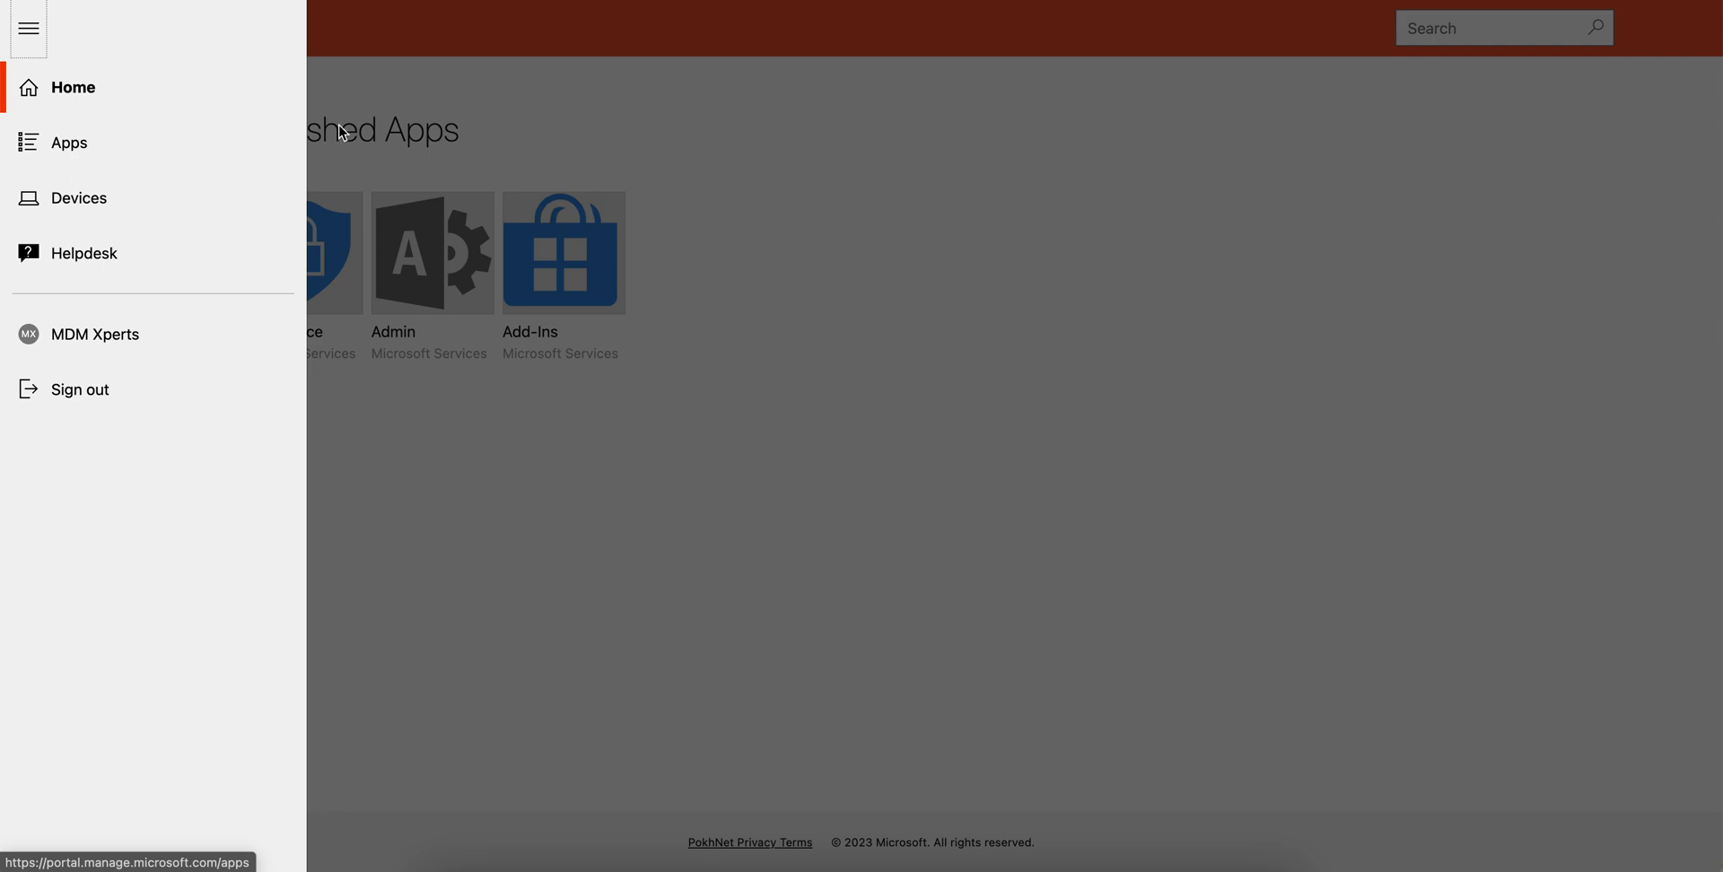
click(28, 28)
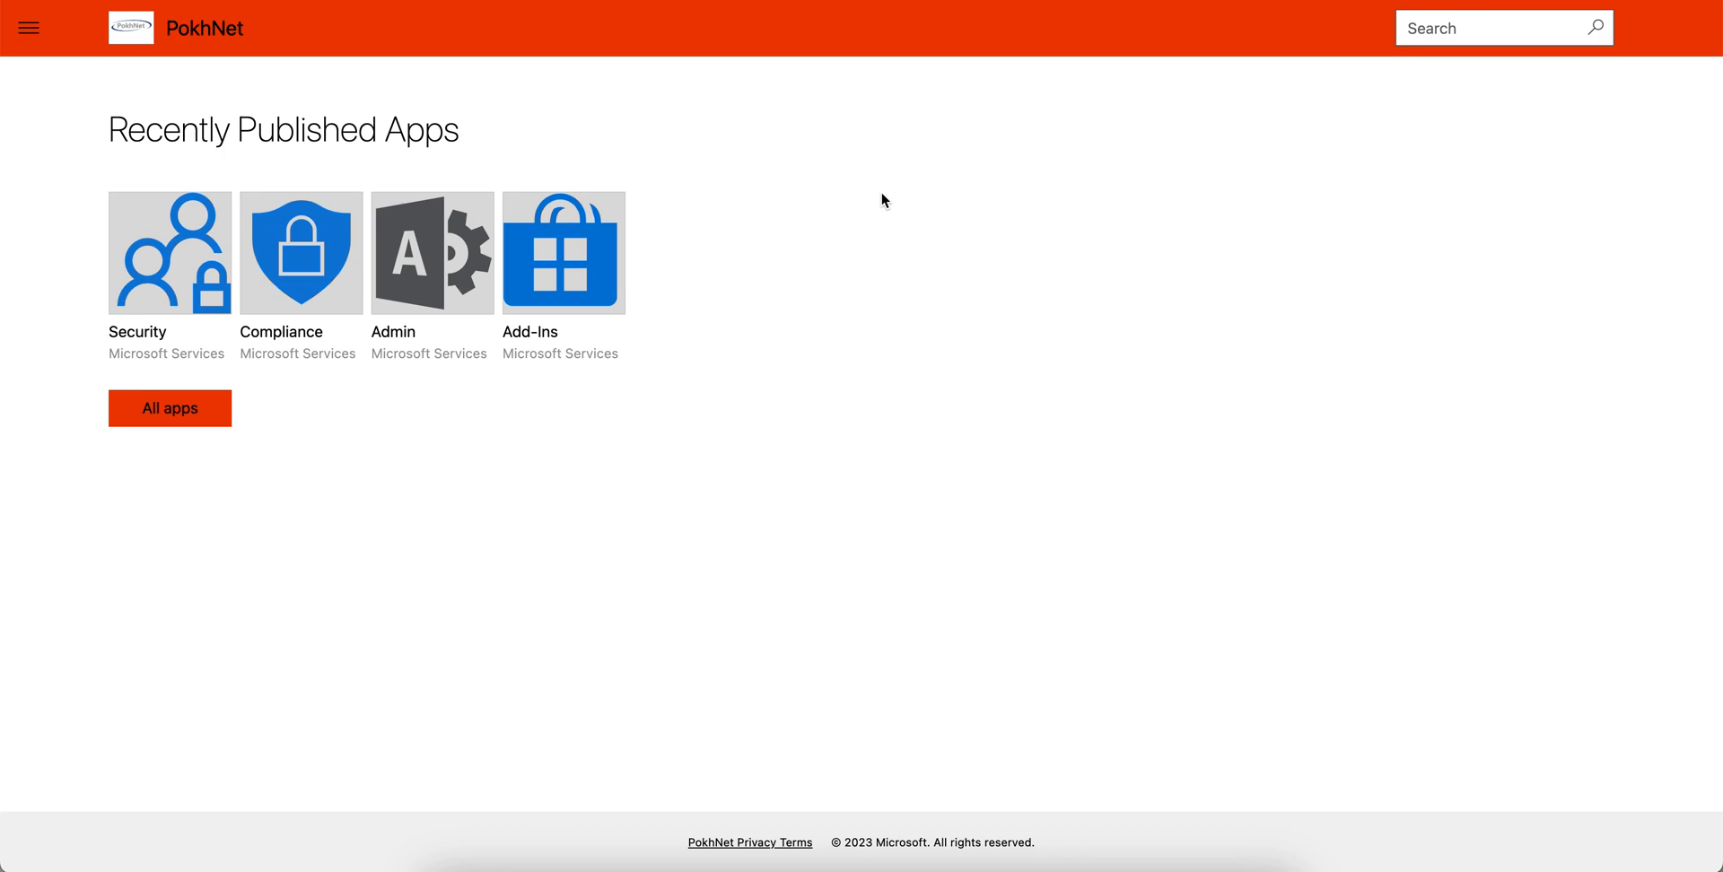
mouse_move(445, 141)
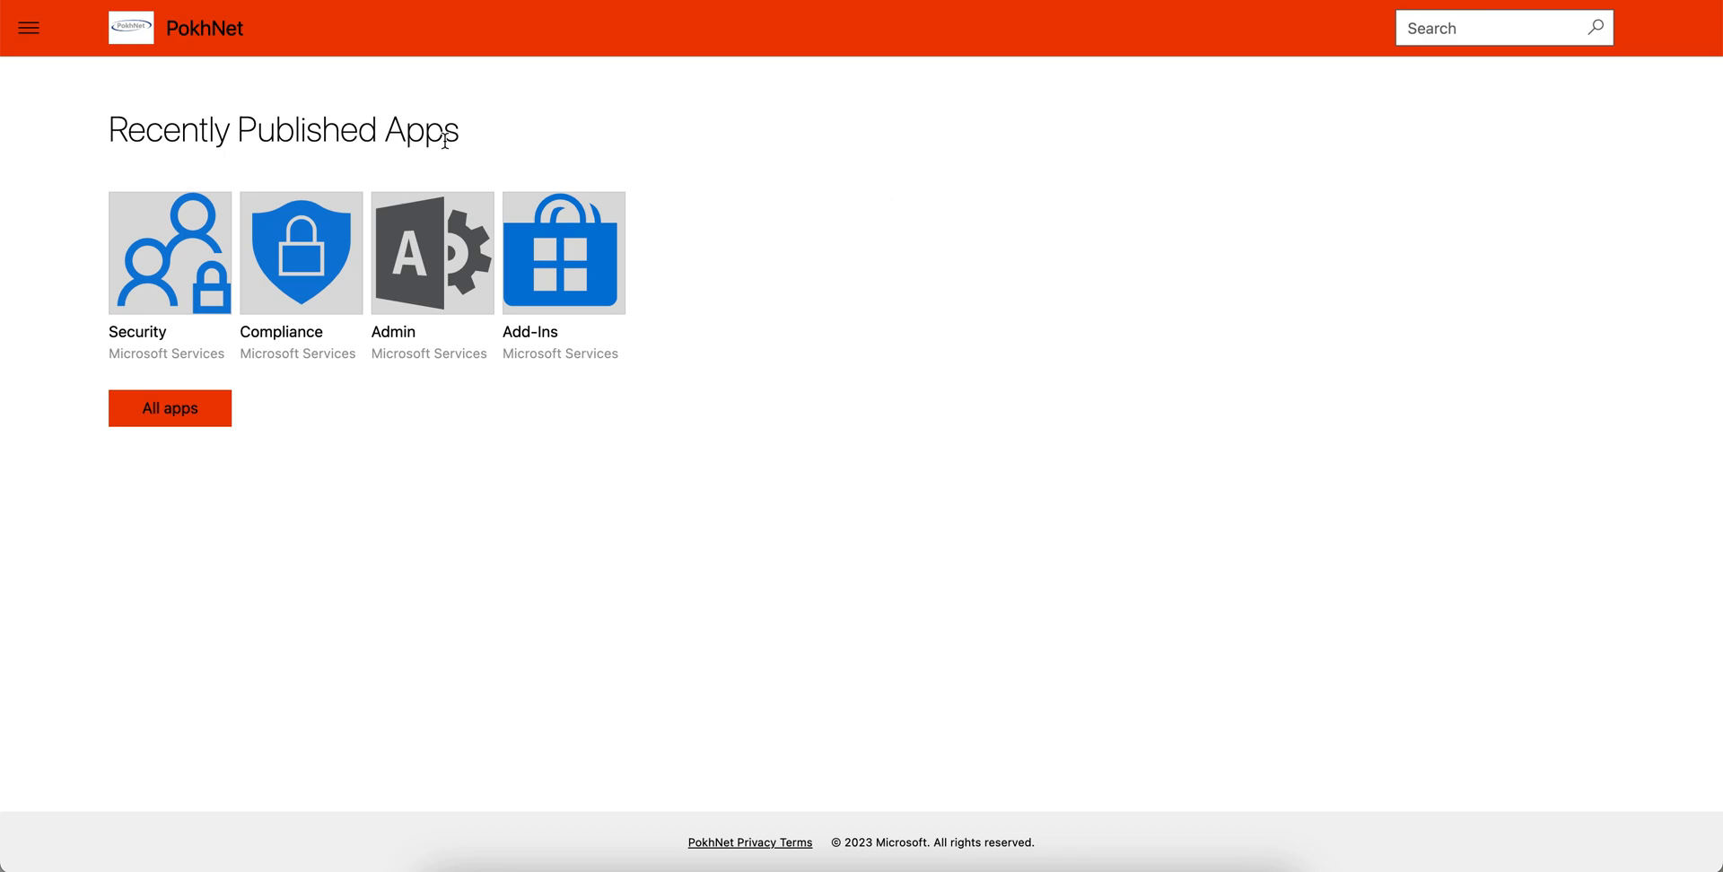
mouse_move(29, 27)
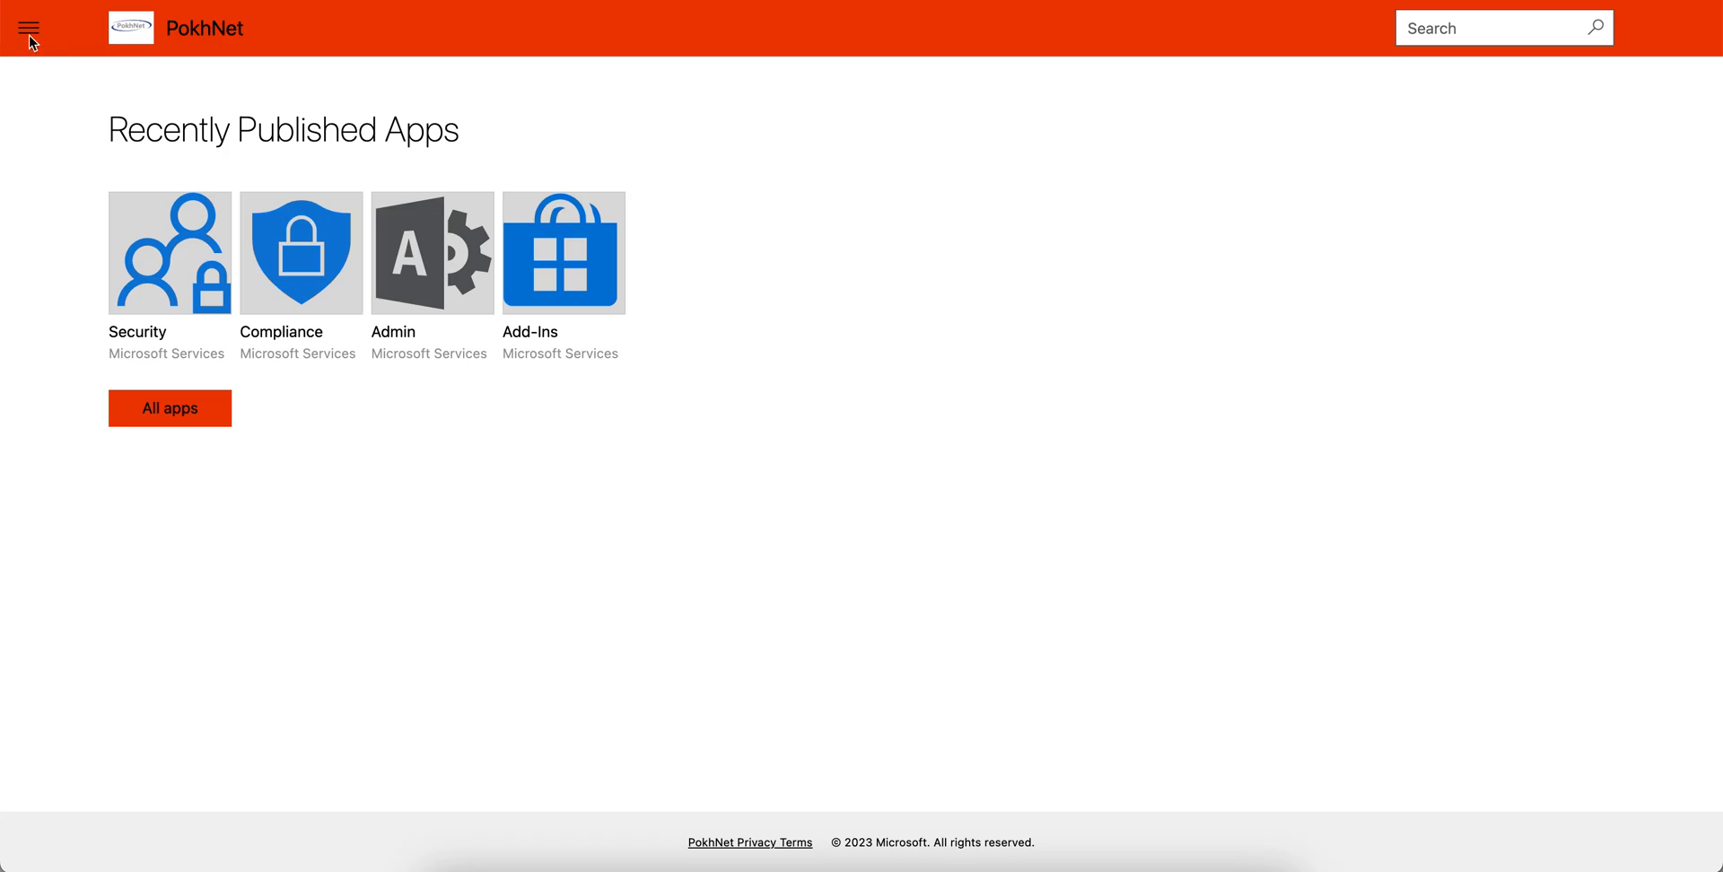
click(29, 28)
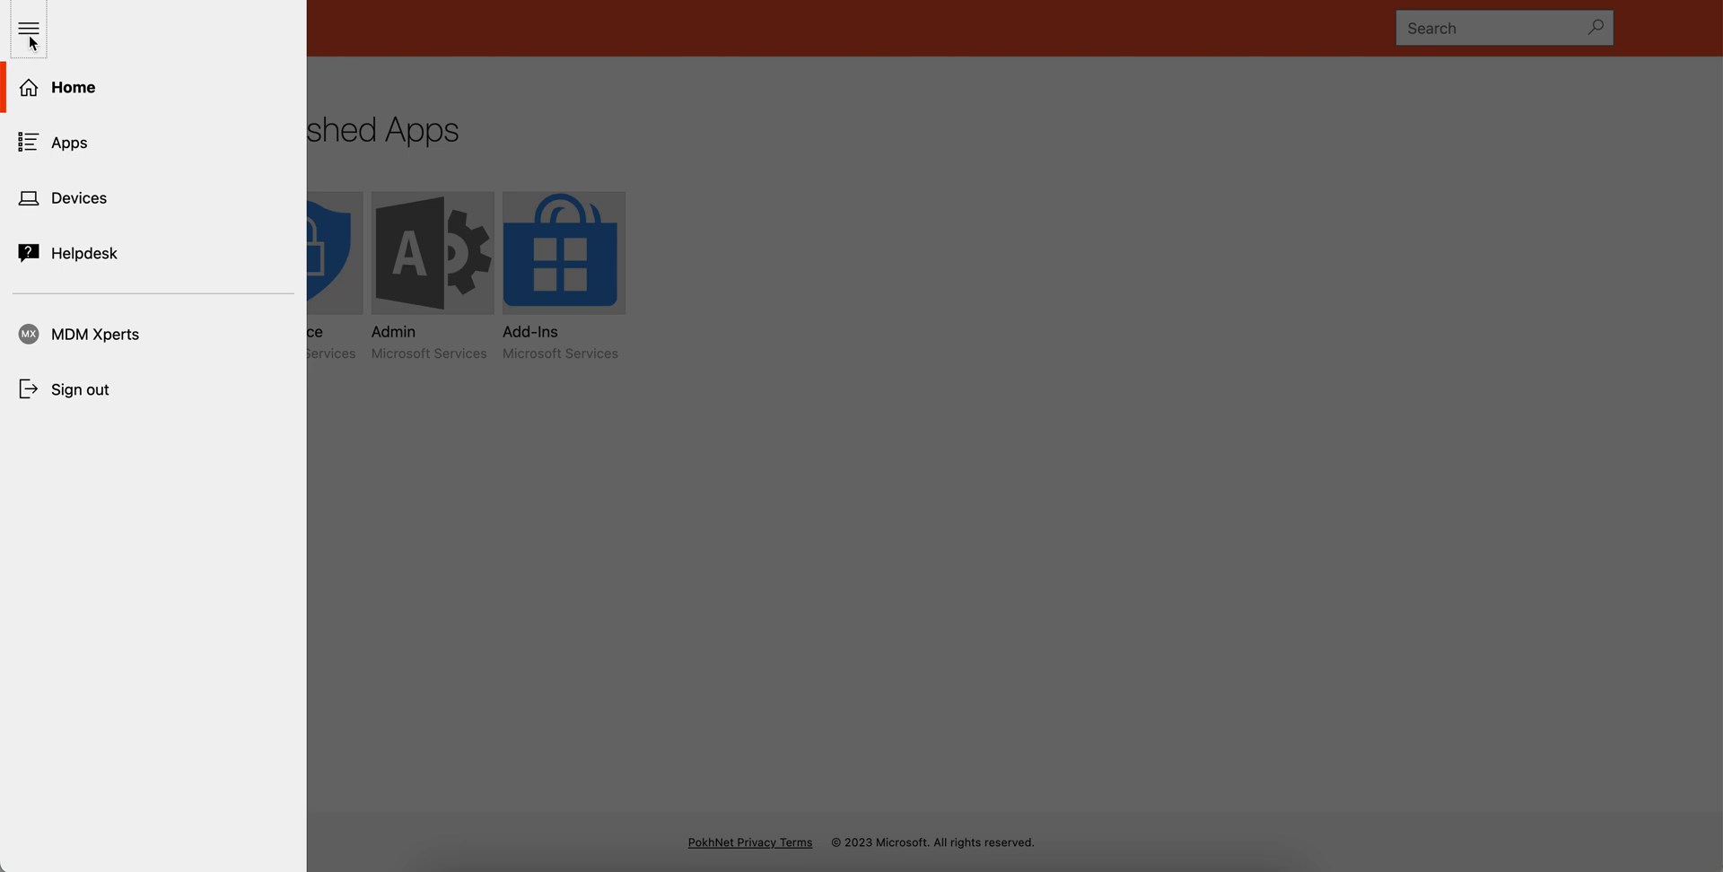
Step: Choose Devices from the navigation menu to see no enrolled devices
click(79, 199)
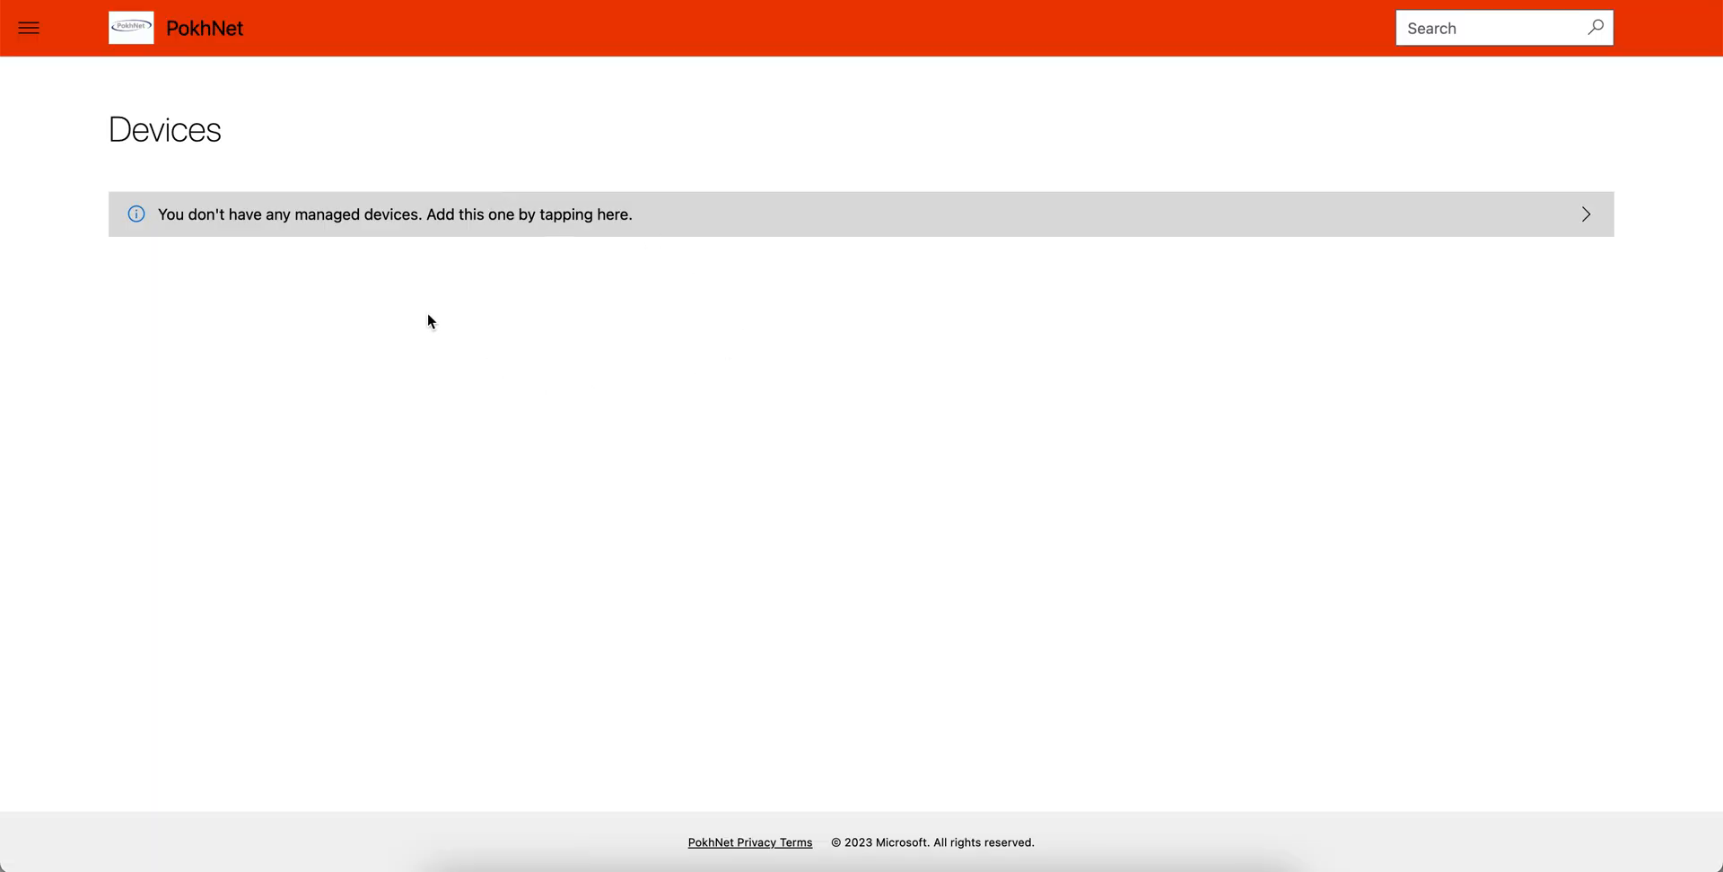
mouse_move(514, 224)
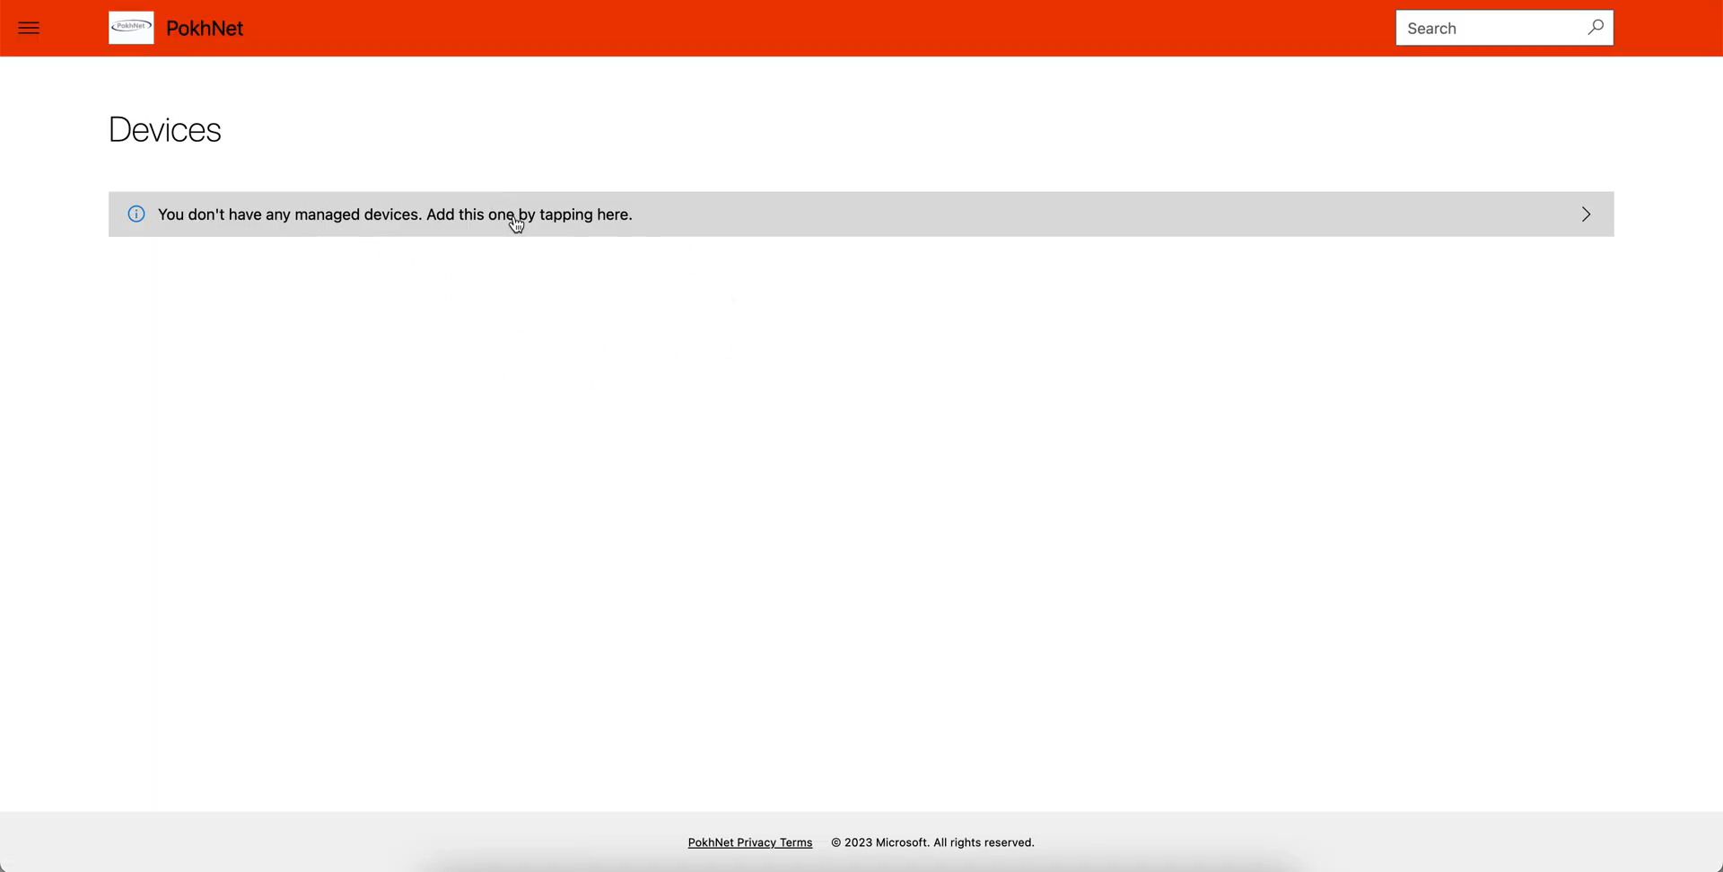
mouse_move(931, 274)
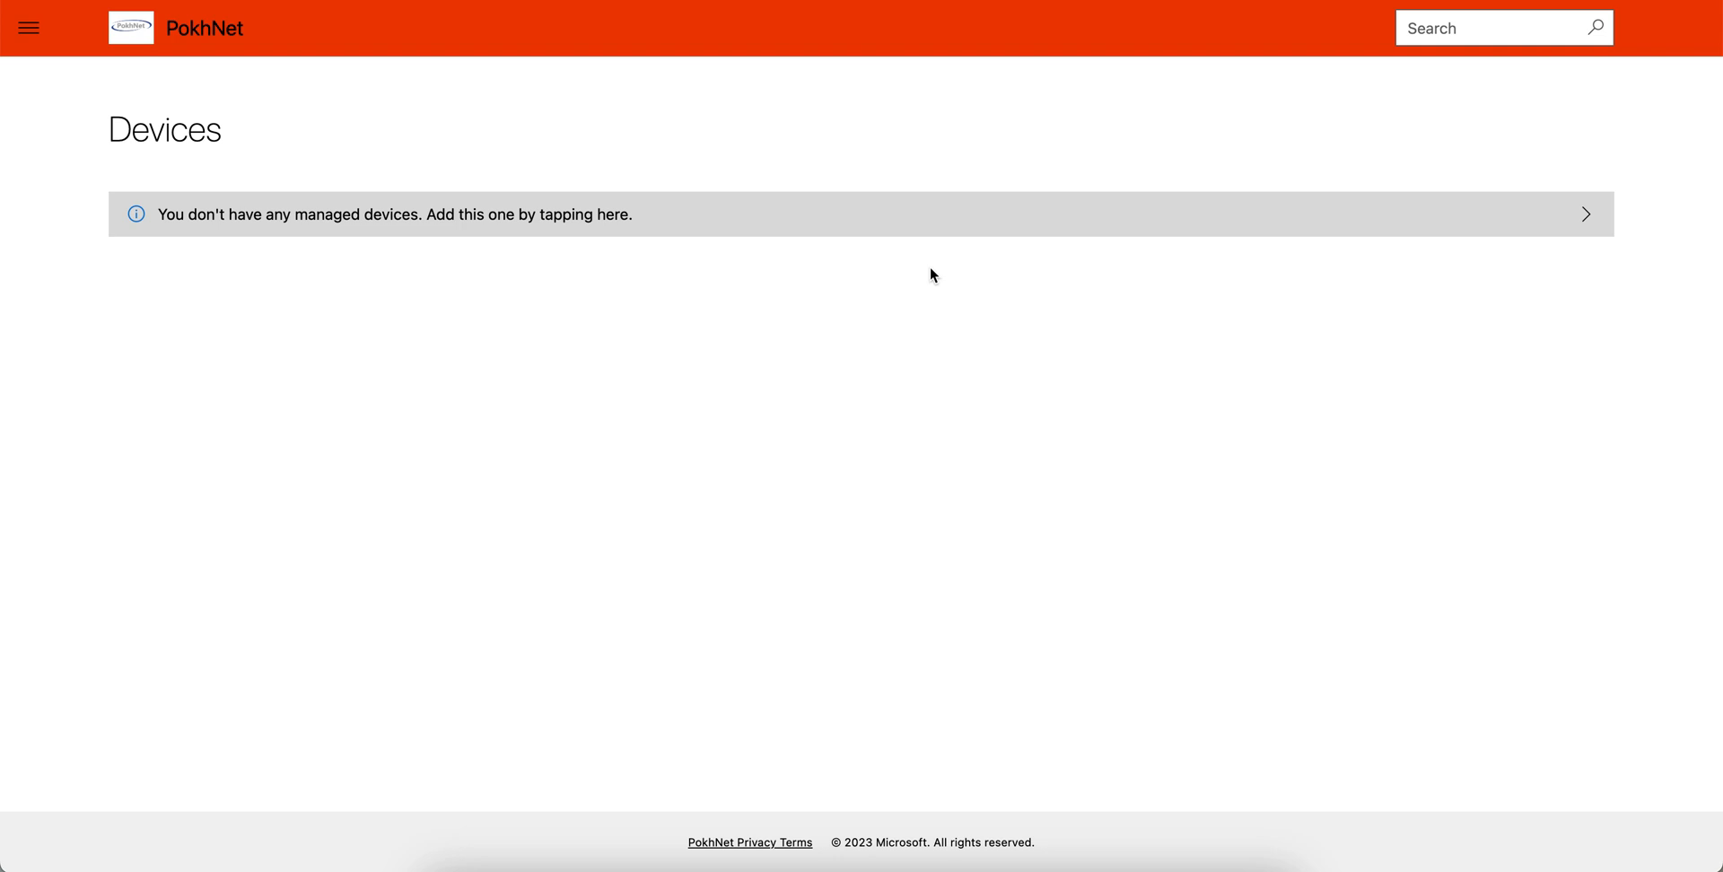
mouse_move(882, 451)
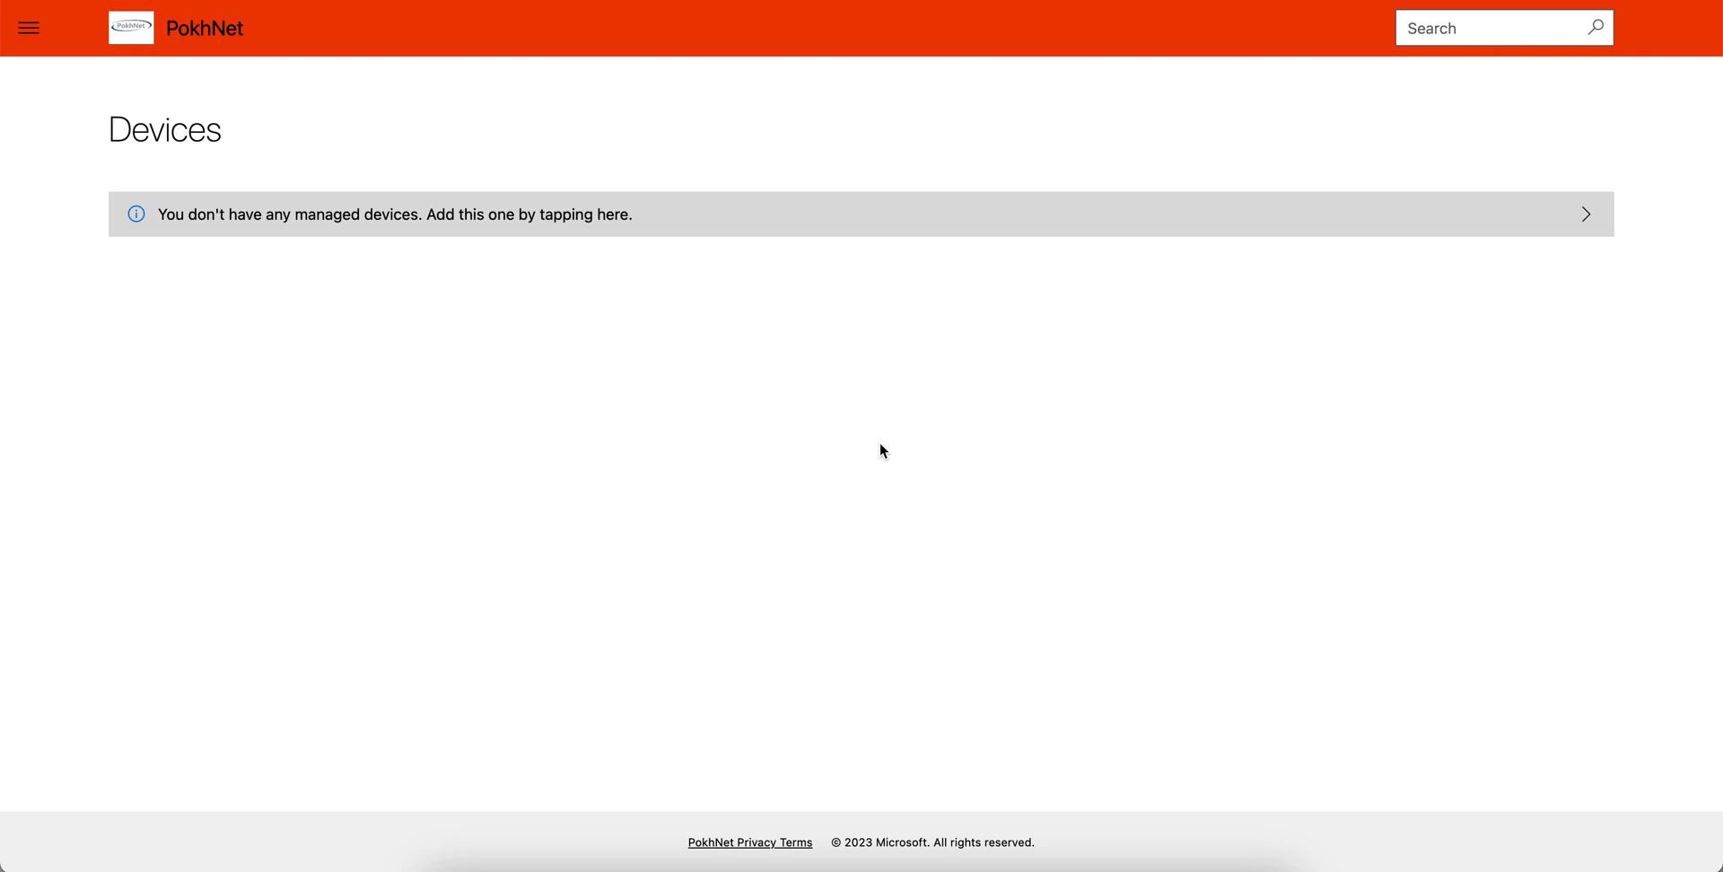
mouse_move(873, 481)
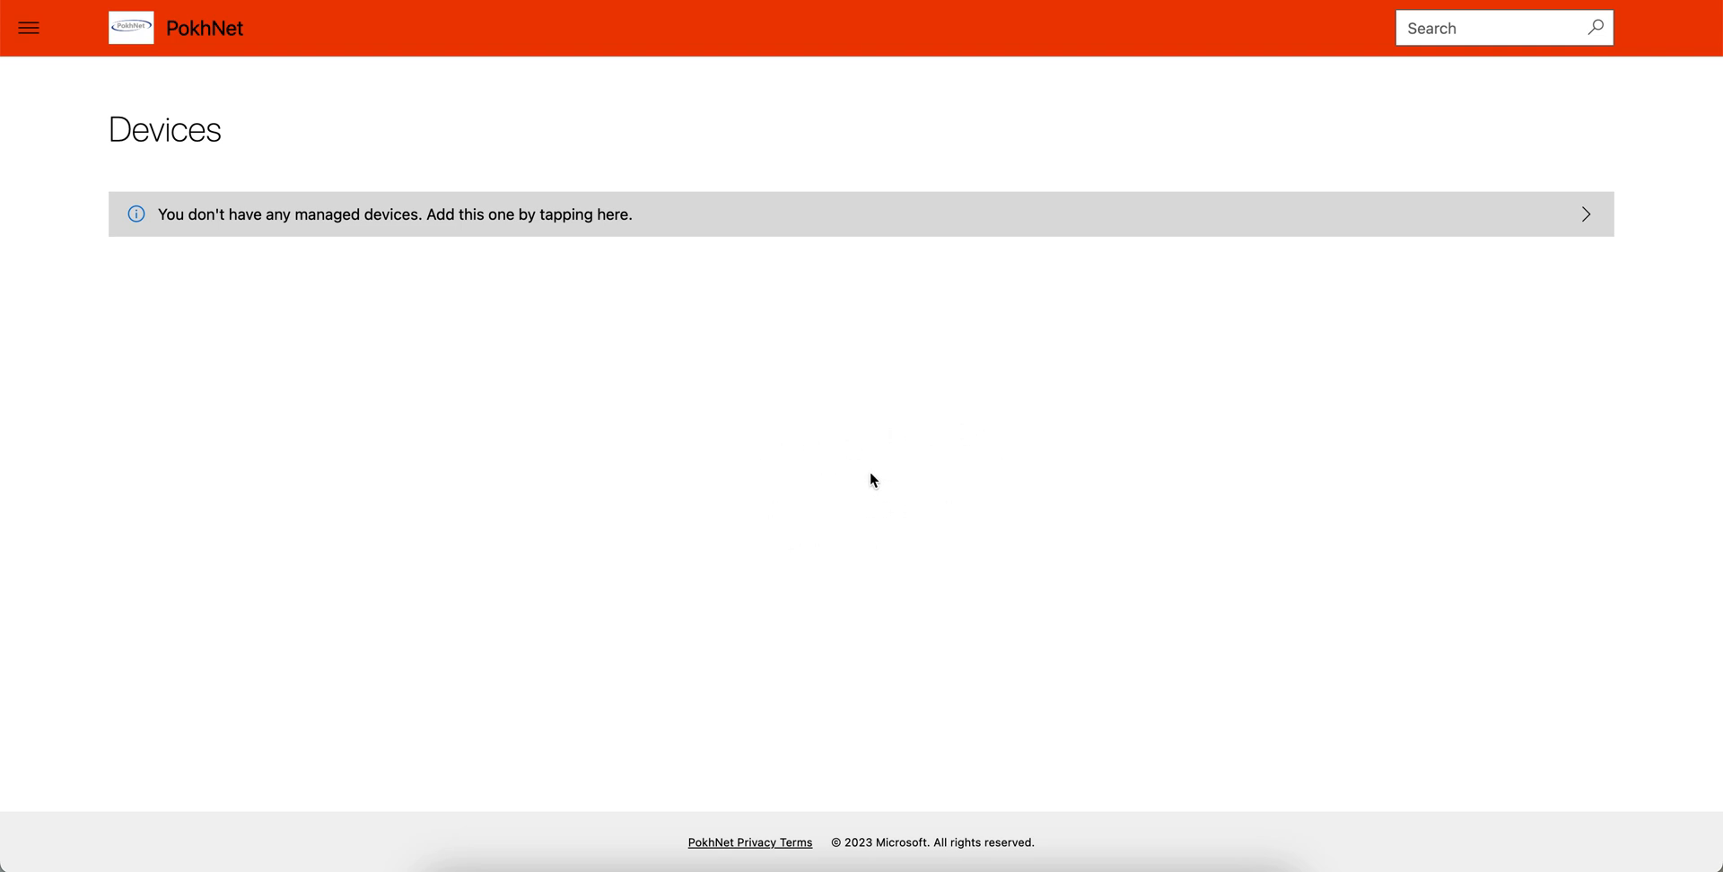
mouse_move(887, 499)
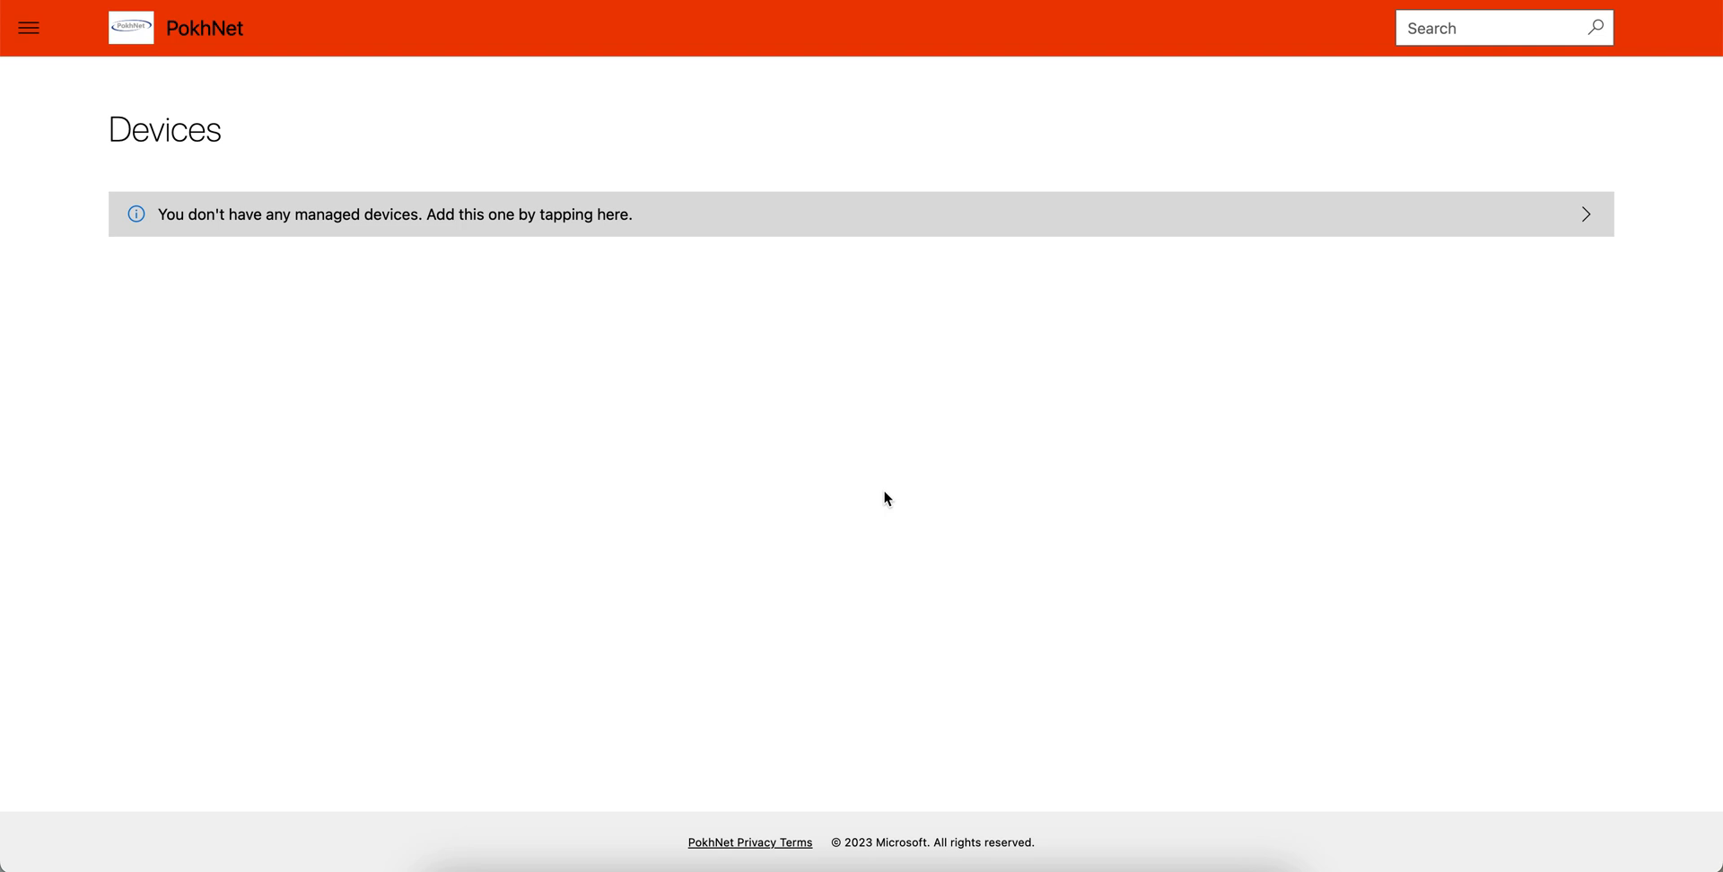
mouse_move(147, 148)
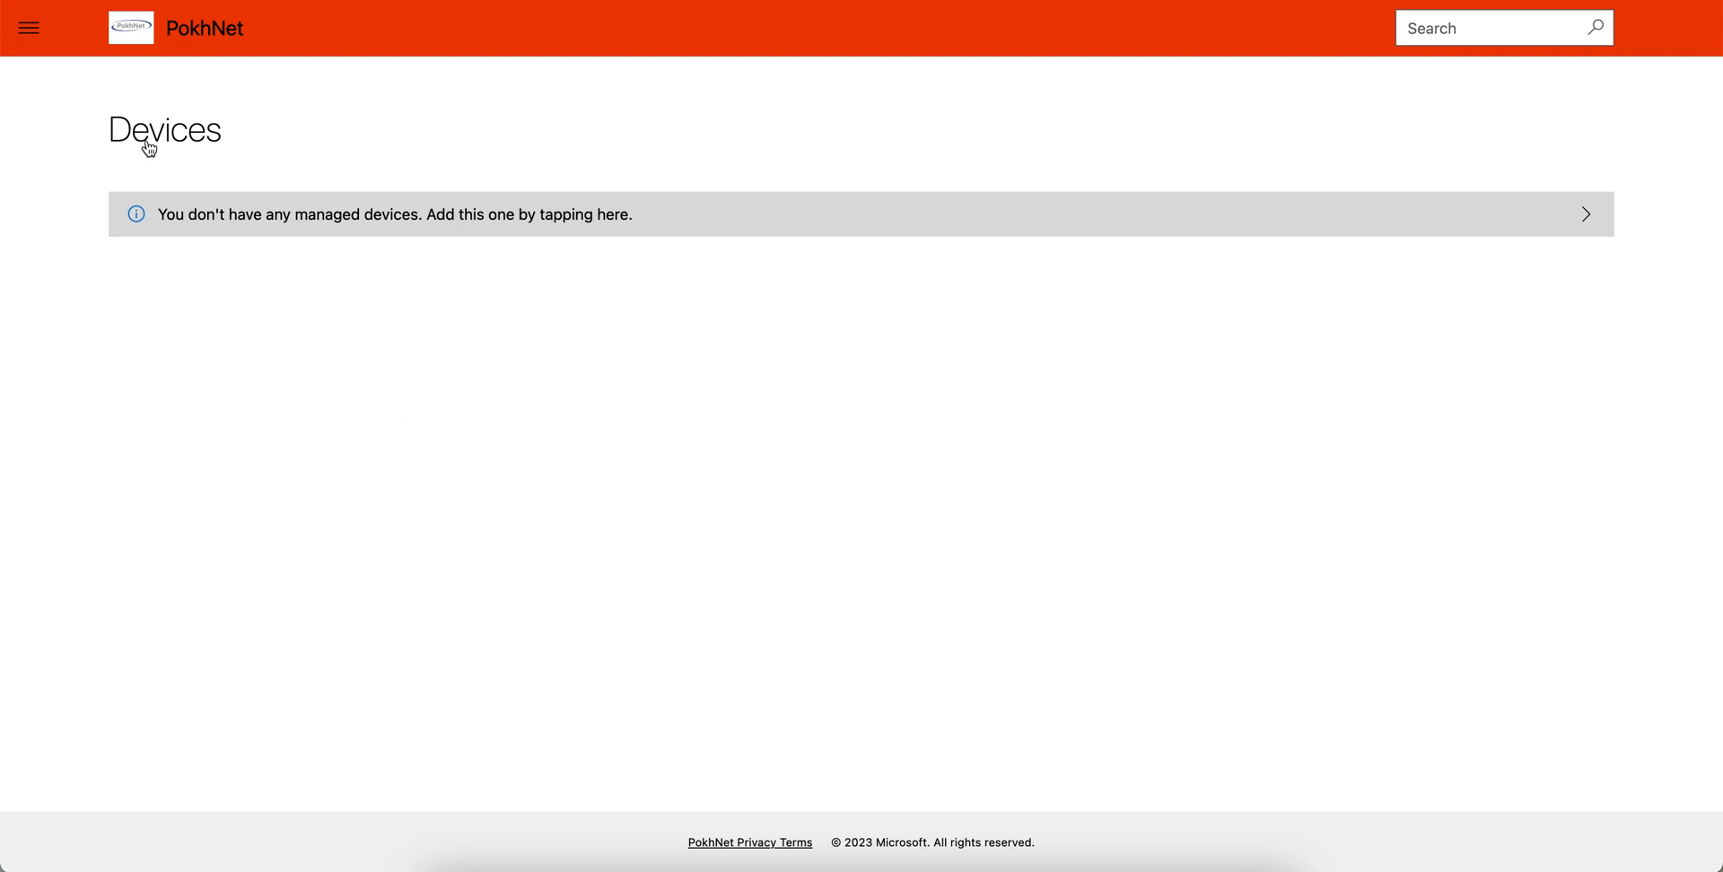
Step: Open the Apps catalogue, view the Add-Ins app details, then reopen the navigation menu
click(29, 26)
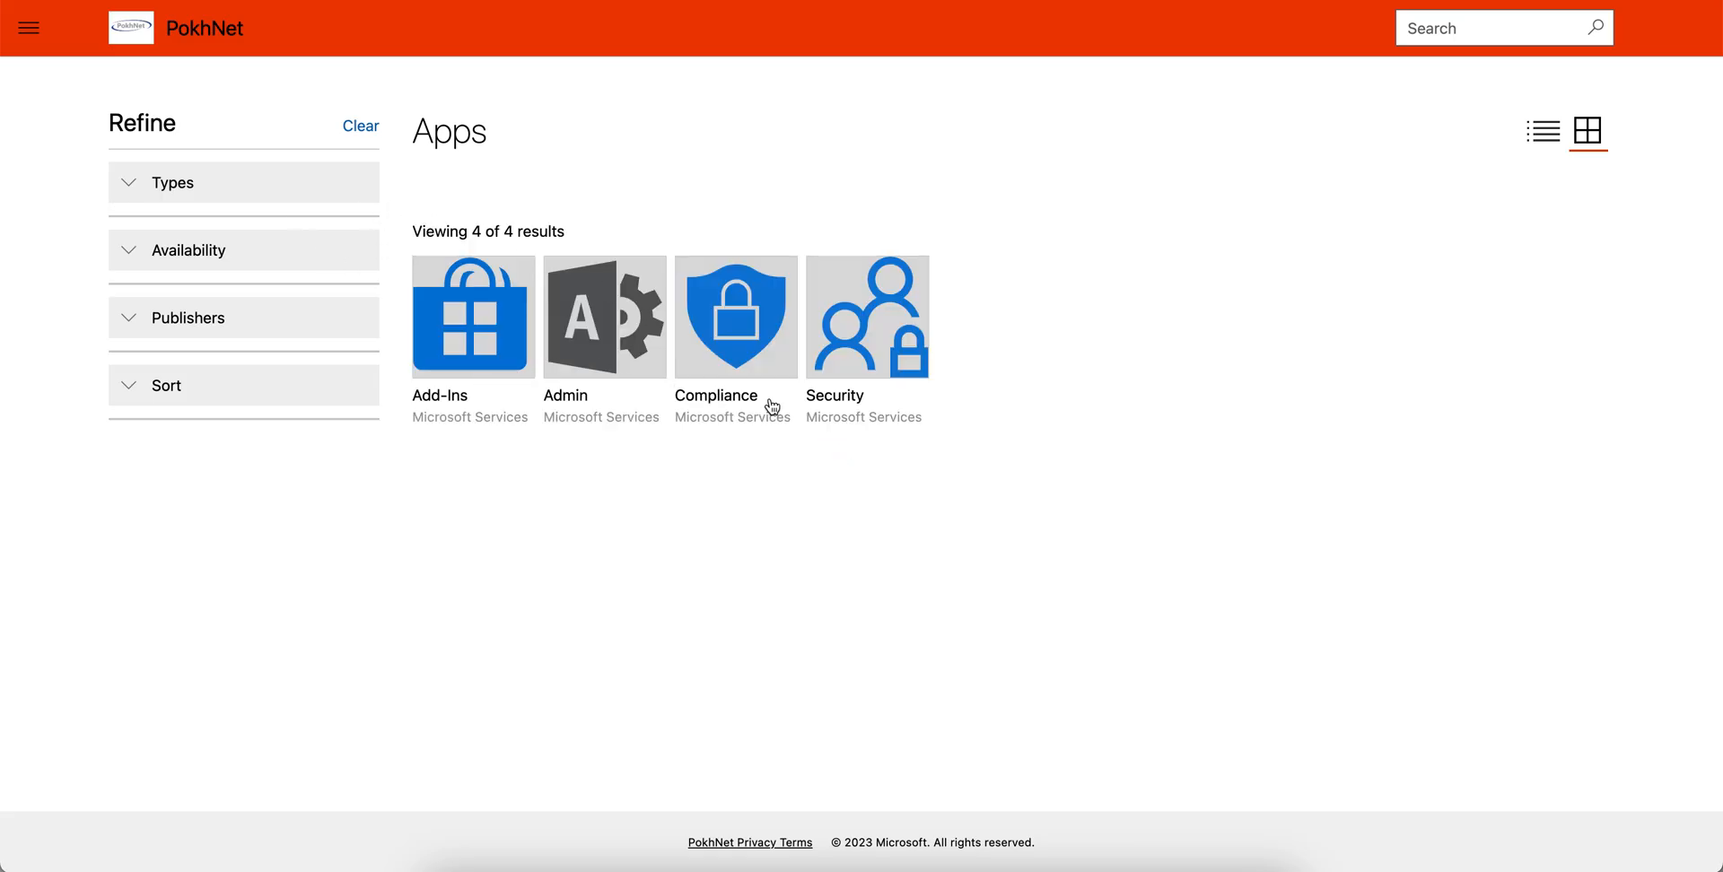
mouse_move(447, 256)
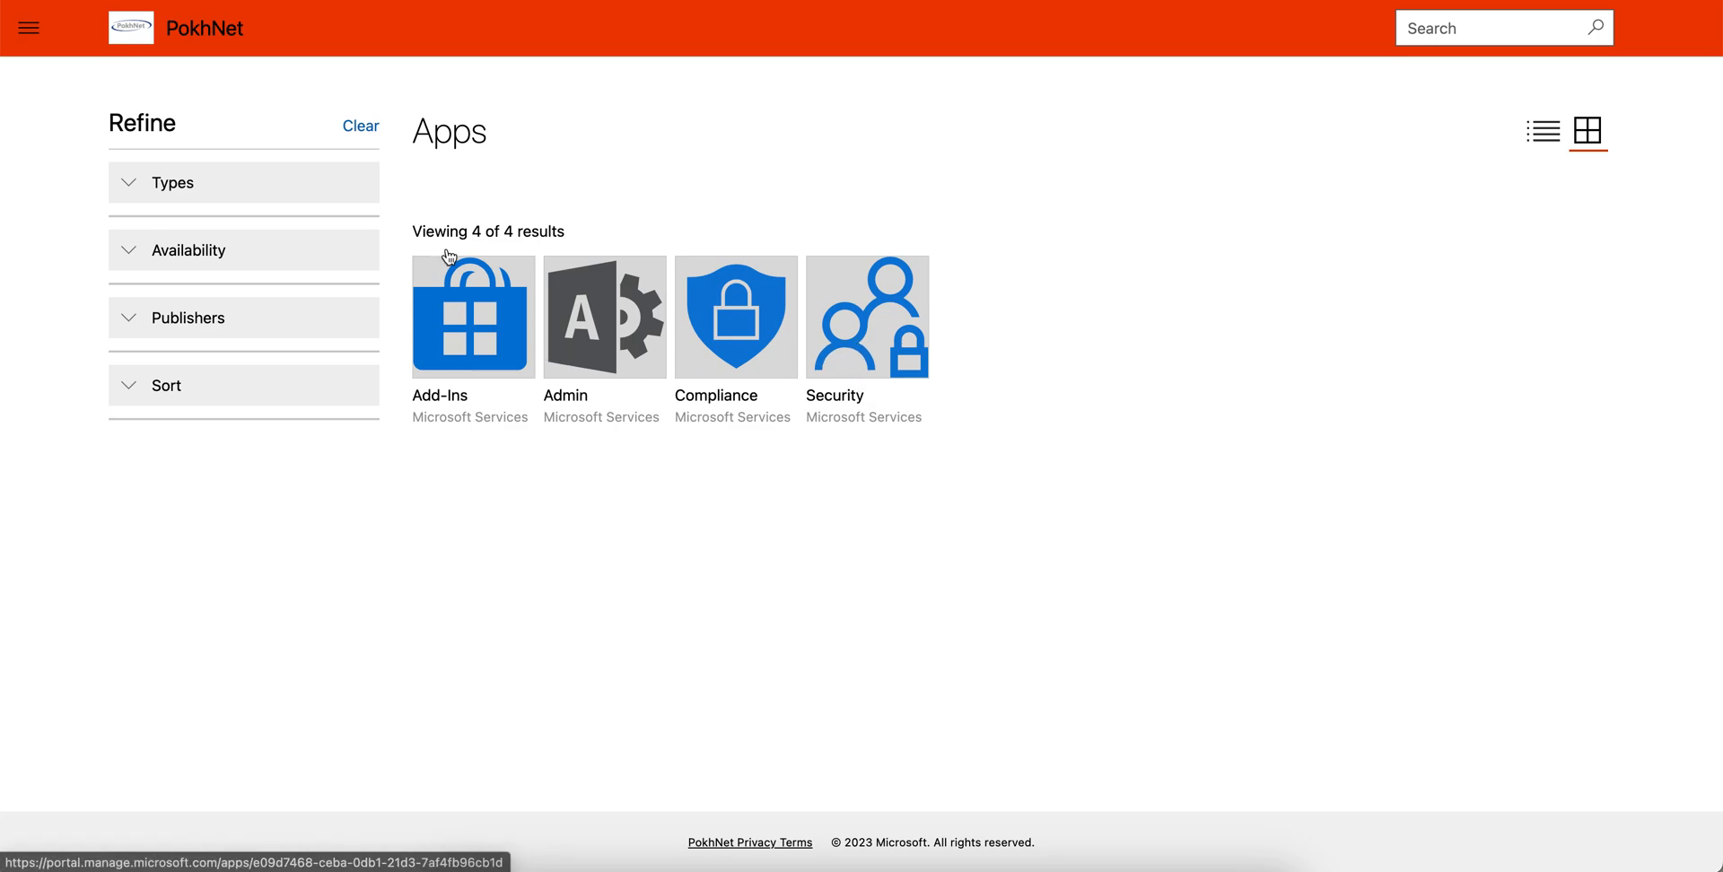
click(470, 318)
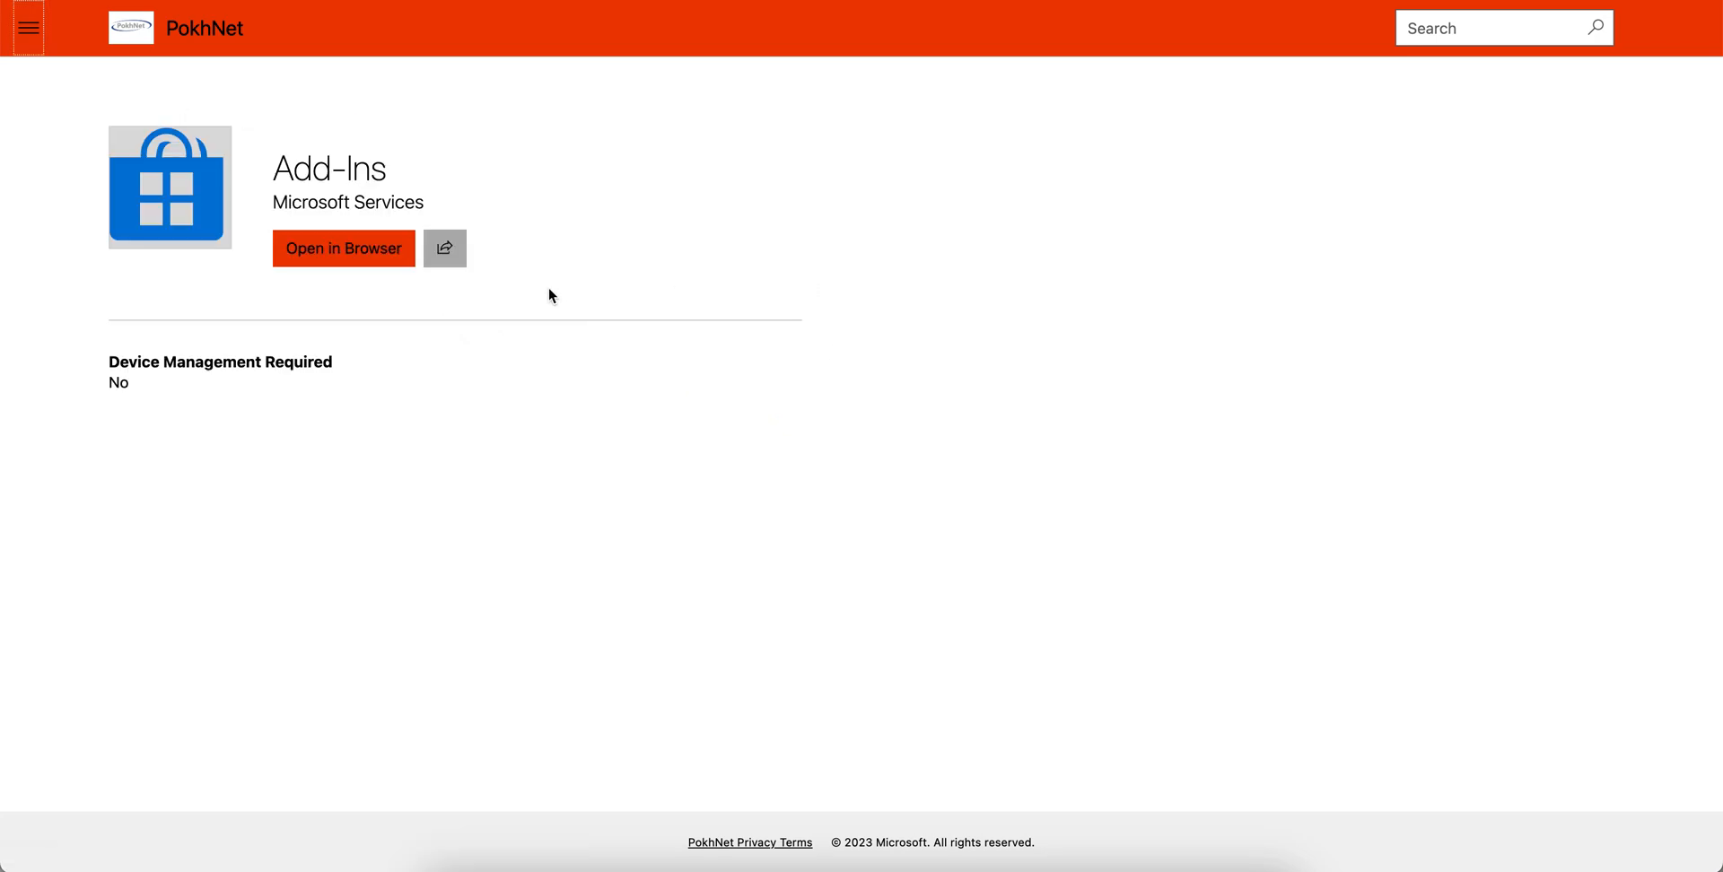
click(26, 28)
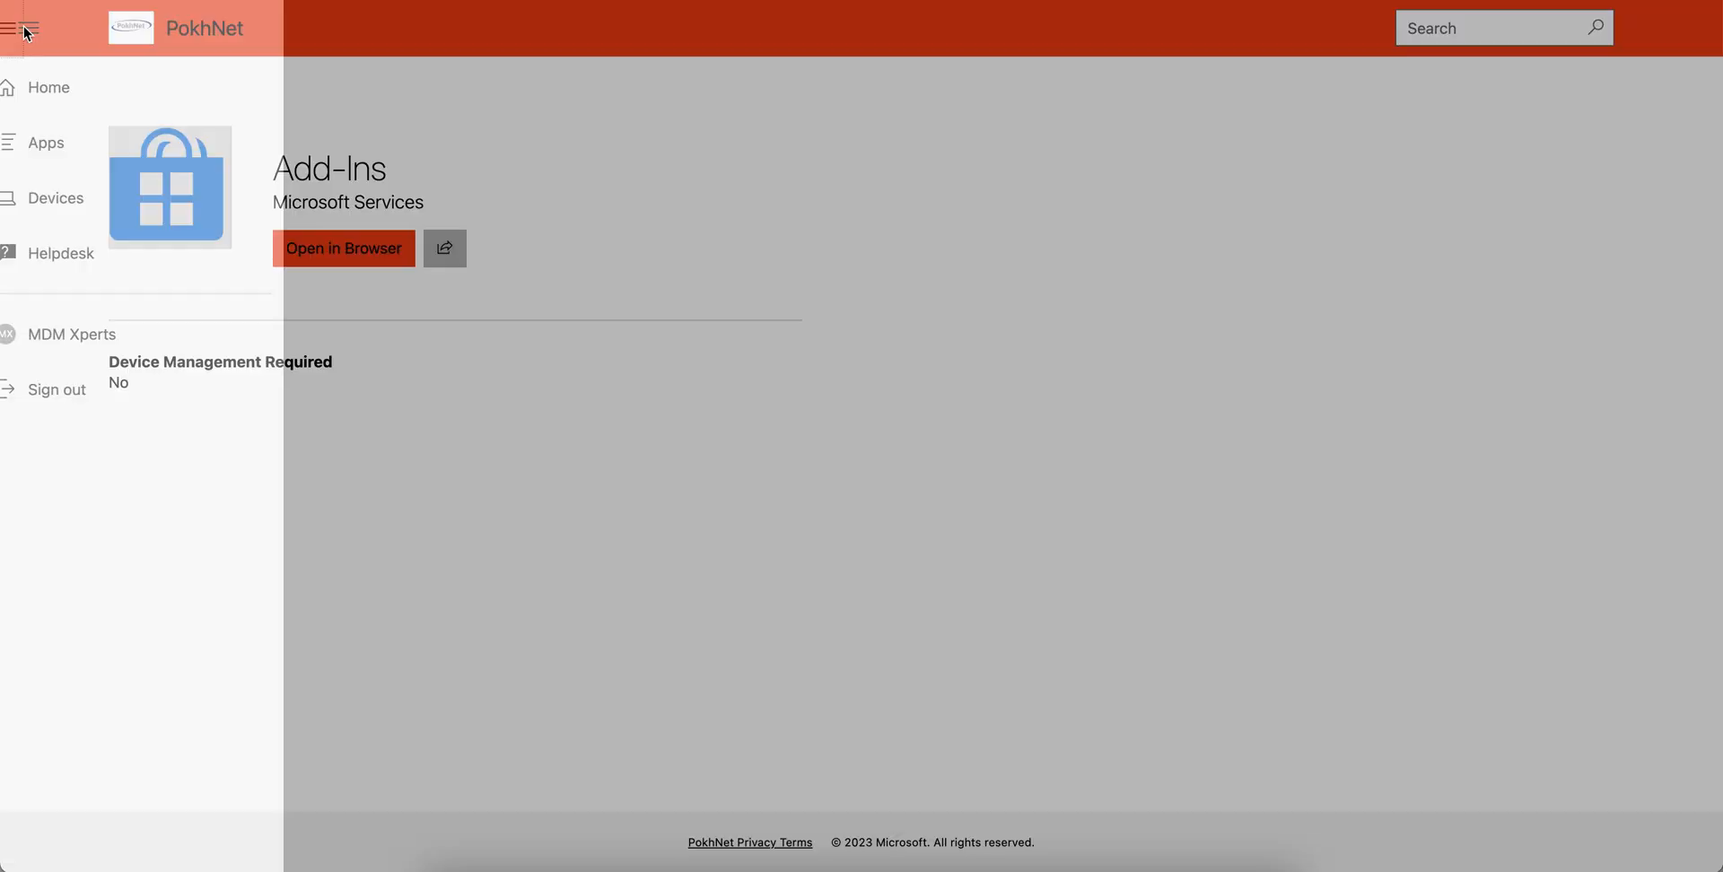
click(28, 27)
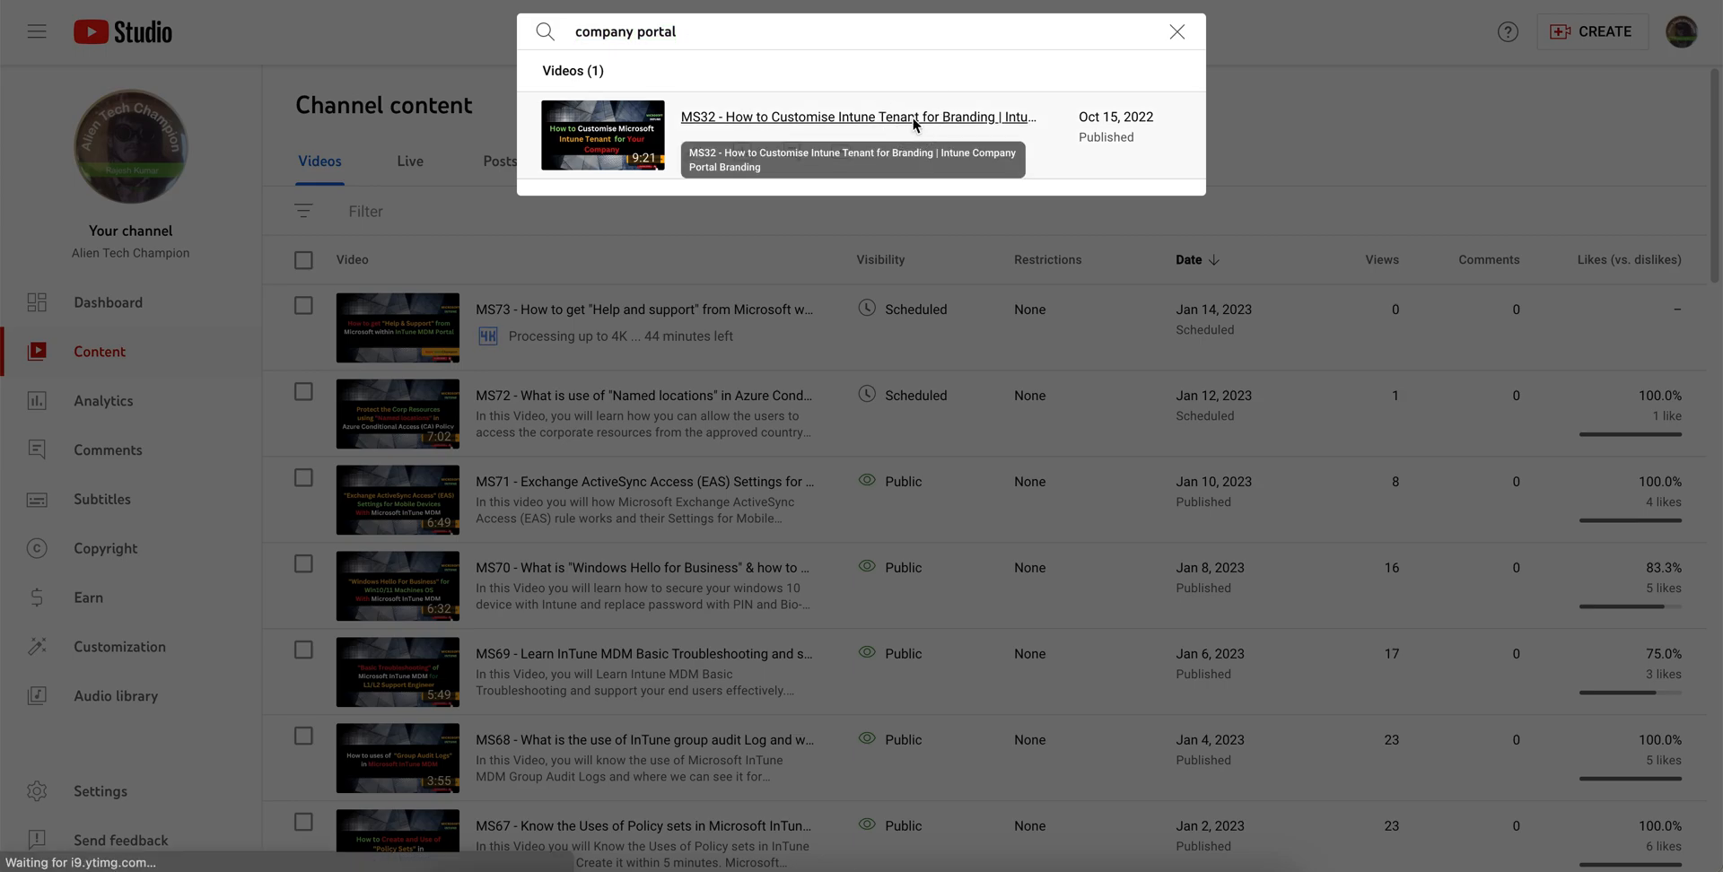
Step: Open the MS32 video on customising Intune Company Portal branding
click(855, 117)
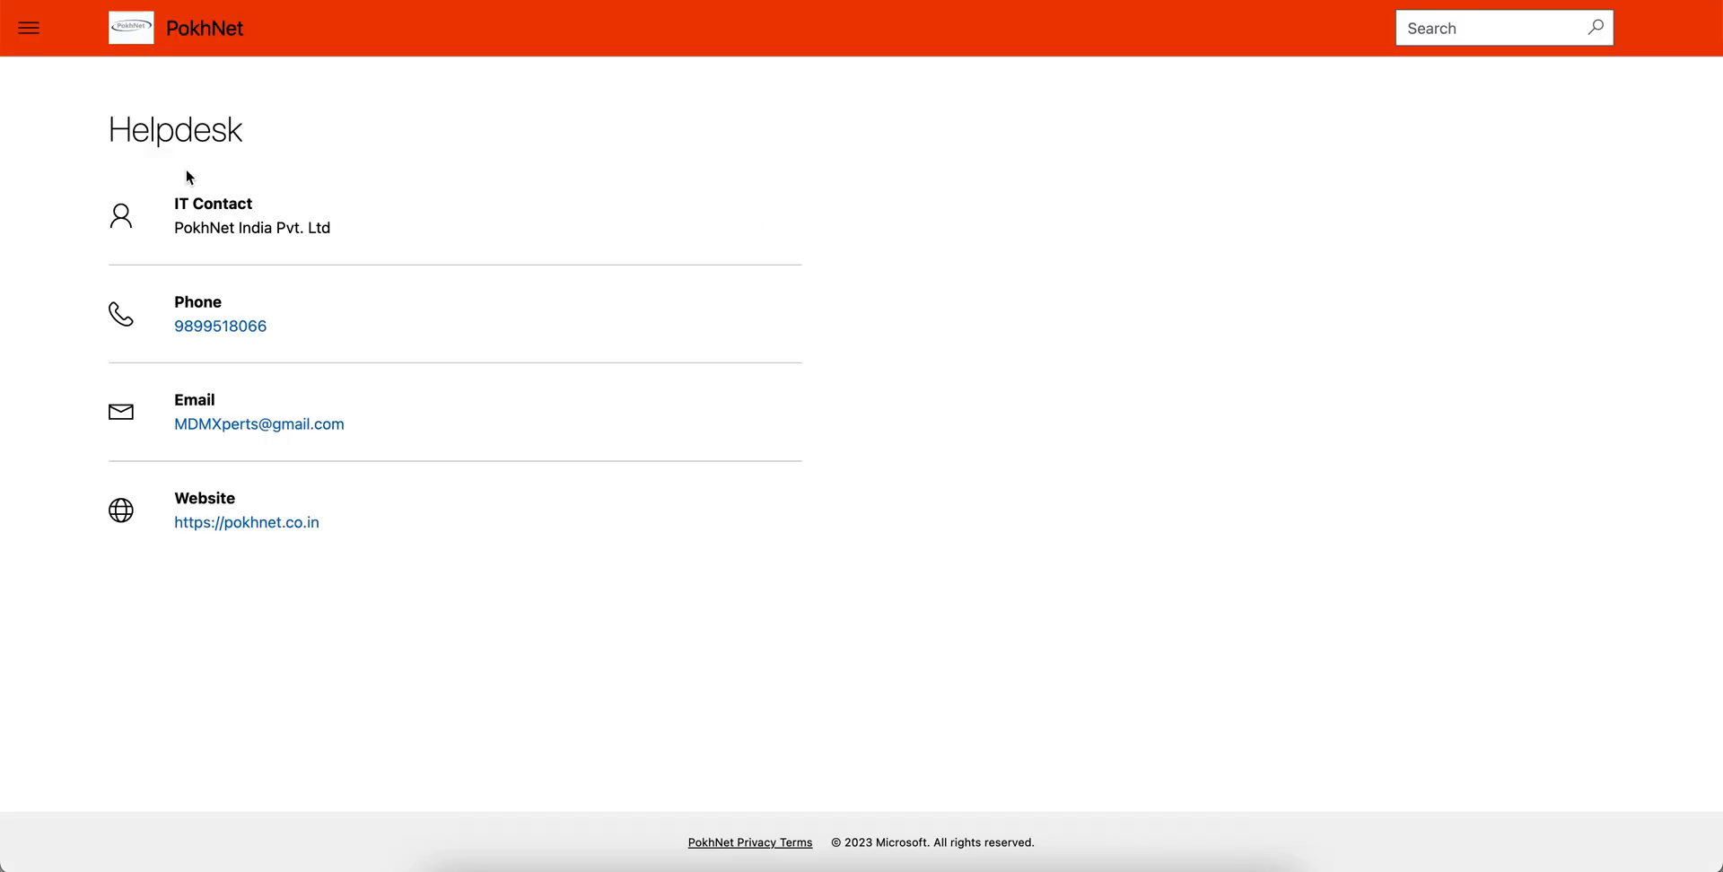
mouse_move(387, 66)
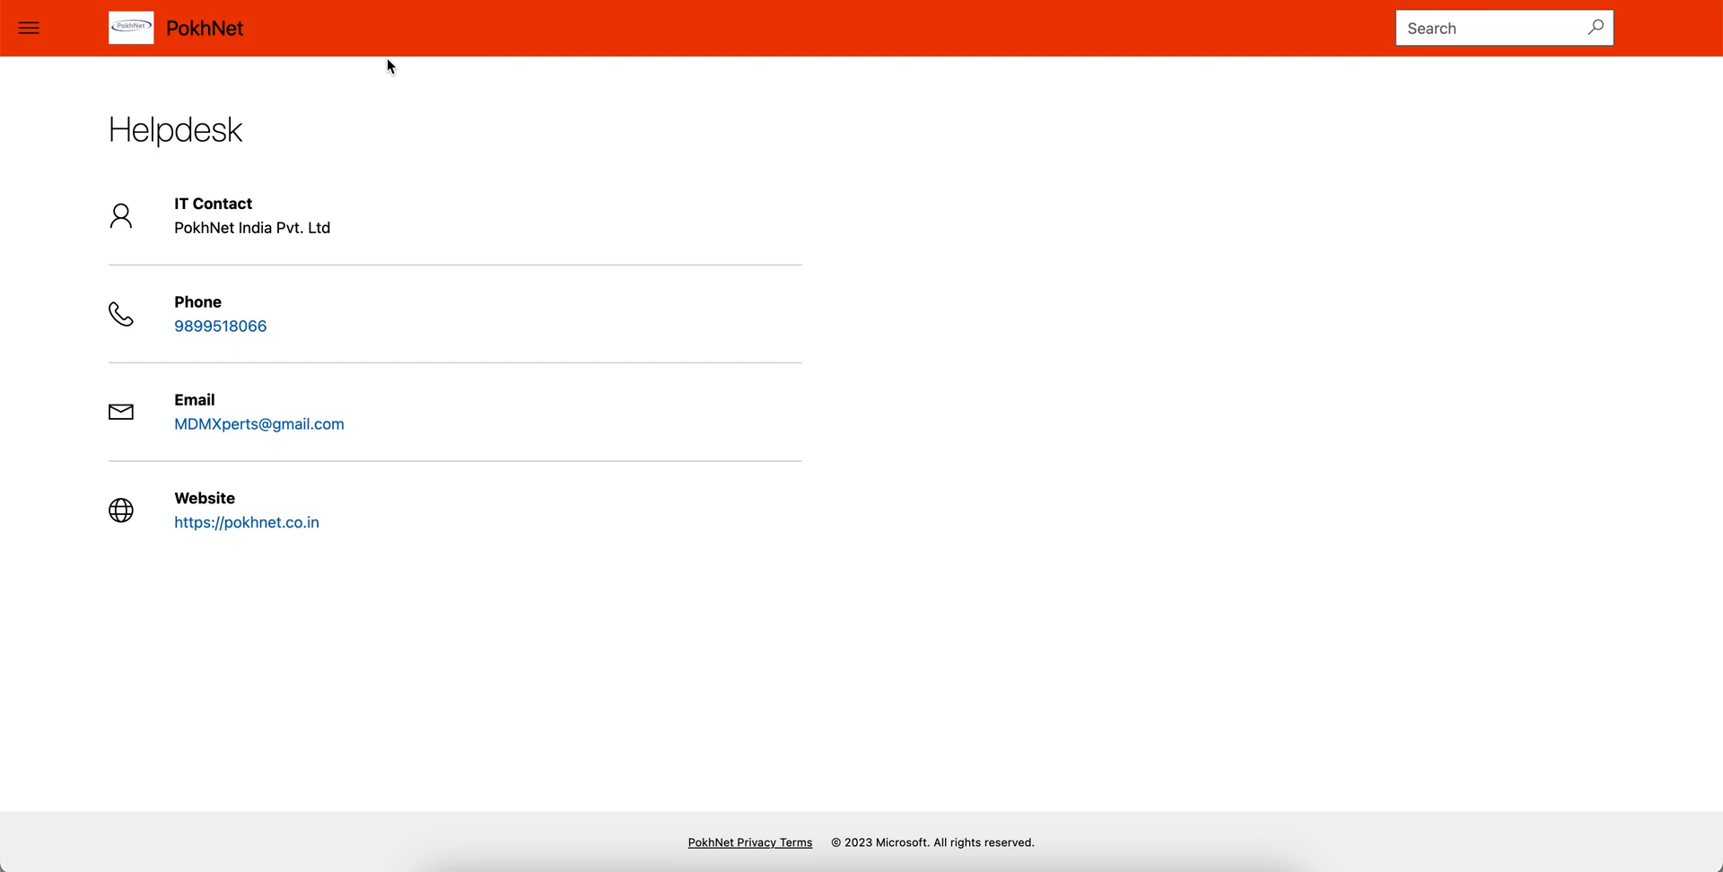
mouse_move(684, 48)
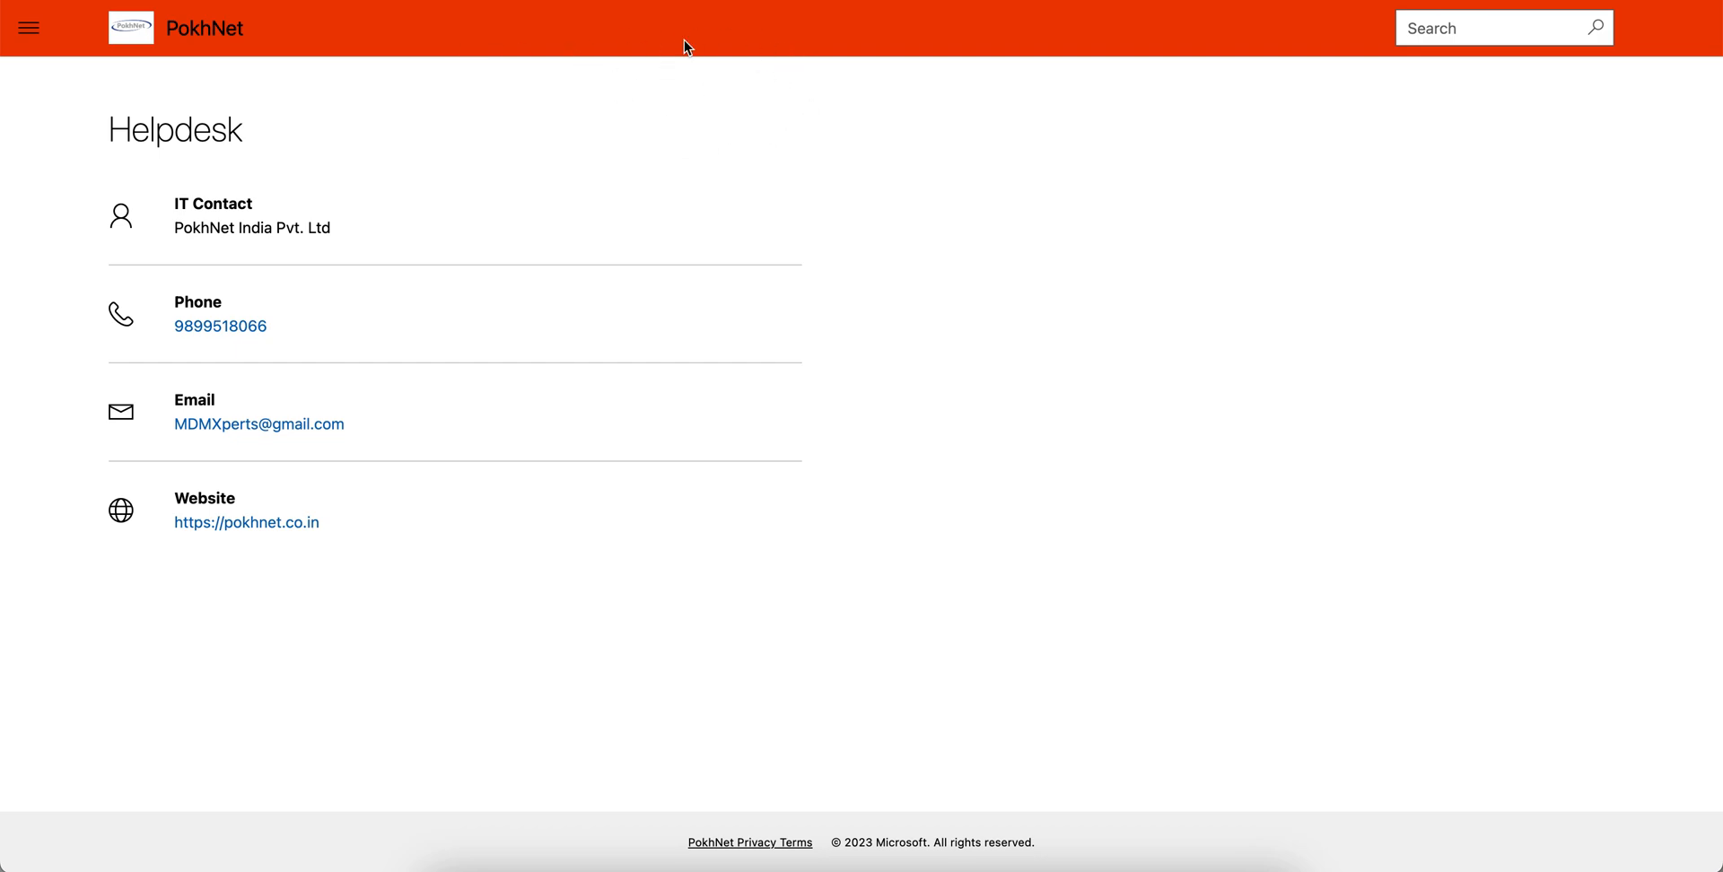
mouse_move(750, 62)
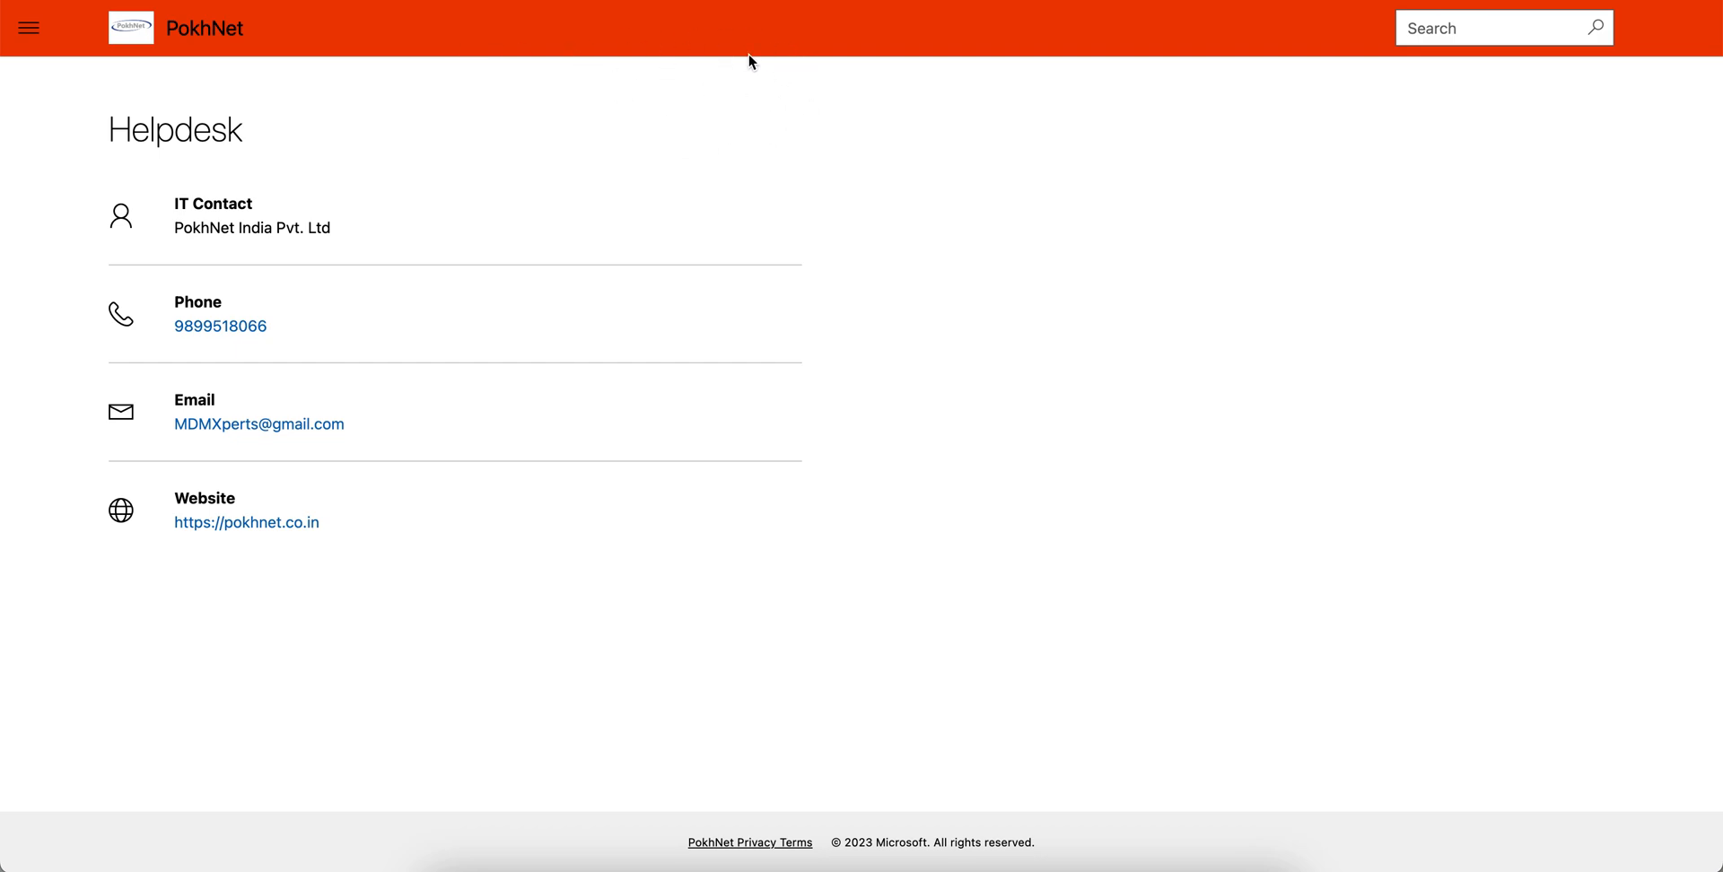
mouse_move(536, 118)
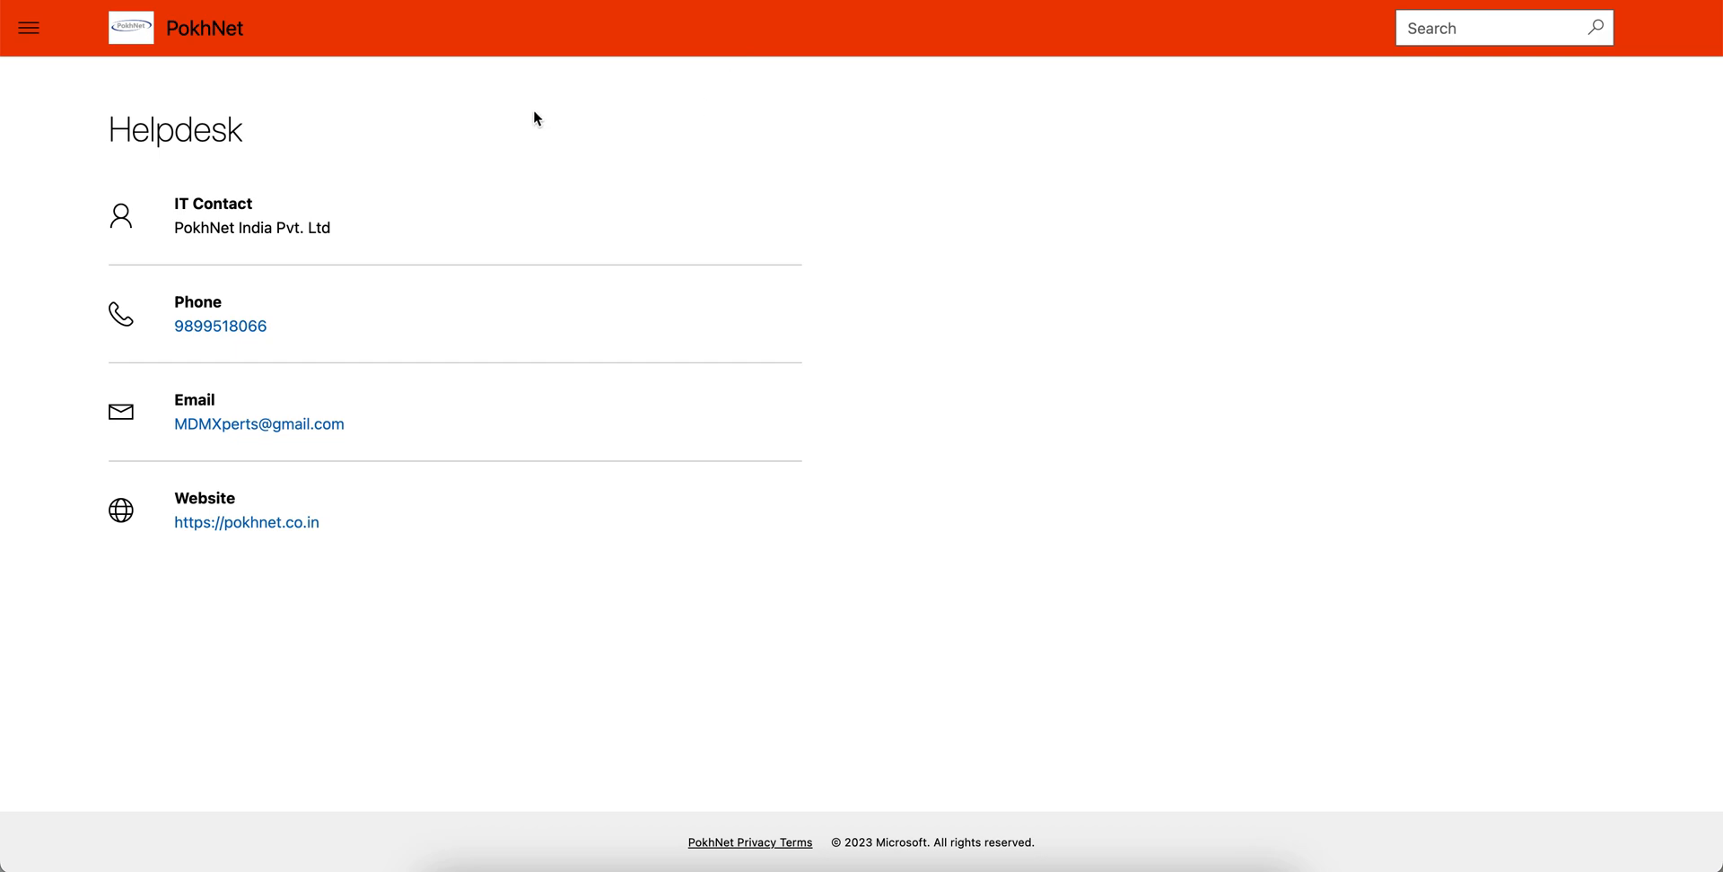
mouse_move(442, 269)
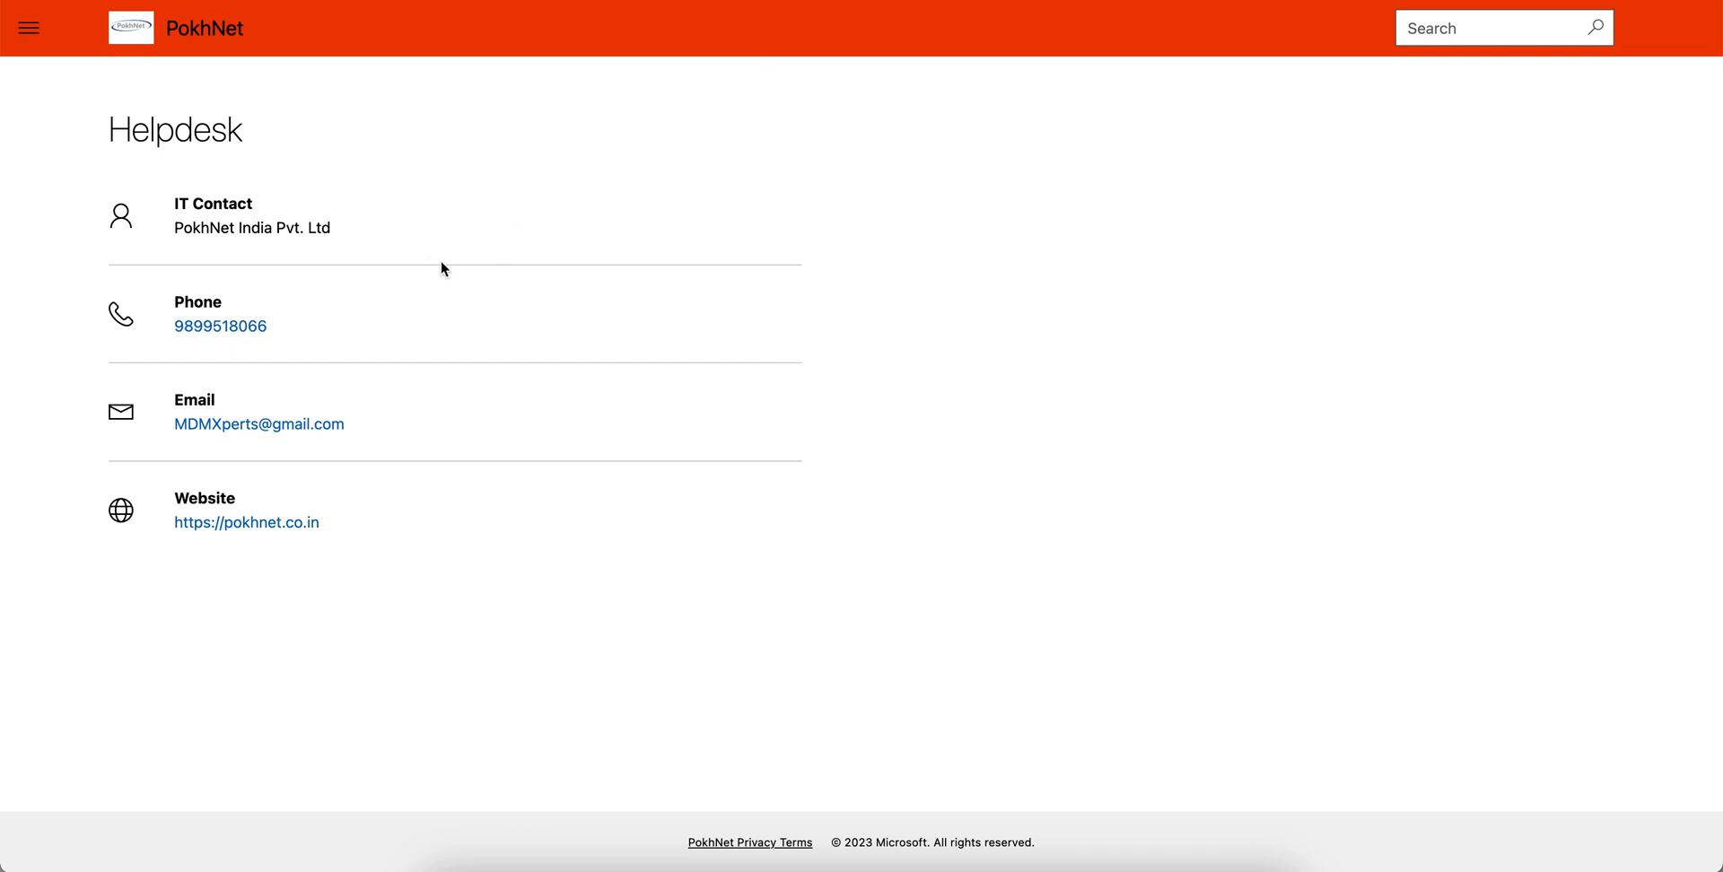
mouse_move(27, 28)
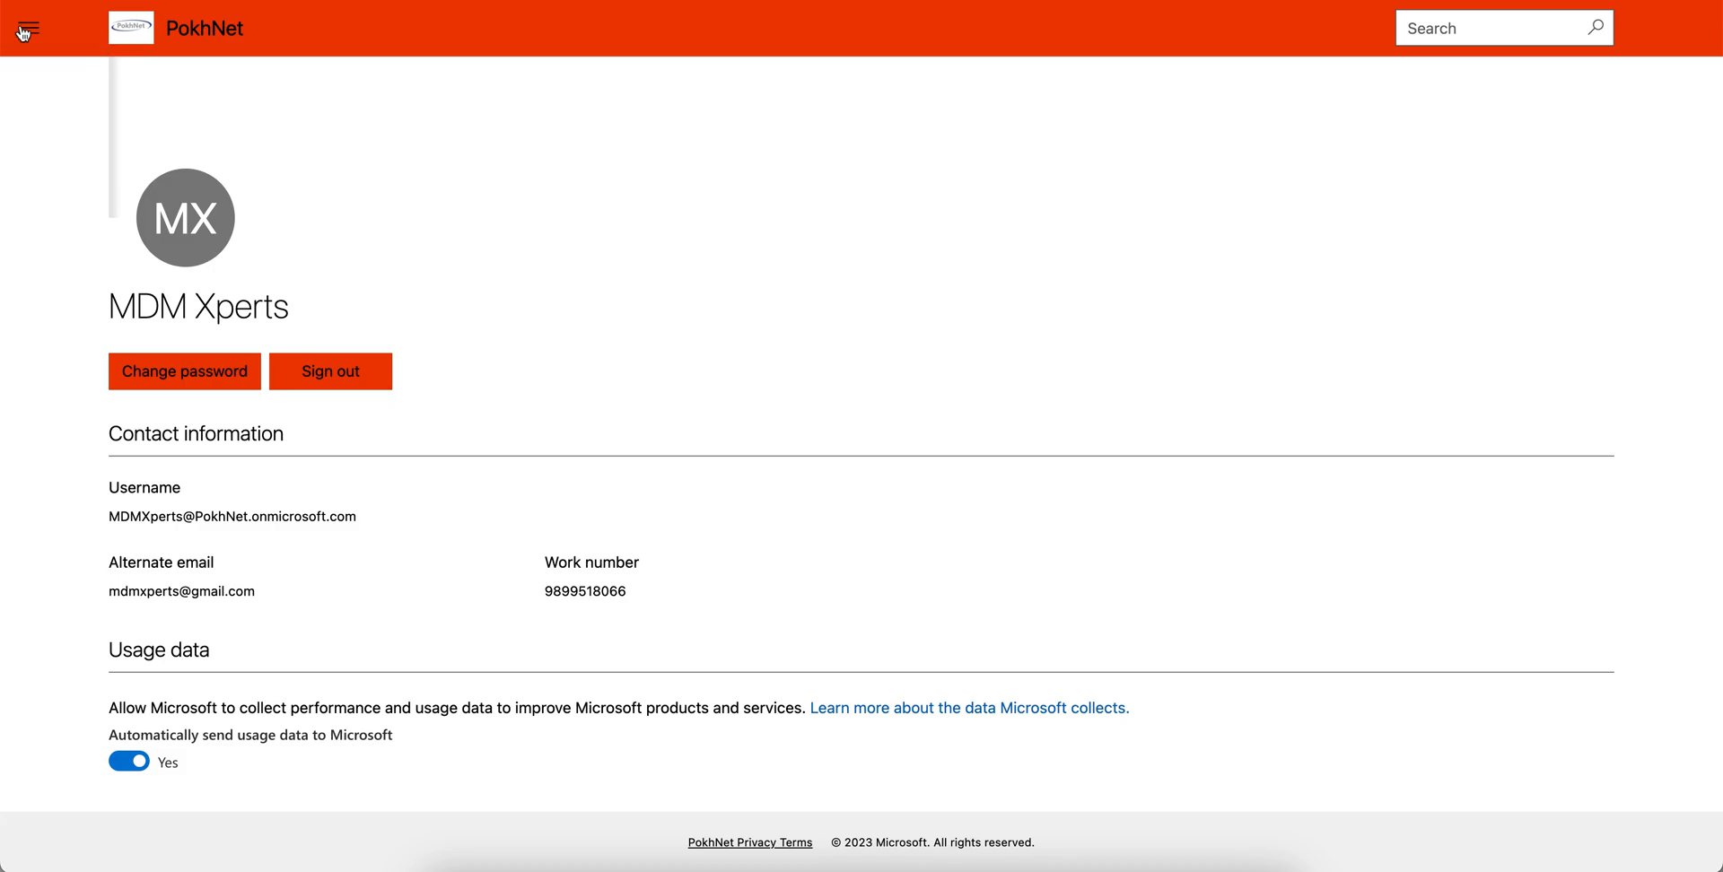
Step: Go from the profile page to Home and Devices, then reopen the navigation menu
click(28, 28)
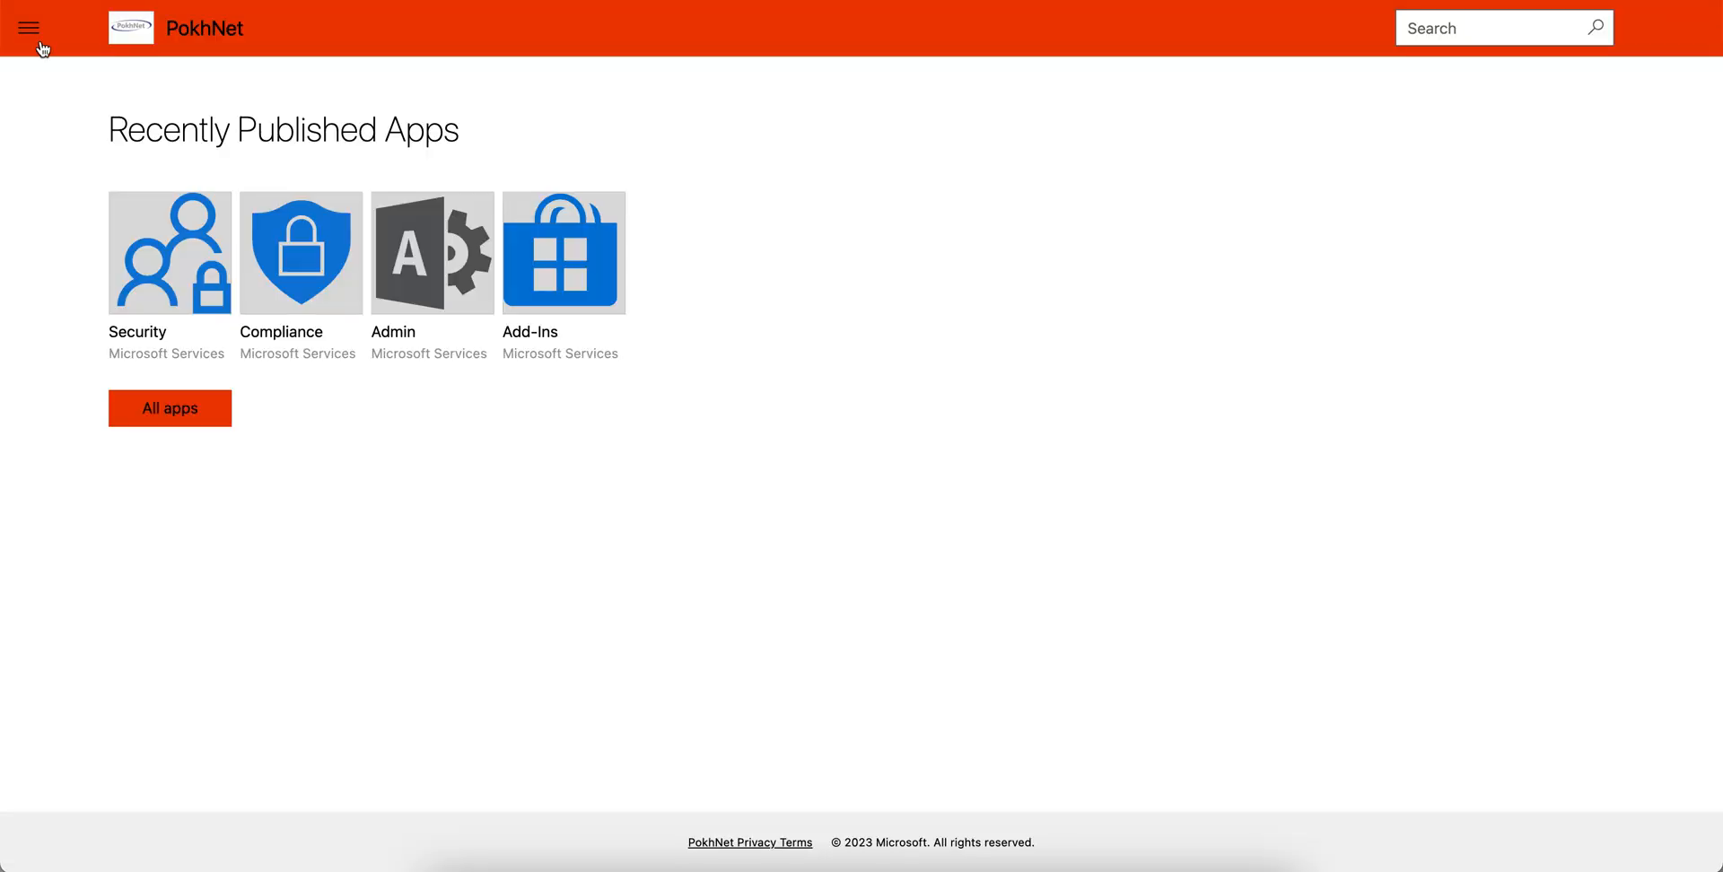
click(170, 407)
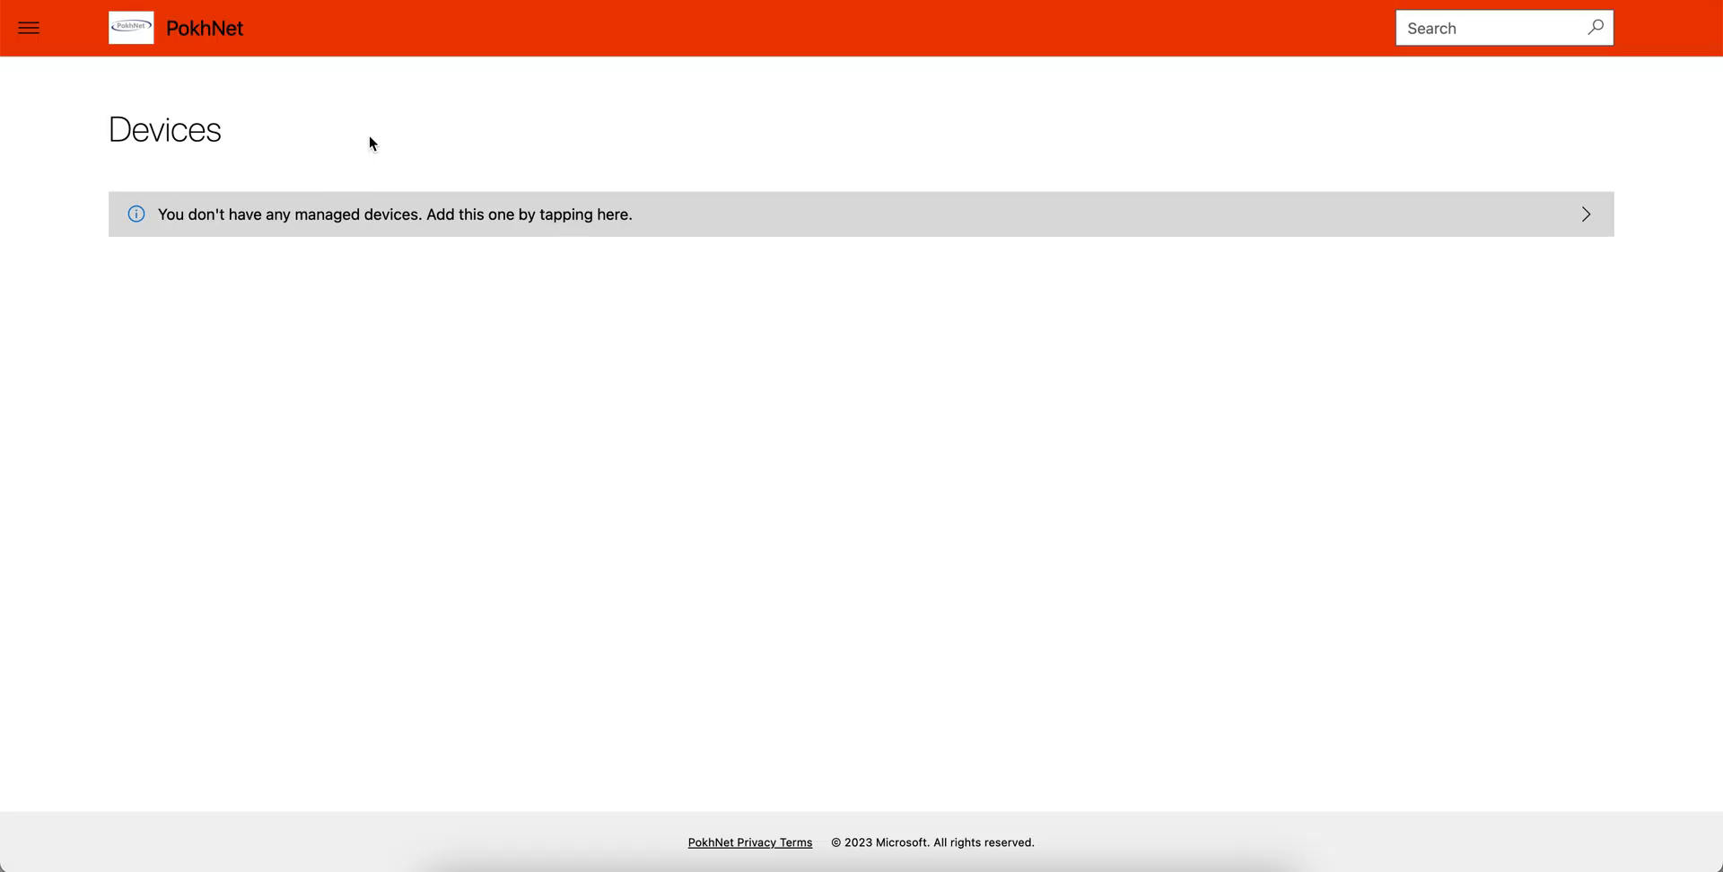
click(28, 27)
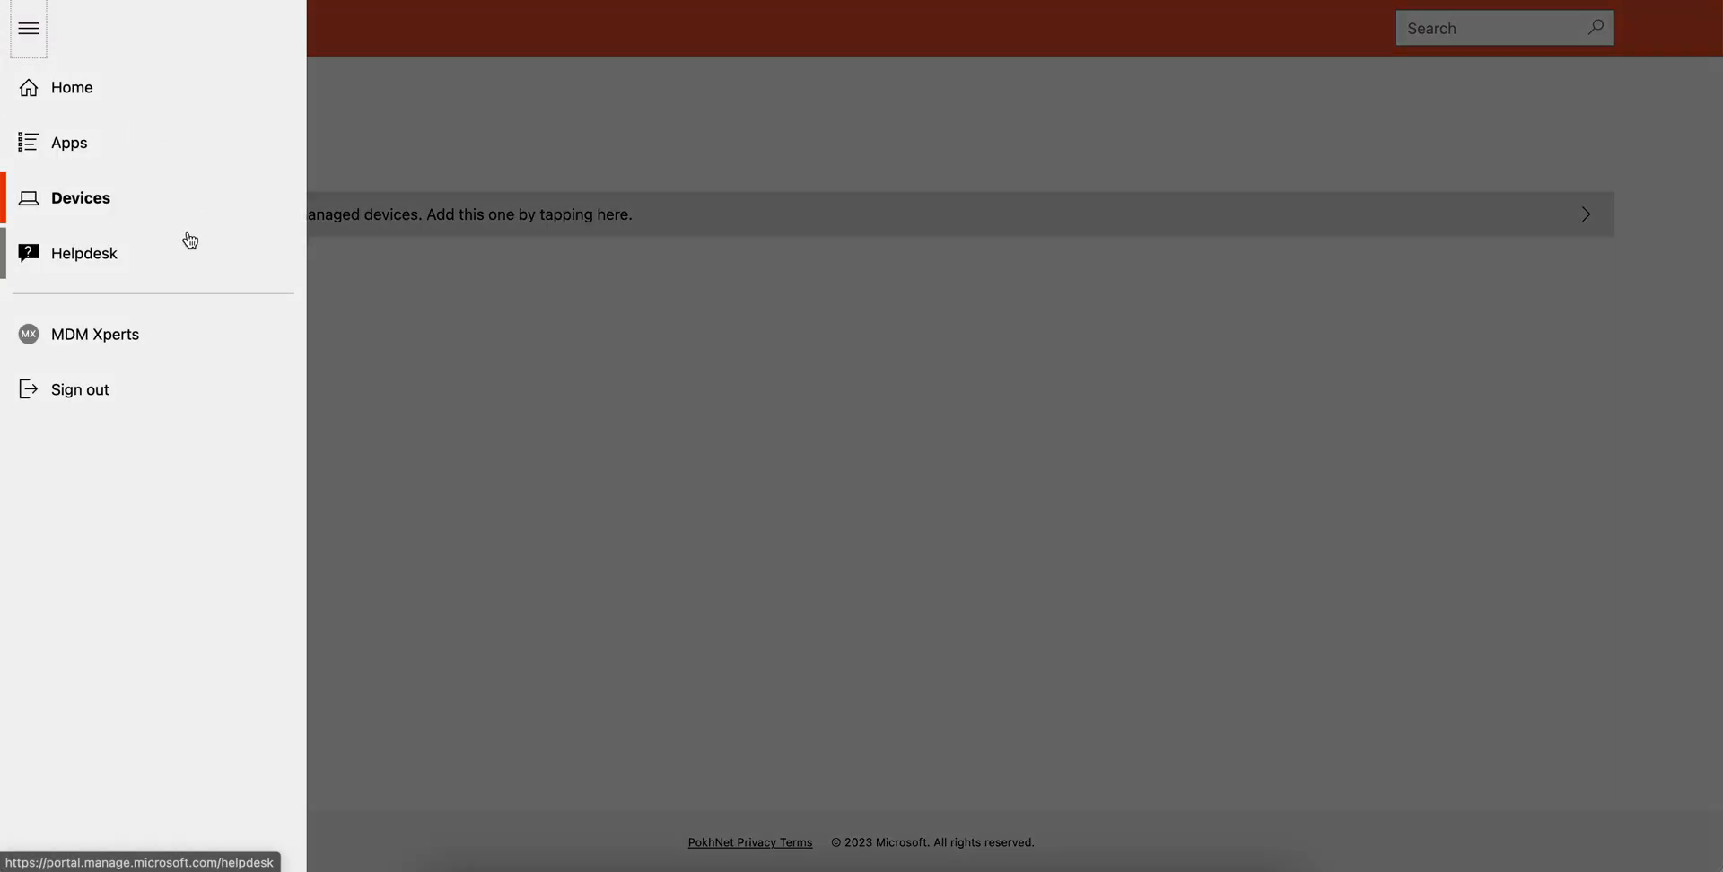
mouse_move(136, 84)
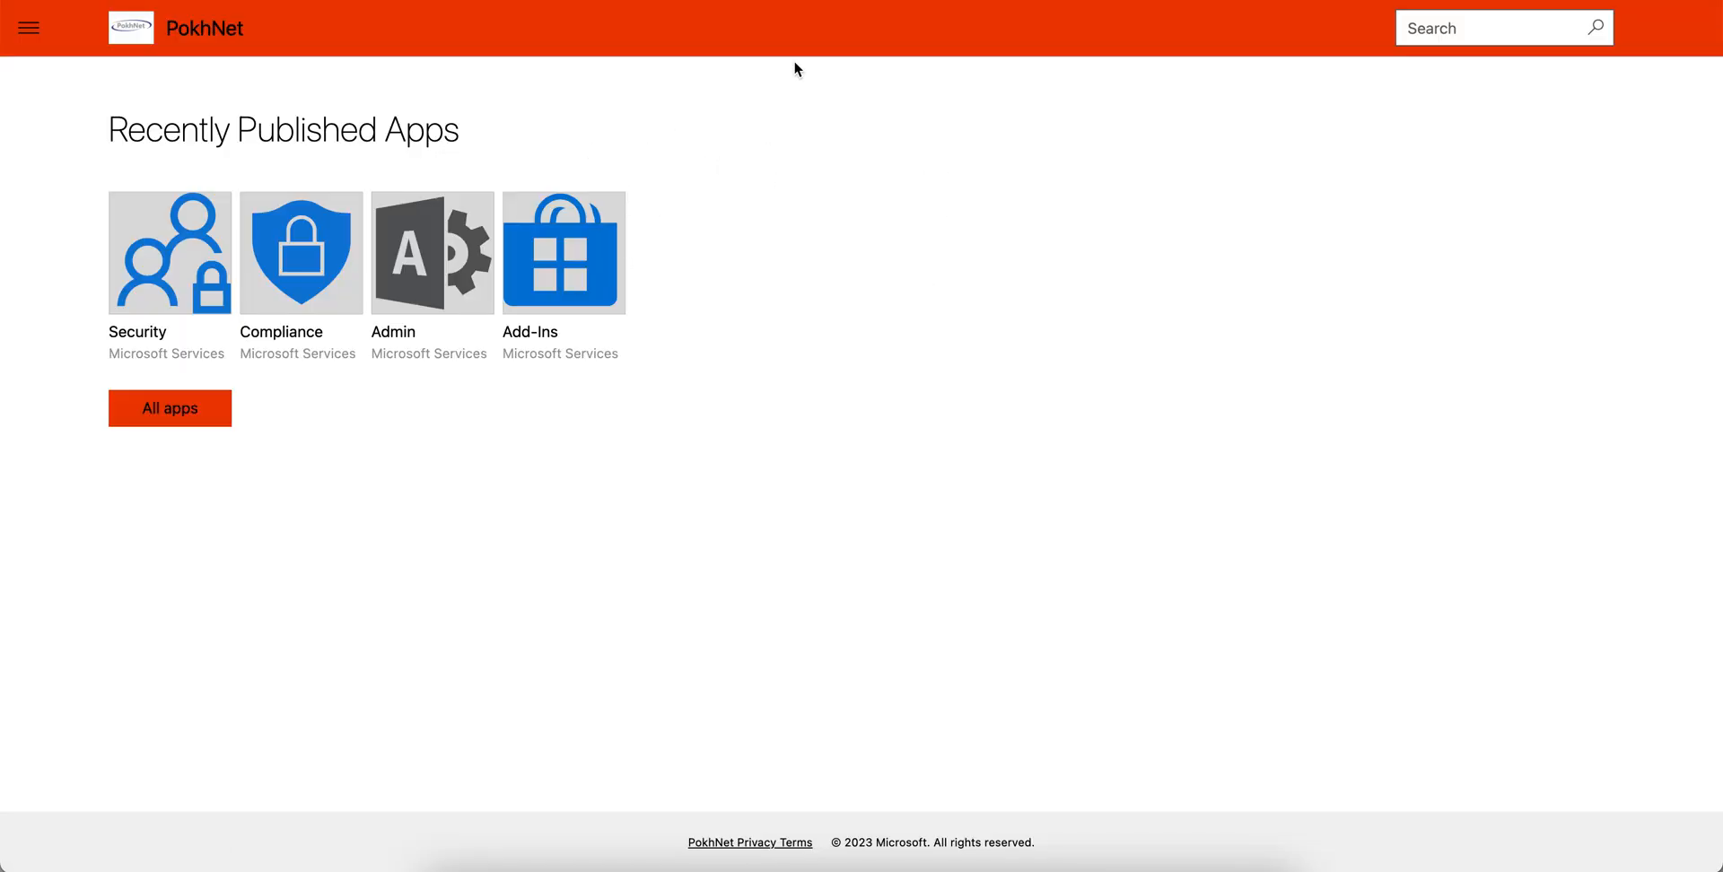
mouse_move(692, 43)
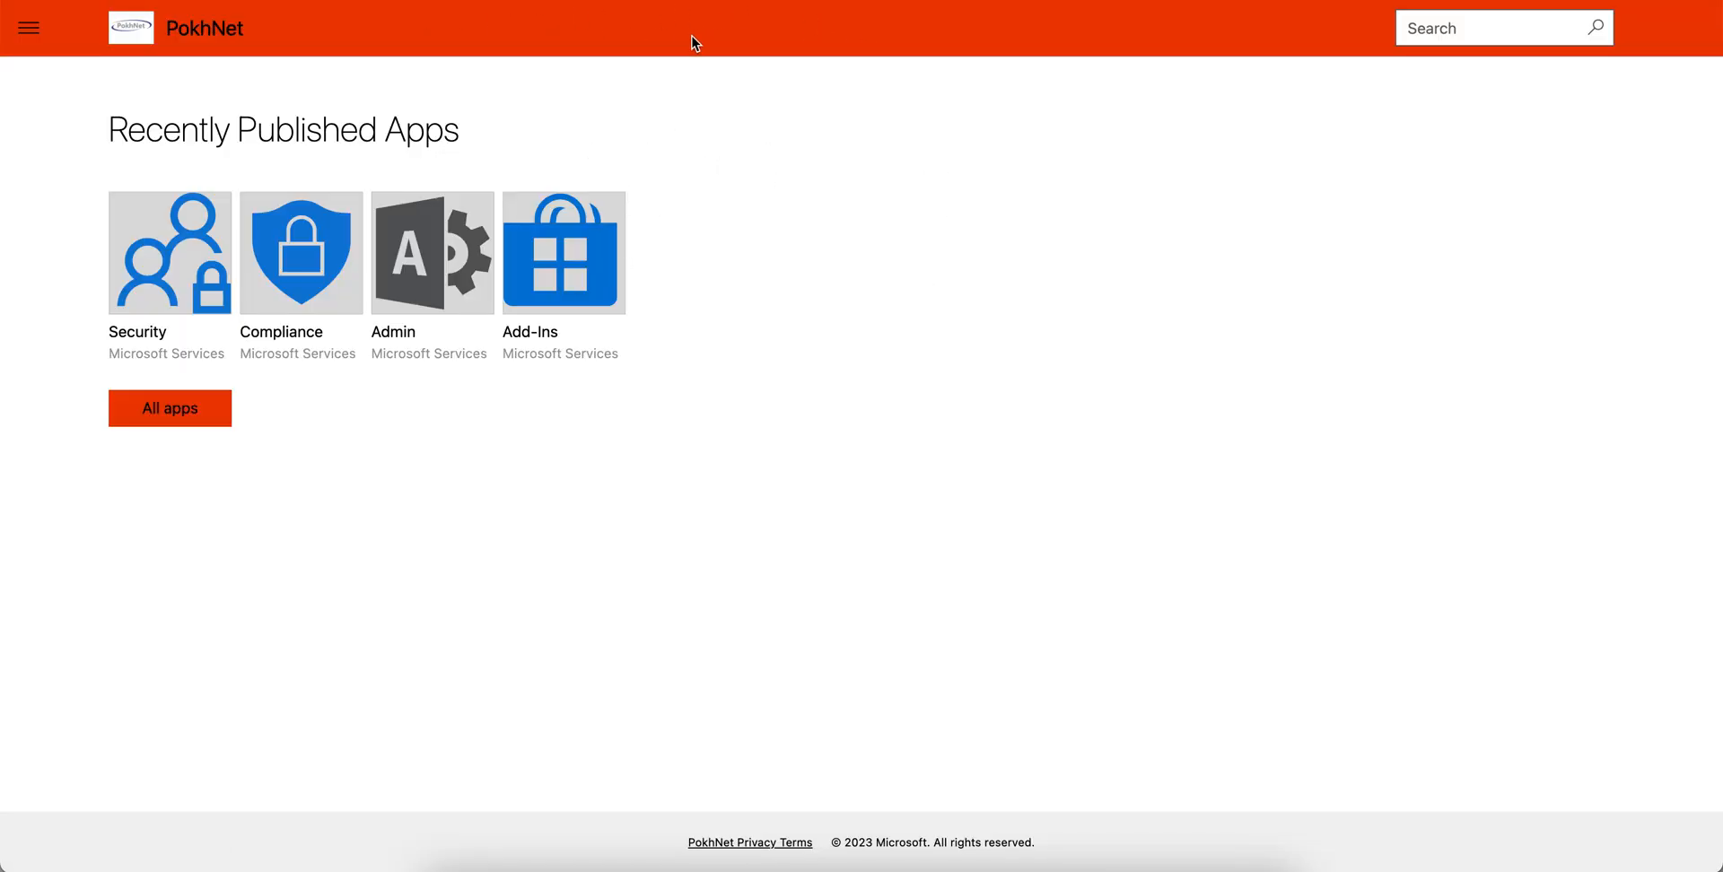
mouse_move(906, 45)
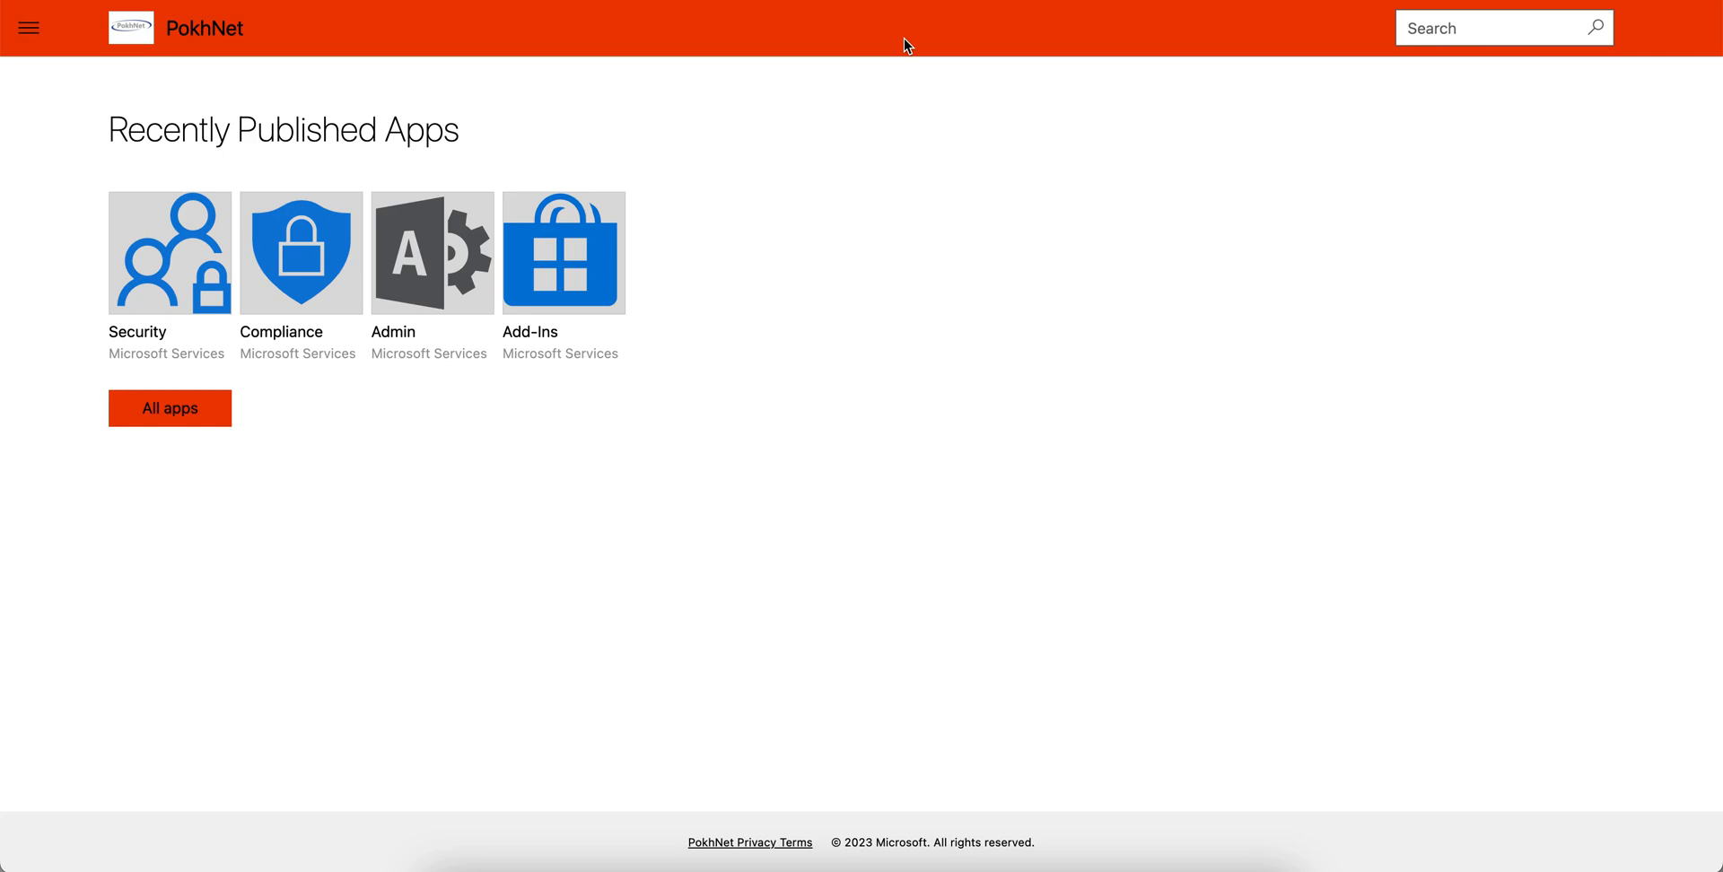
mouse_move(1051, 818)
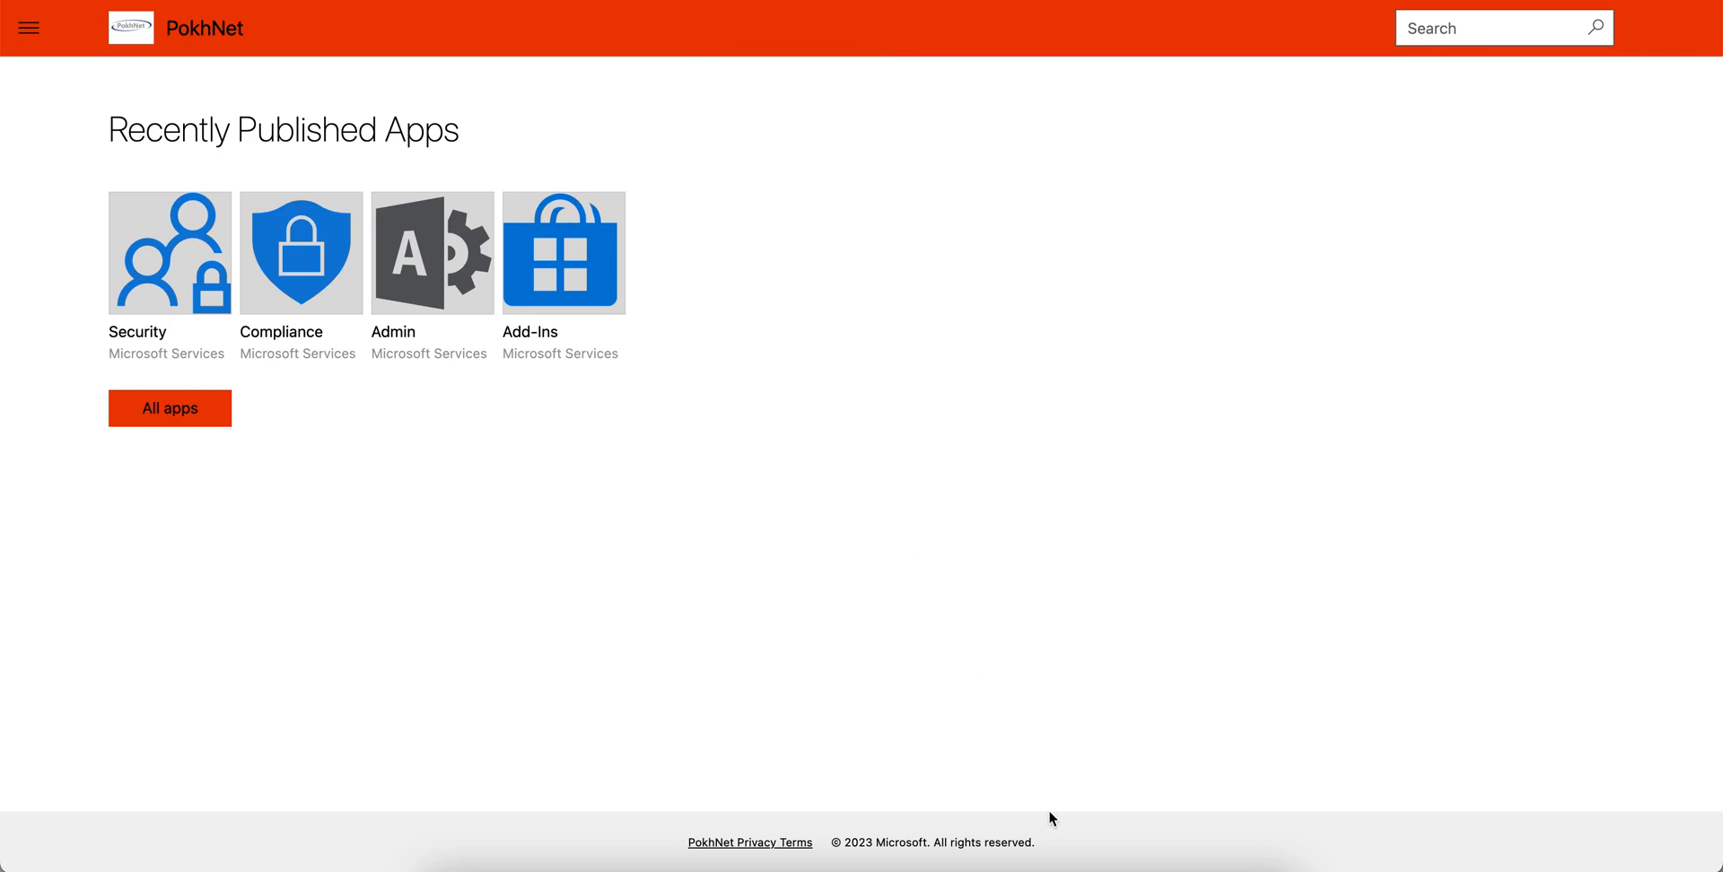
mouse_move(914, 249)
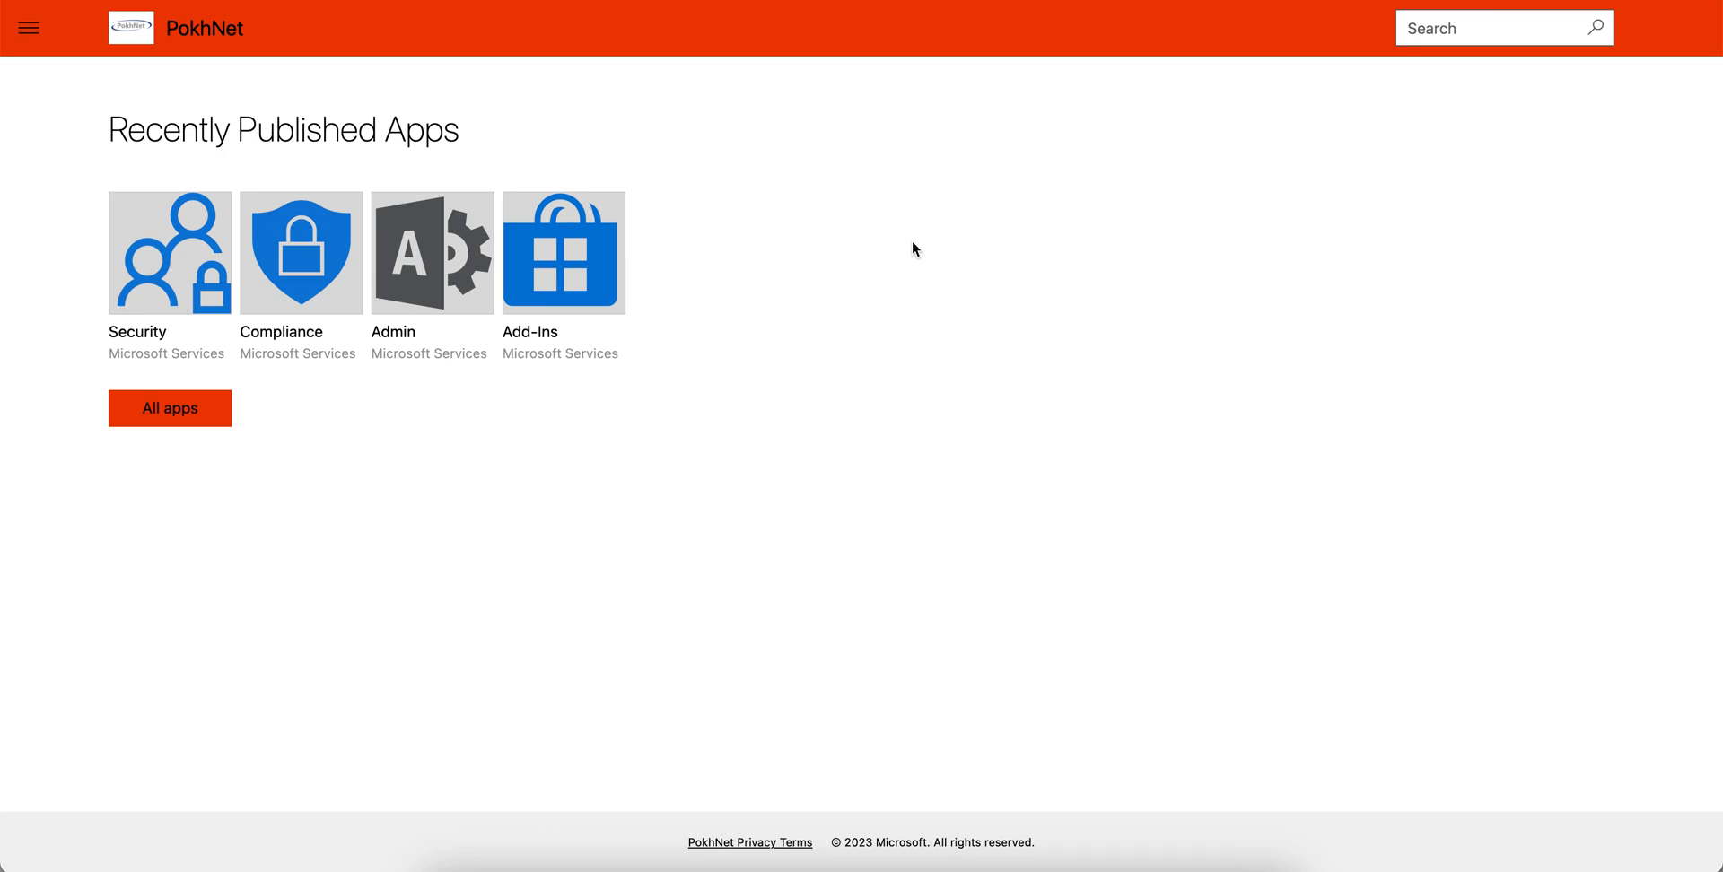
mouse_move(995, 225)
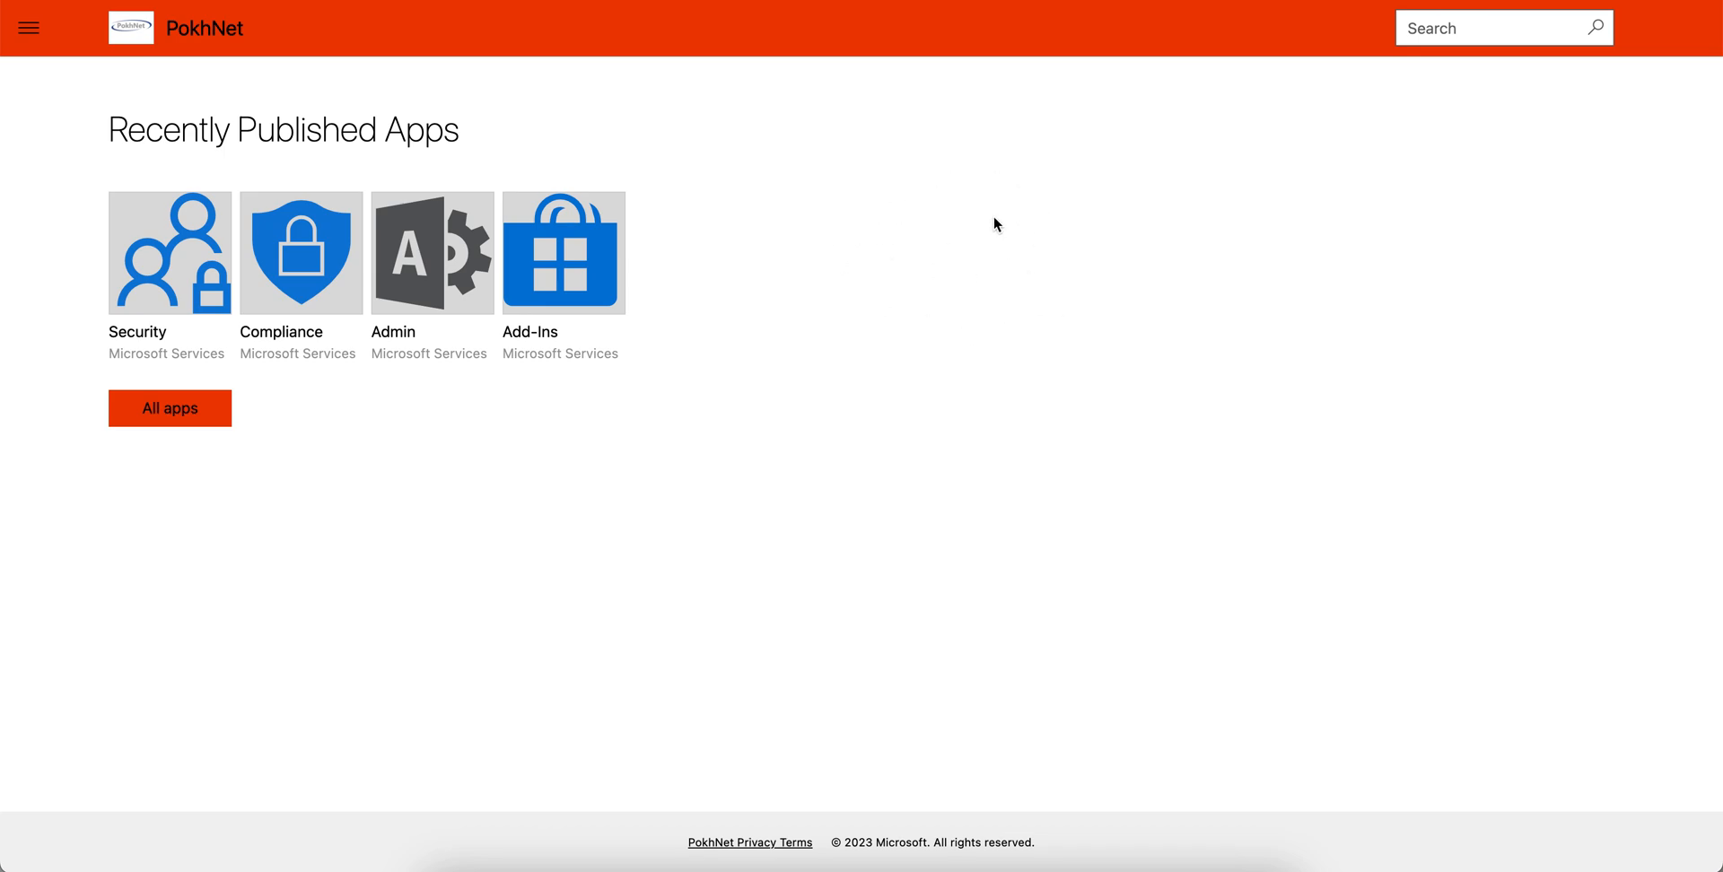